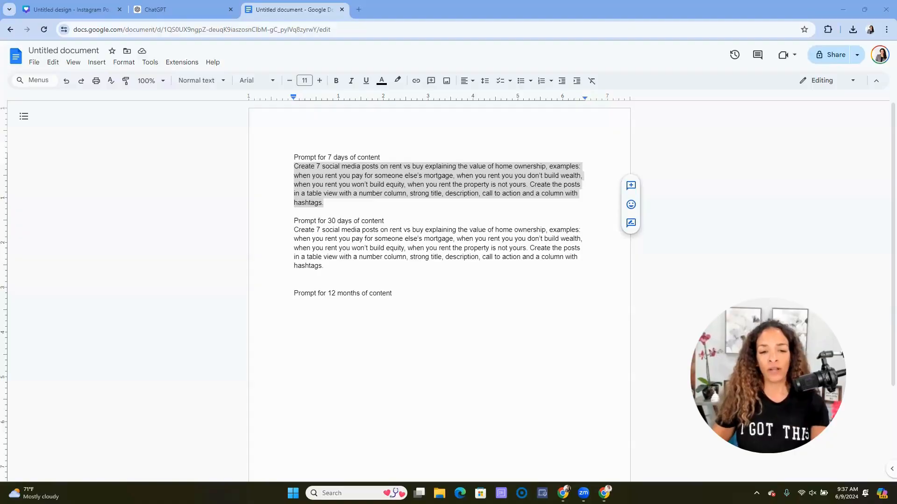
# Step: Enlarge the 7-day prompt text to 17 pt and make its heading a numbered item
pyautogui.click(310, 184)
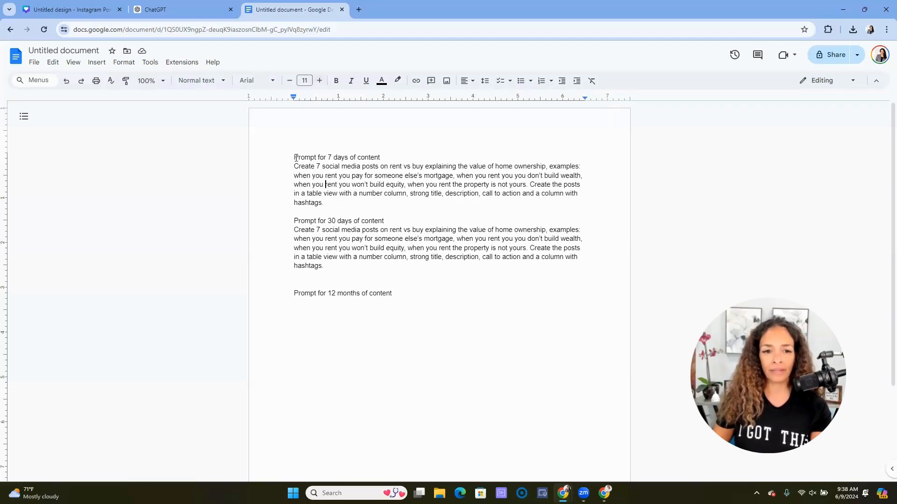
pyautogui.moveTo(294, 157); pyautogui.dragTo(324, 203)
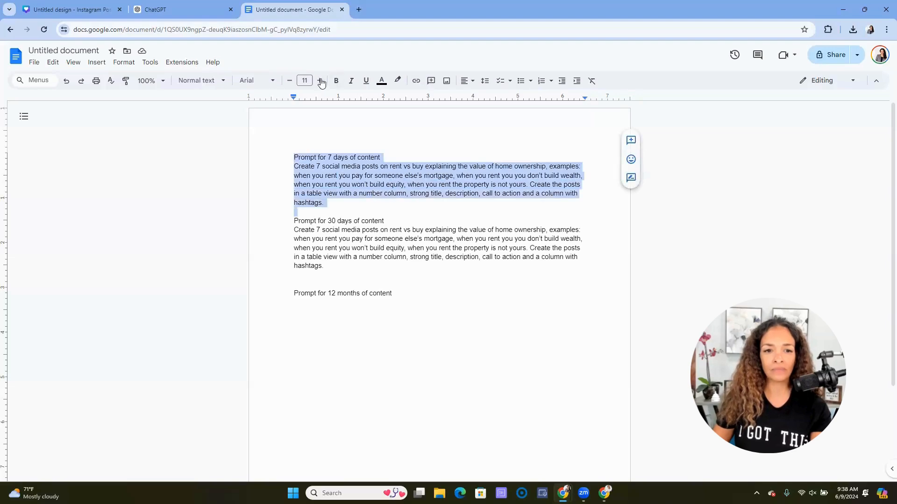
pyautogui.click(319, 80)
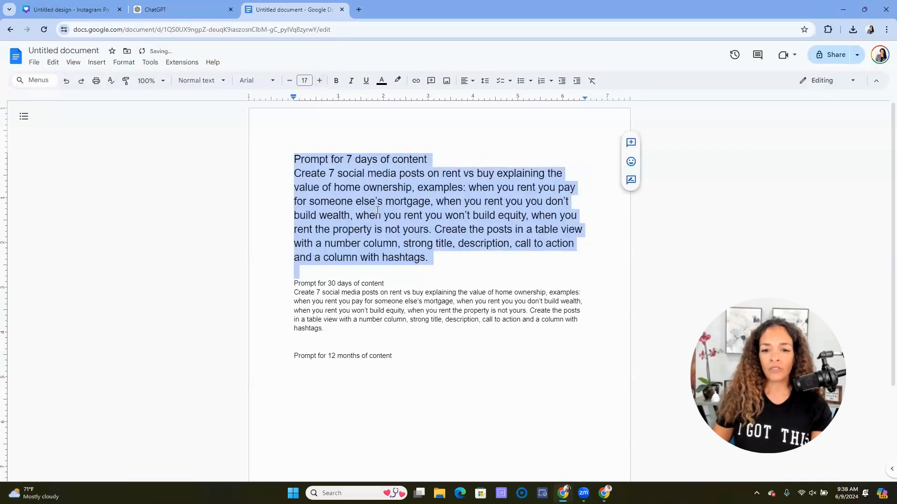
pyautogui.click(466, 201)
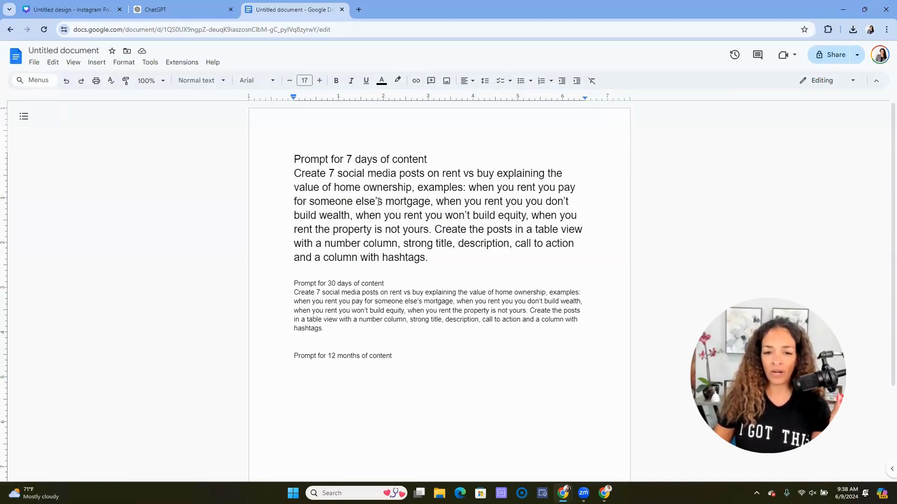
pyautogui.moveTo(505, 151)
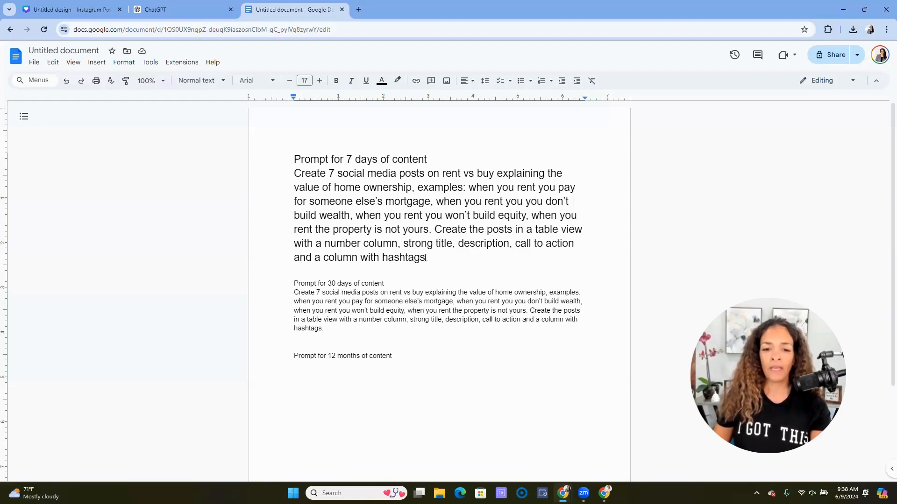
pyautogui.moveTo(294, 173); pyautogui.dragTo(426, 257)
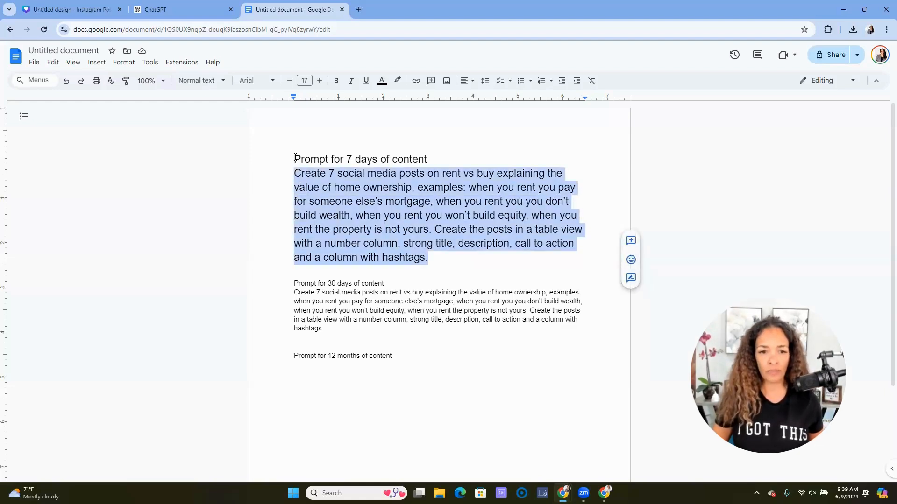
pyautogui.click(541, 81)
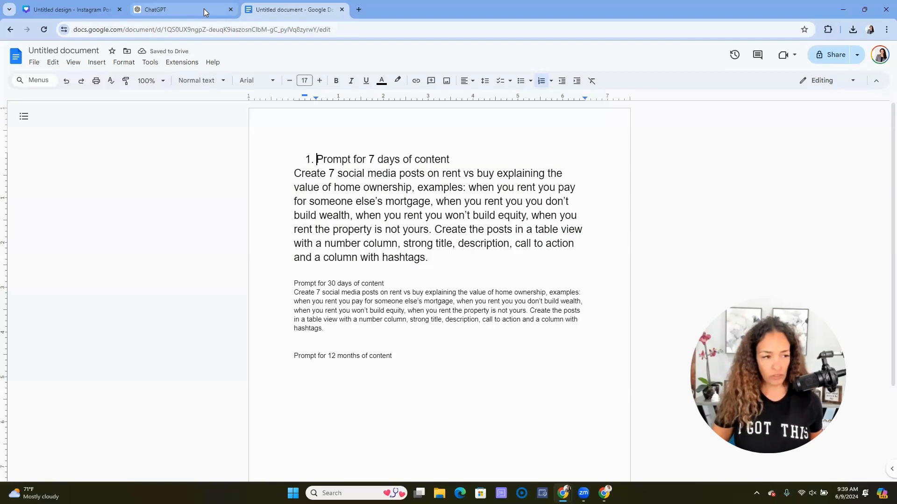
# Step: Switch to the ChatGPT window and maximize it to full screen
pyautogui.press('alt+tab')
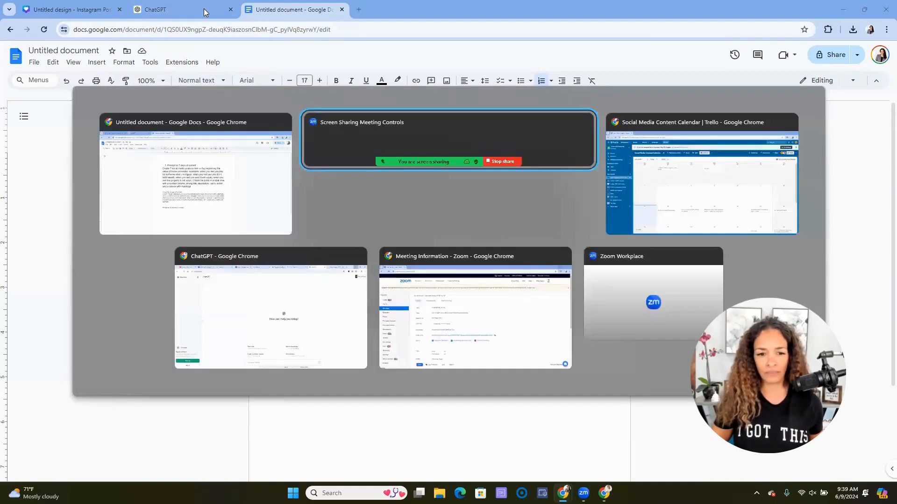
pyautogui.click(195, 177)
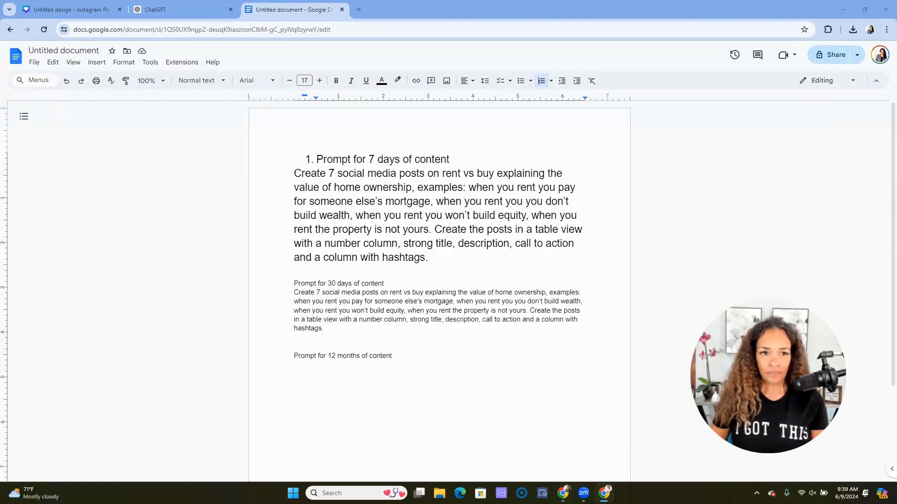
pyautogui.moveTo(299, 126)
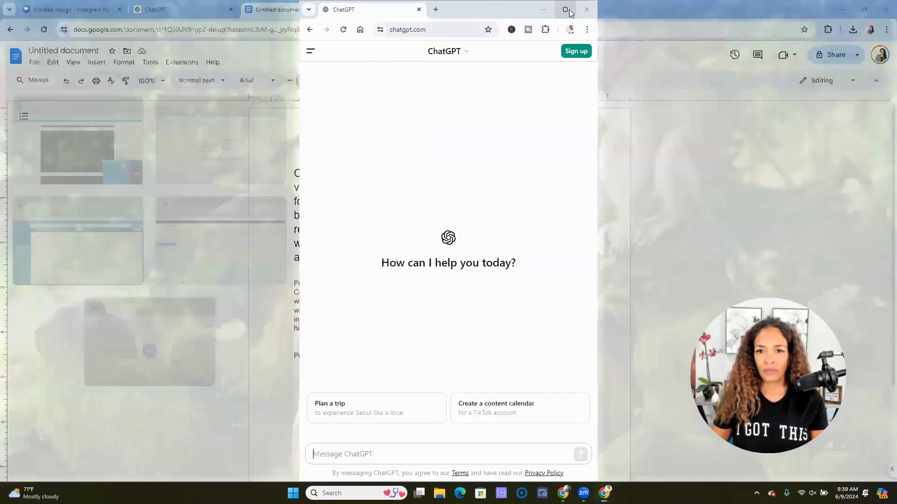
pyautogui.click(564, 10)
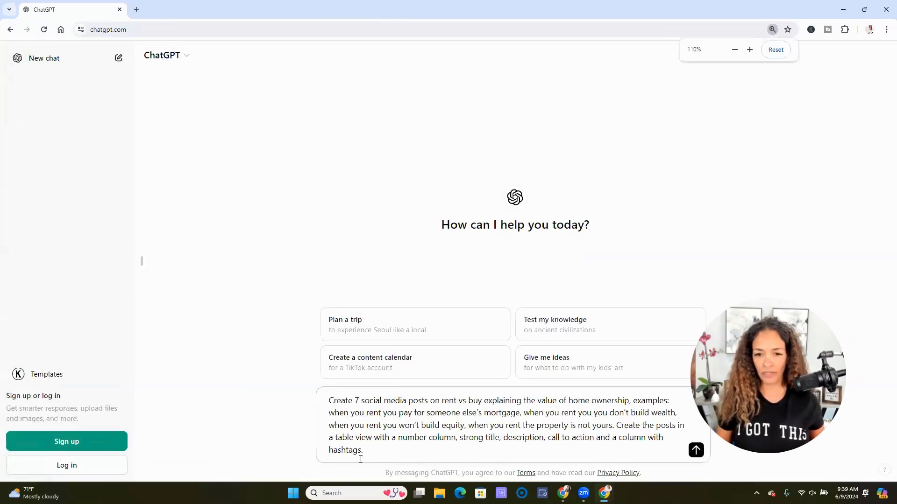
pyautogui.click(750, 50)
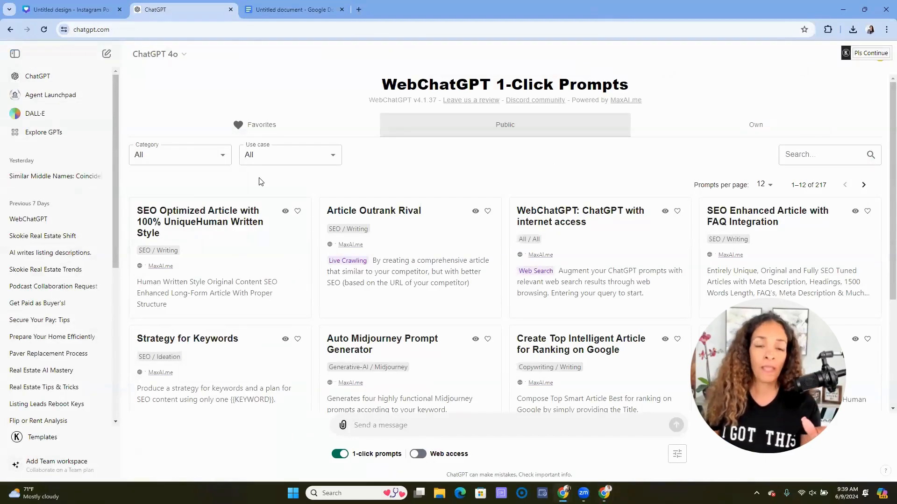
# Step: Send the rent vs buy prompt to ChatGPT 4o and review the seven-post table reply
pyautogui.click(159, 54)
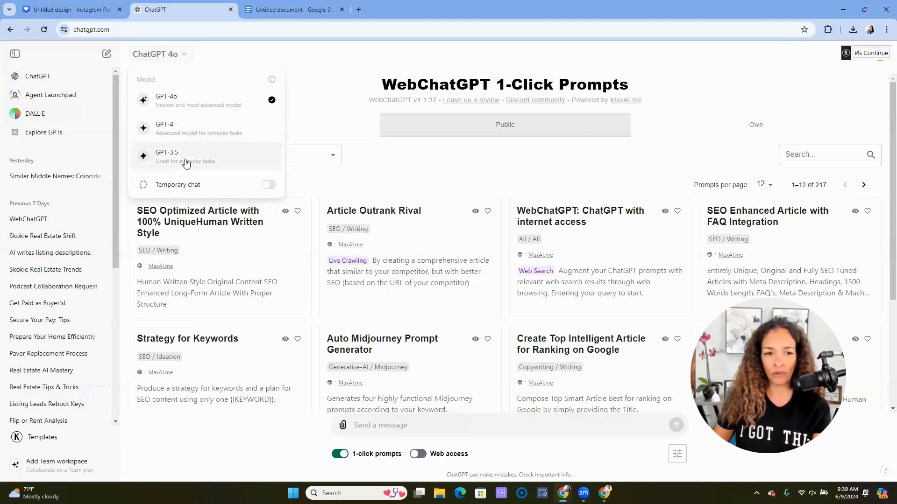
pyautogui.moveTo(196, 189)
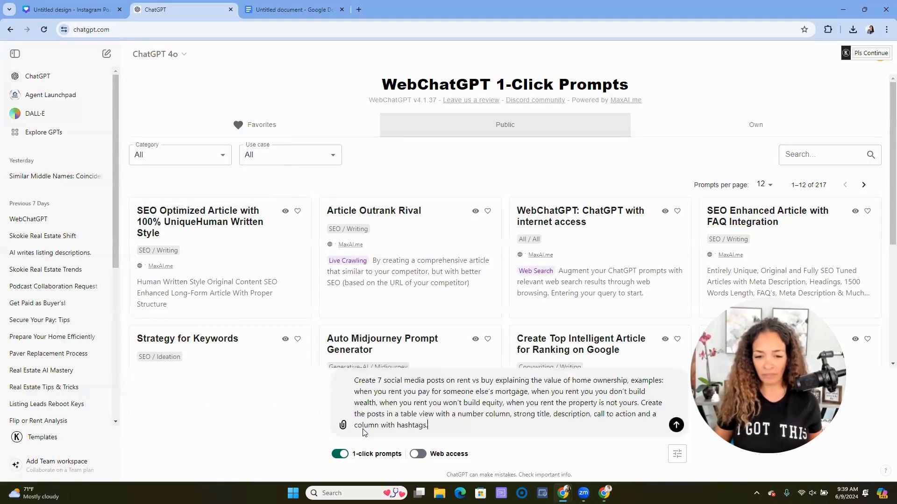
pyautogui.click(676, 425)
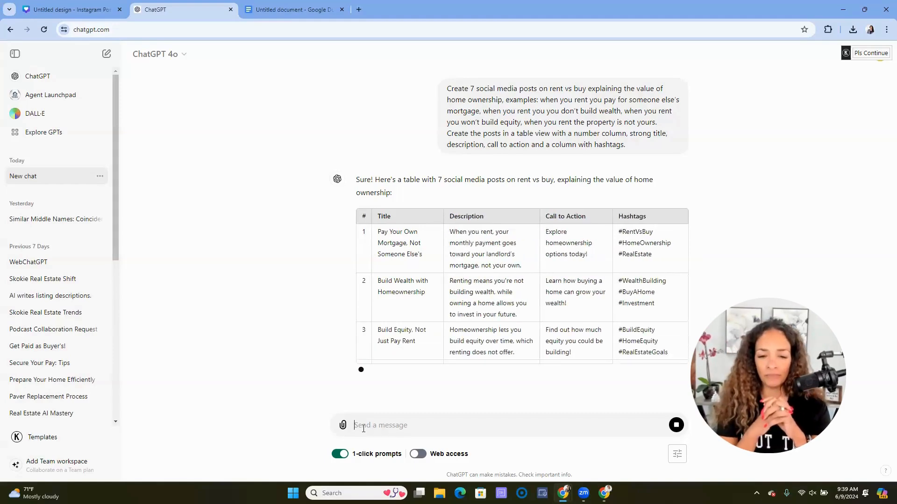
pyautogui.scroll(-3)
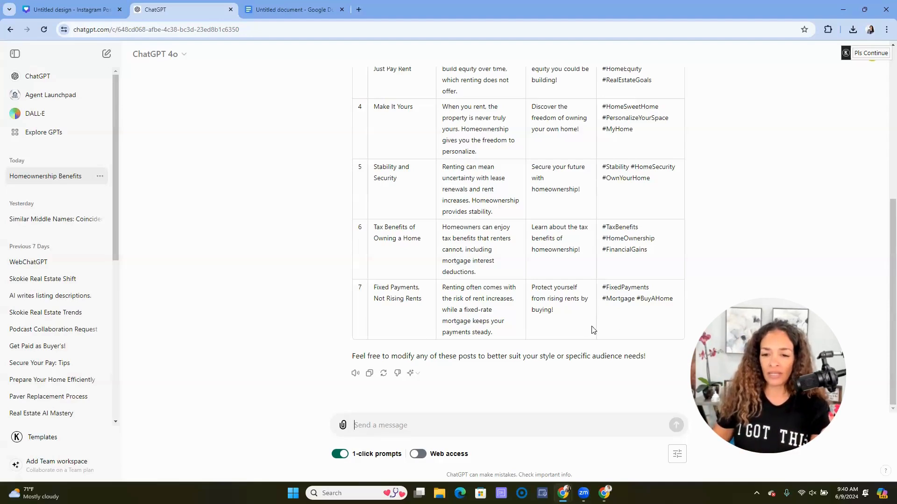
pyautogui.scroll(3)
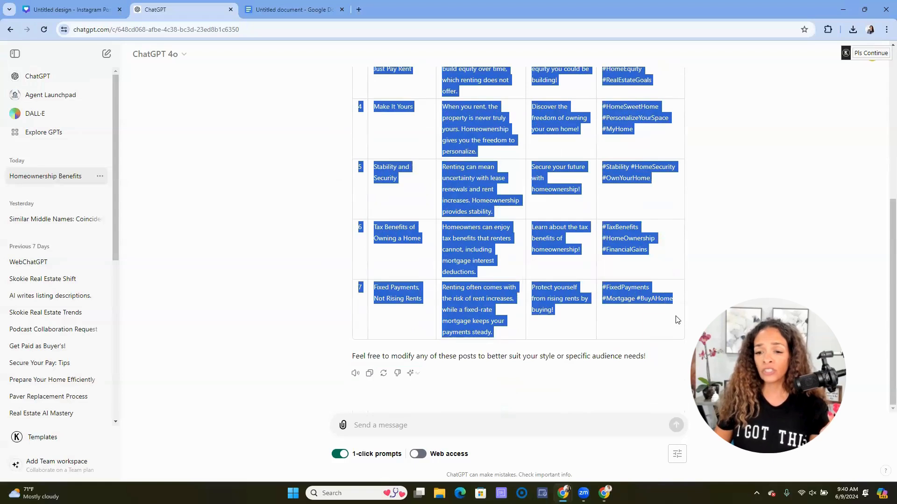
pyautogui.moveTo(369, 373)
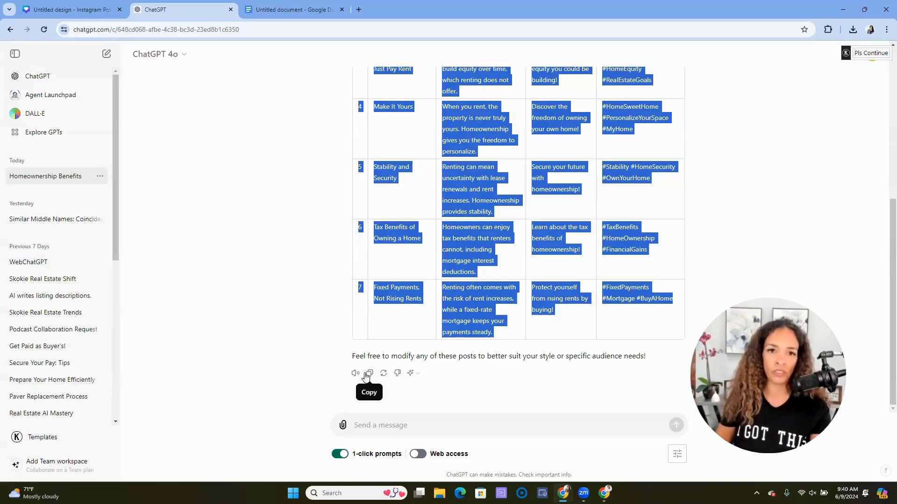
# Step: Launch Google Sheets from the Google apps grid in a new Chrome tab
pyautogui.click(357, 8)
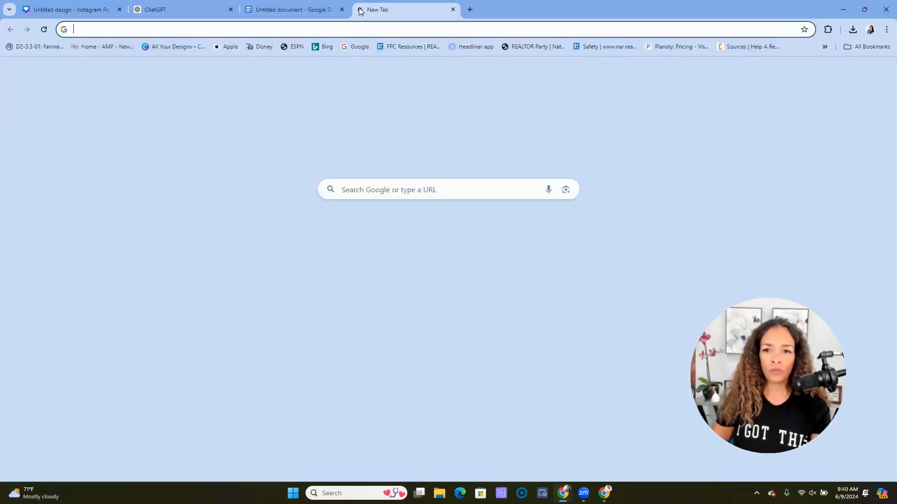
pyautogui.click(856, 72)
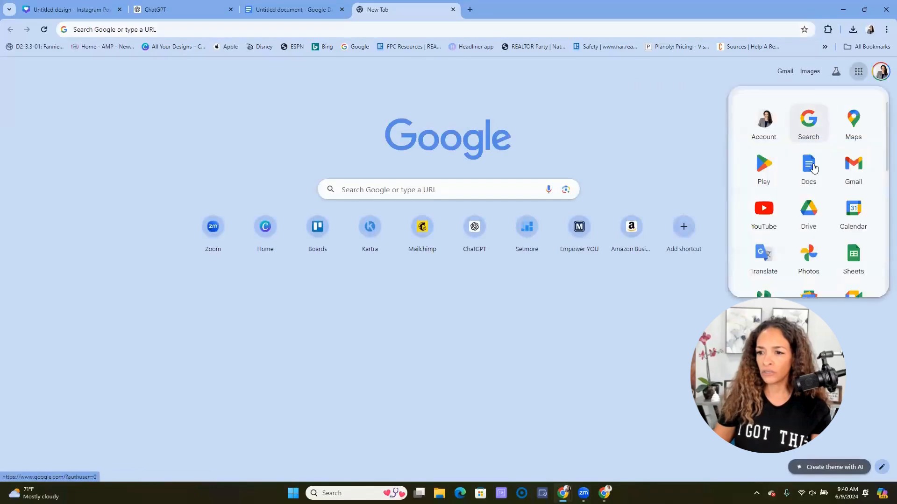
pyautogui.click(853, 253)
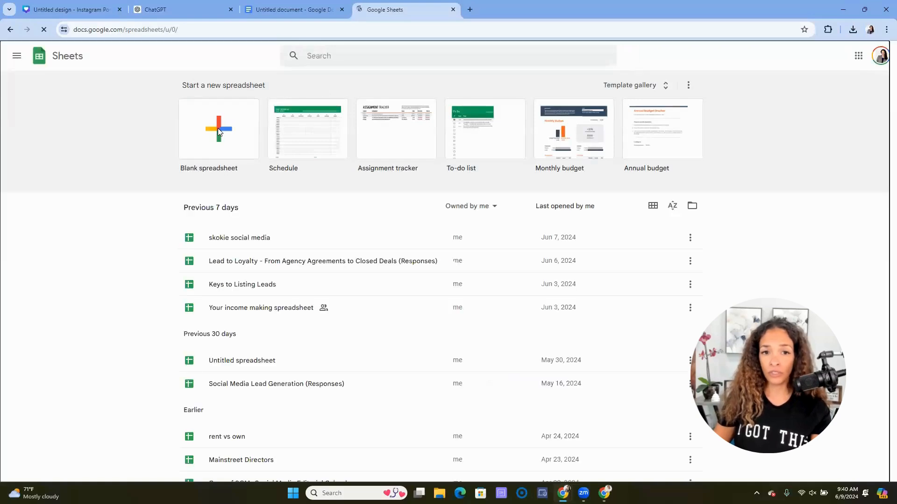
# Step: Paste the posts table into a blank sheet at 150% zoom, titled 'prompt 7 days rent vs buy'
pyautogui.click(219, 130)
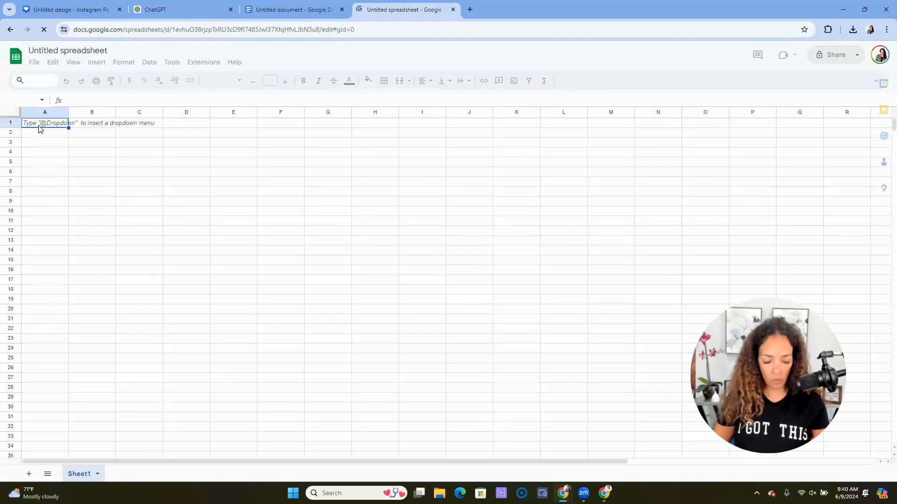
pyautogui.press('Ctrl+v')
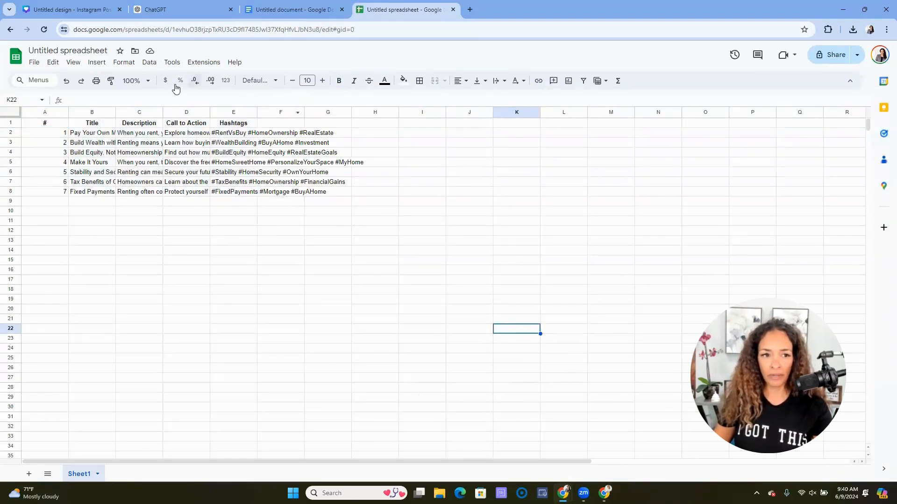
pyautogui.click(149, 79)
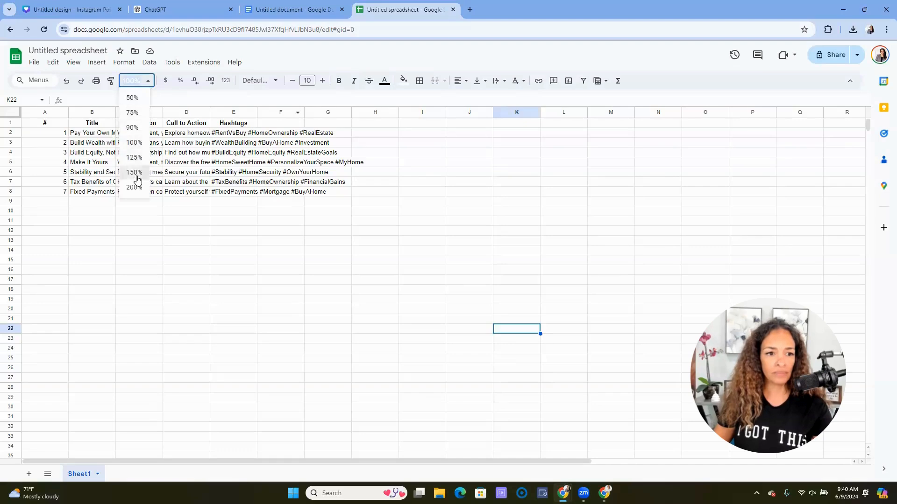
pyautogui.click(134, 173)
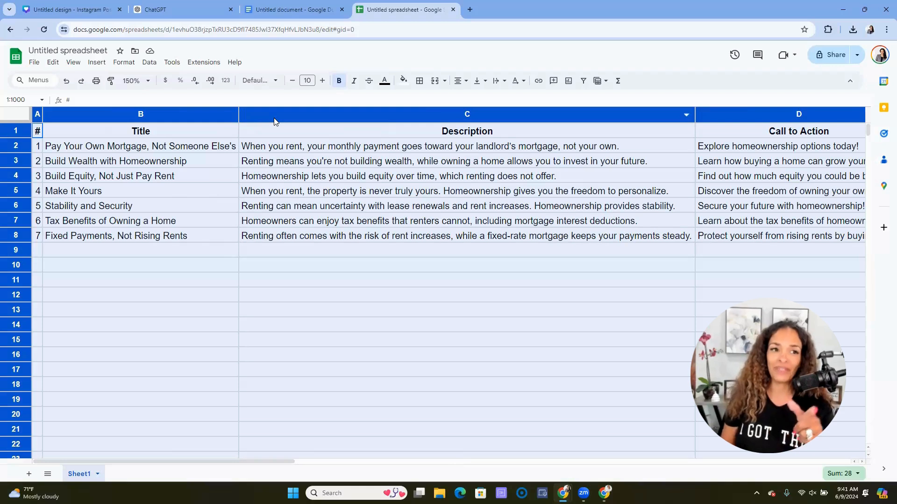
pyautogui.click(68, 50)
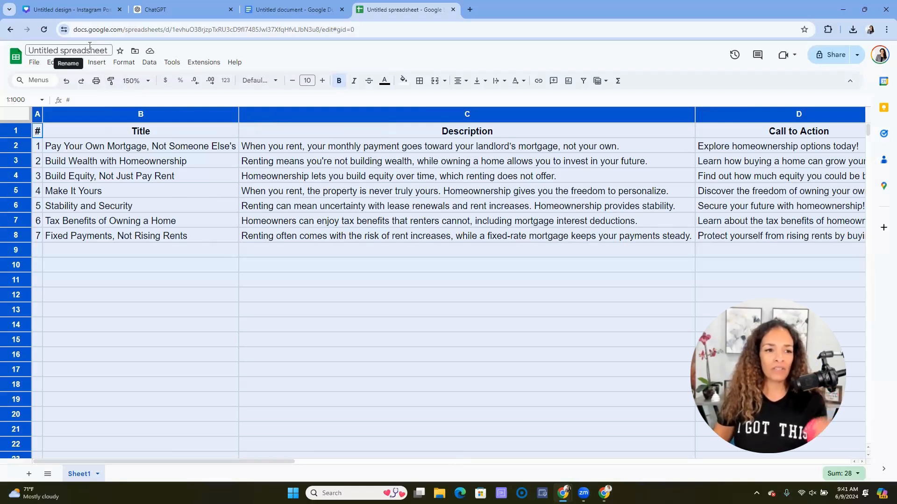
pyautogui.write('prompt 7 days rent vs buy')
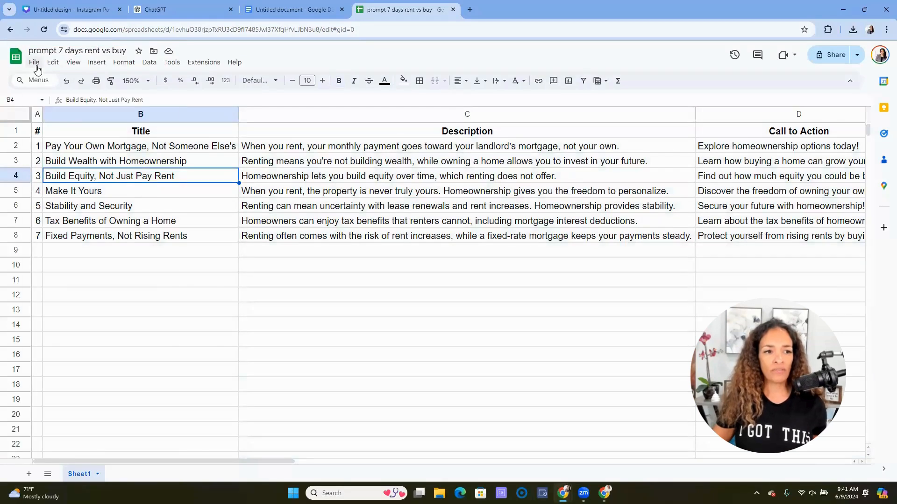
pyautogui.click(33, 63)
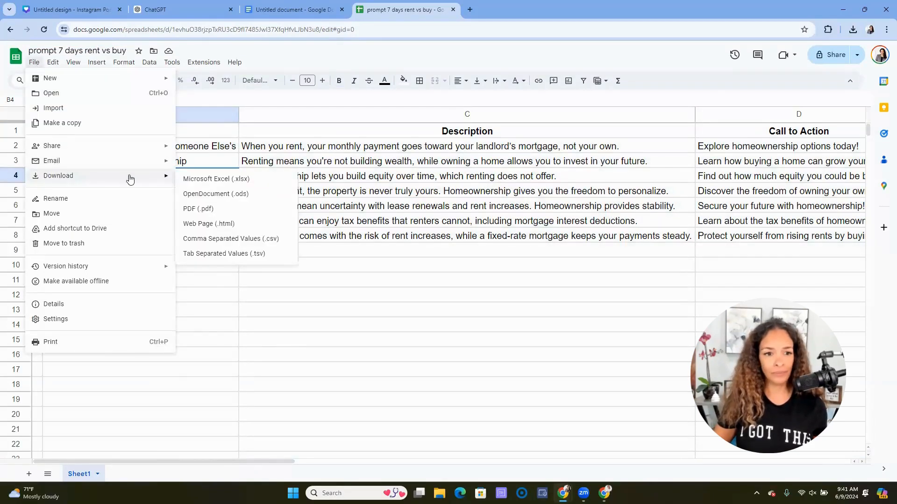
pyautogui.moveTo(214, 231)
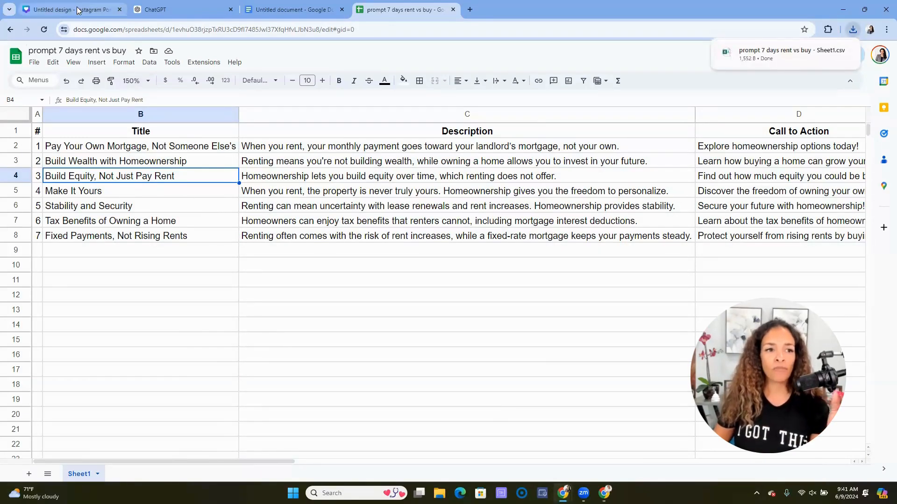
pyautogui.moveTo(82, 9)
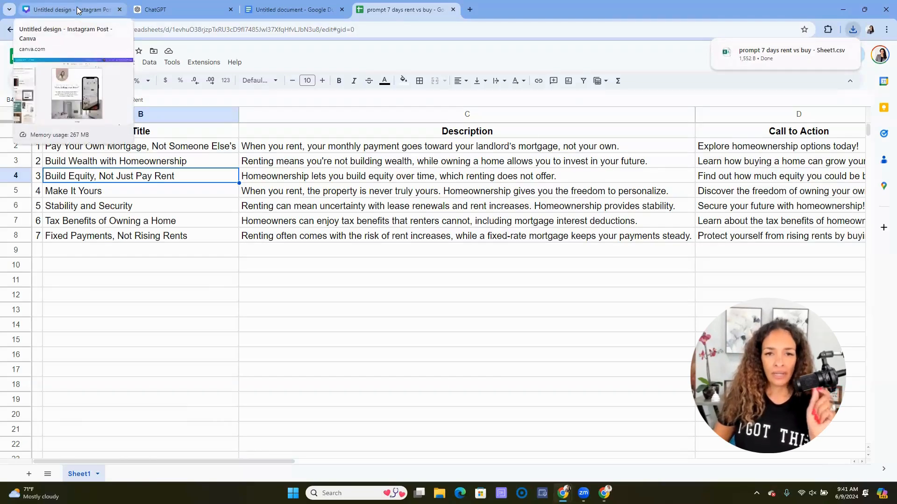
# Step: Apply the brand colour palette to the real-estate Instagram post via Styles
pyautogui.click(75, 9)
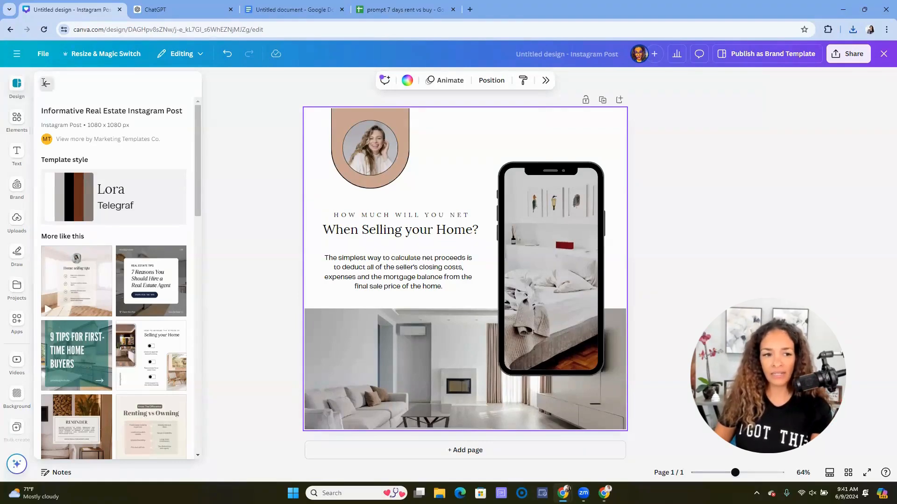
pyautogui.click(46, 82)
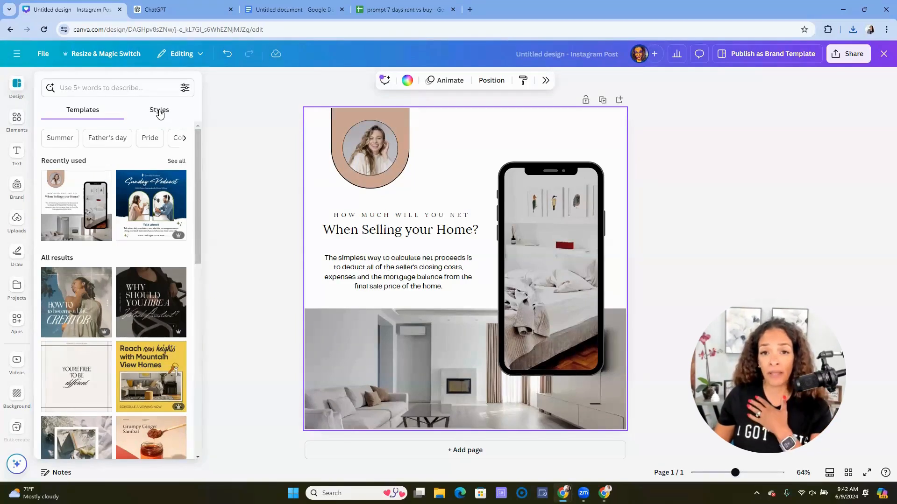
pyautogui.click(159, 110)
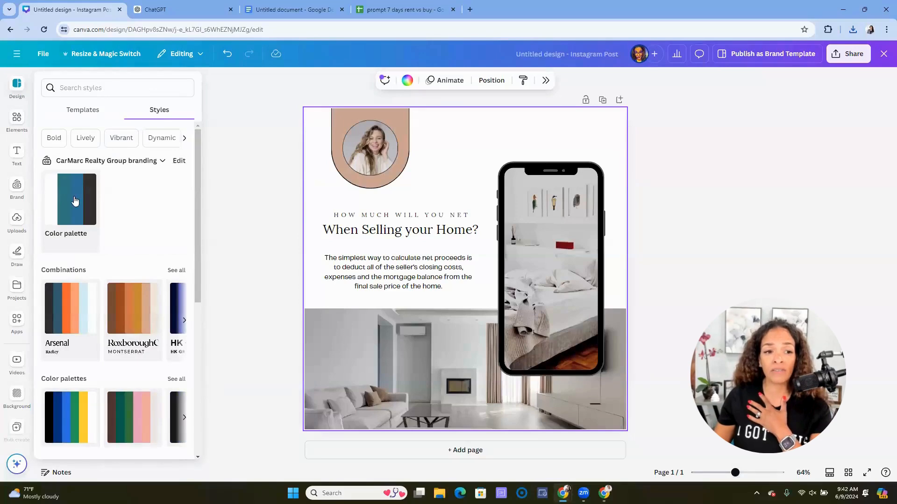
pyautogui.click(70, 200)
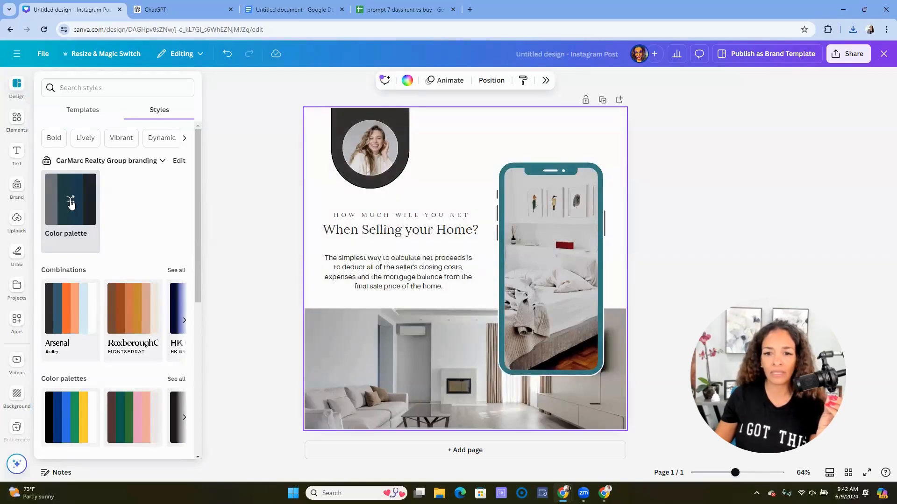
# Step: Recolour the phone frame blue
pyautogui.click(549, 264)
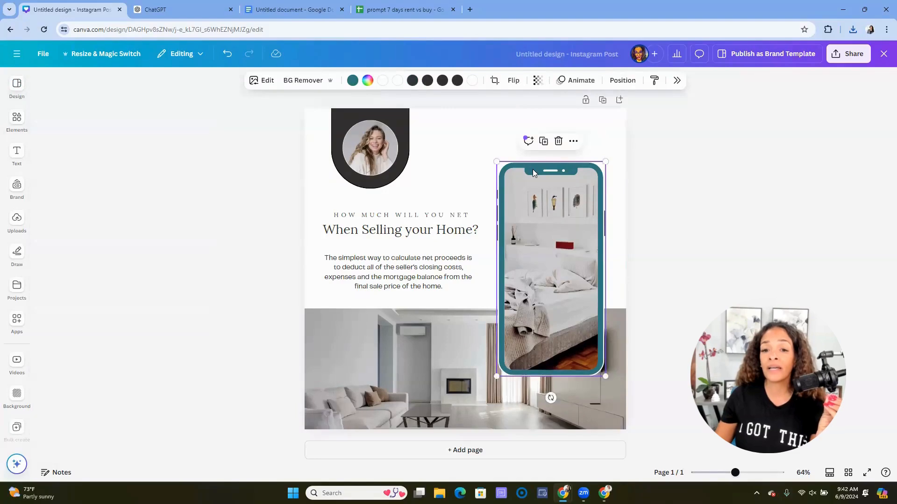
pyautogui.click(353, 80)
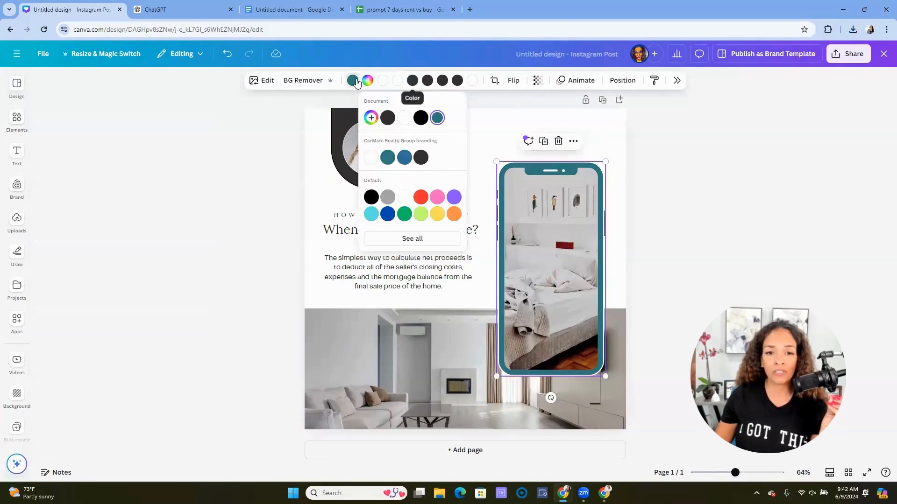
pyautogui.click(404, 158)
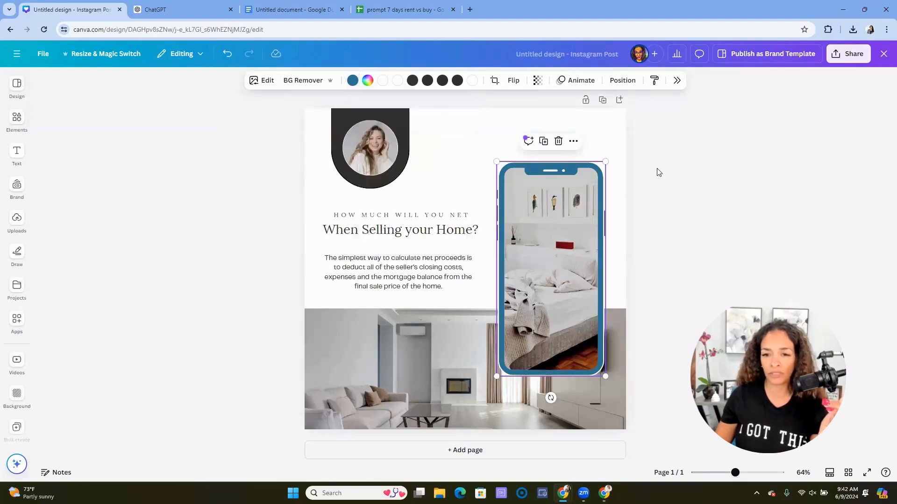
pyautogui.click(659, 171)
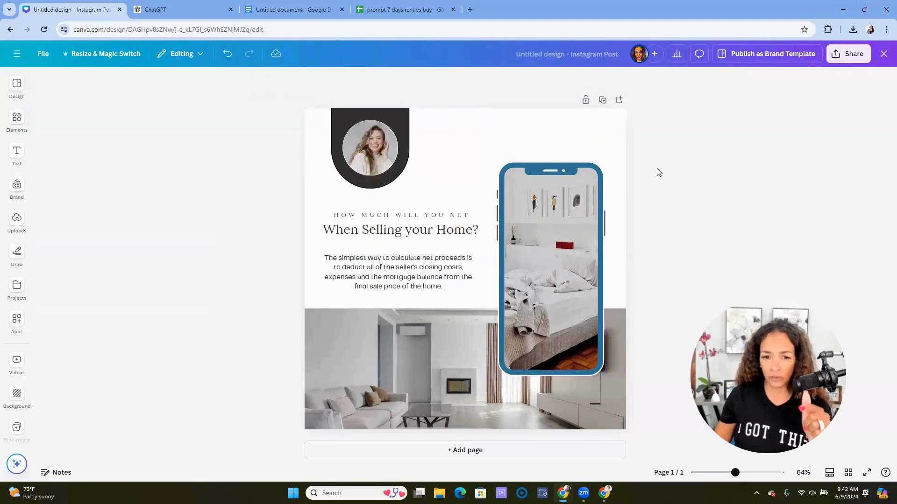
pyautogui.moveTo(24, 437)
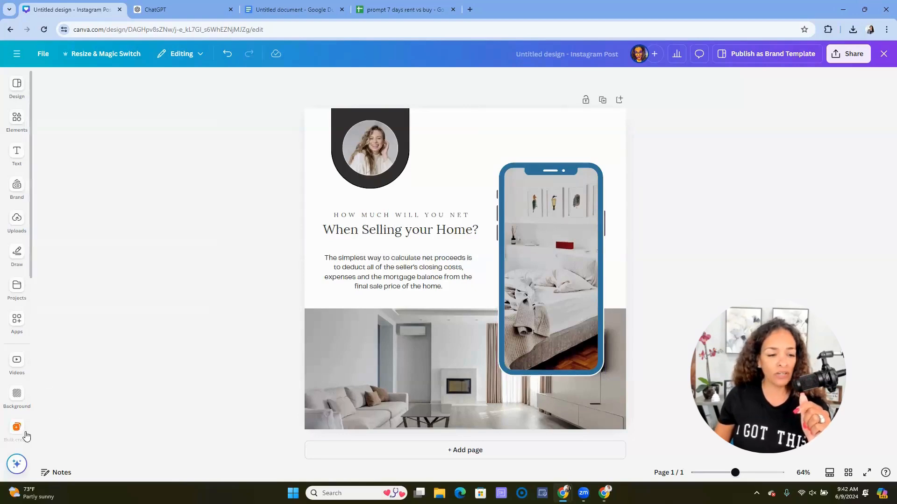
# Step: Swap the circular headshot for another agent portrait from the 2024 Photos folder and crop it
pyautogui.click(17, 417)
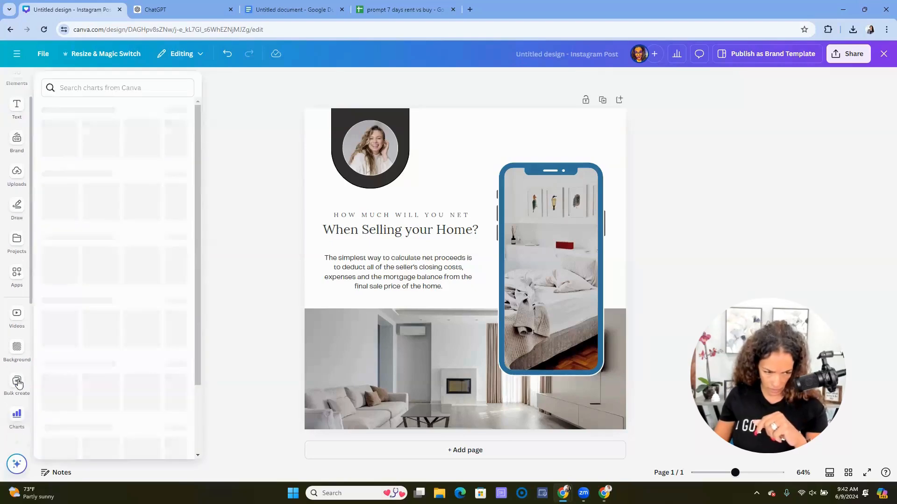
pyautogui.click(17, 384)
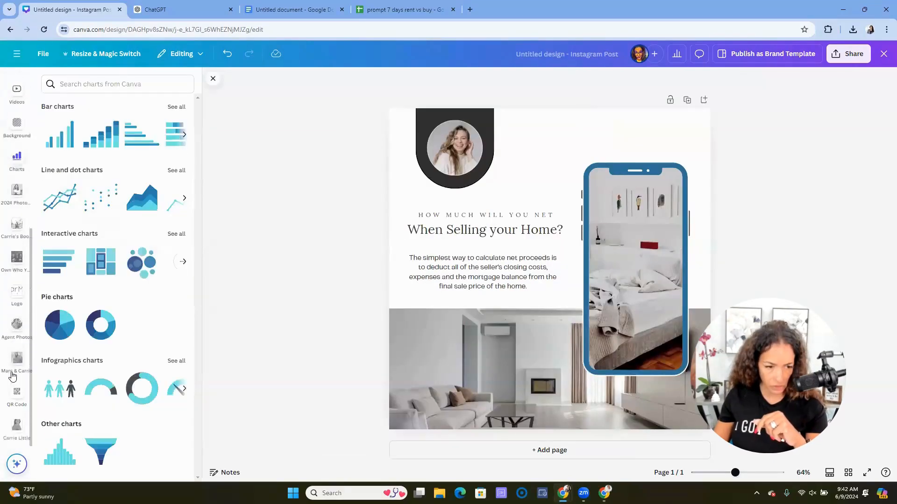
pyautogui.moveTo(16, 326)
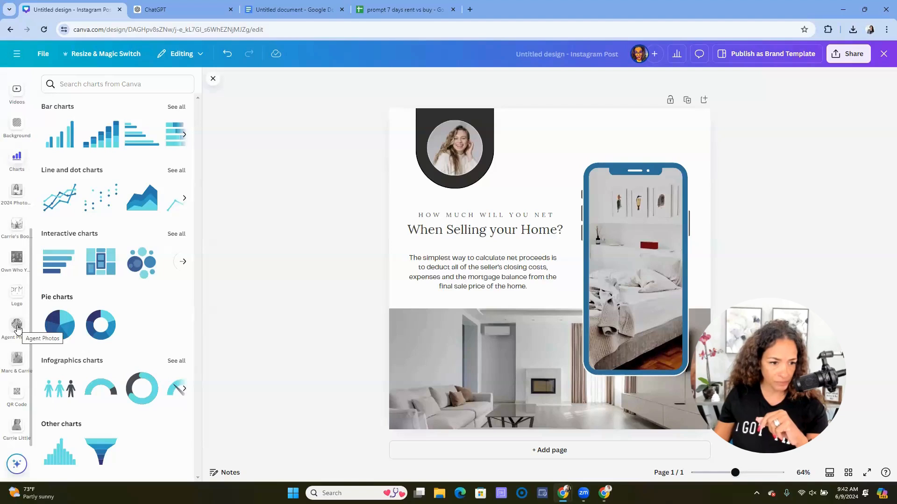
pyautogui.click(16, 194)
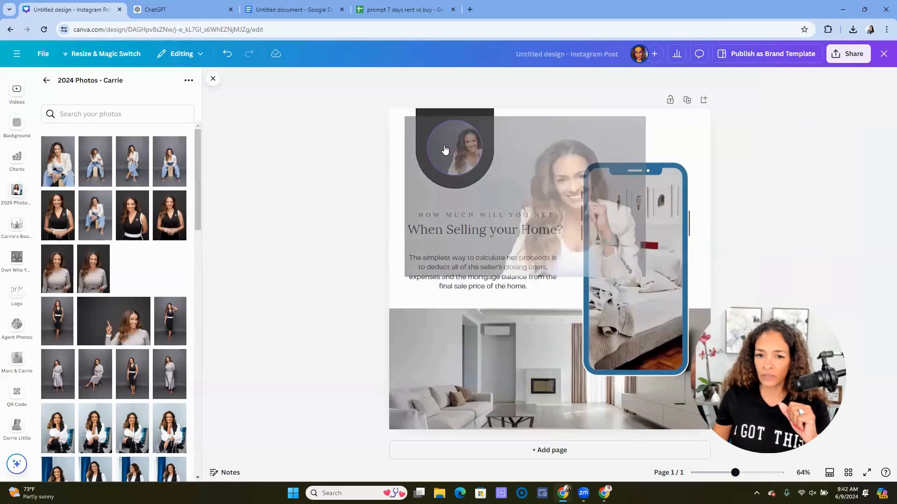
pyautogui.doubleClick(446, 149)
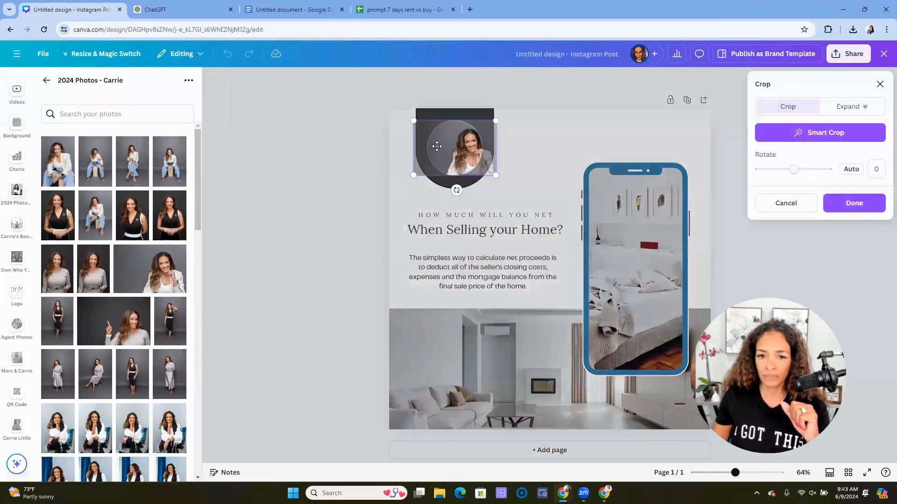
pyautogui.click(854, 203)
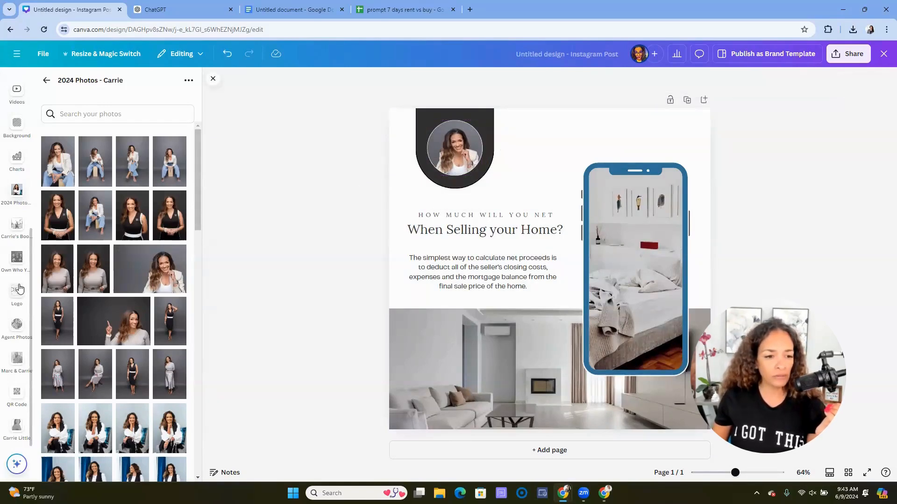
pyautogui.moveTo(111, 192)
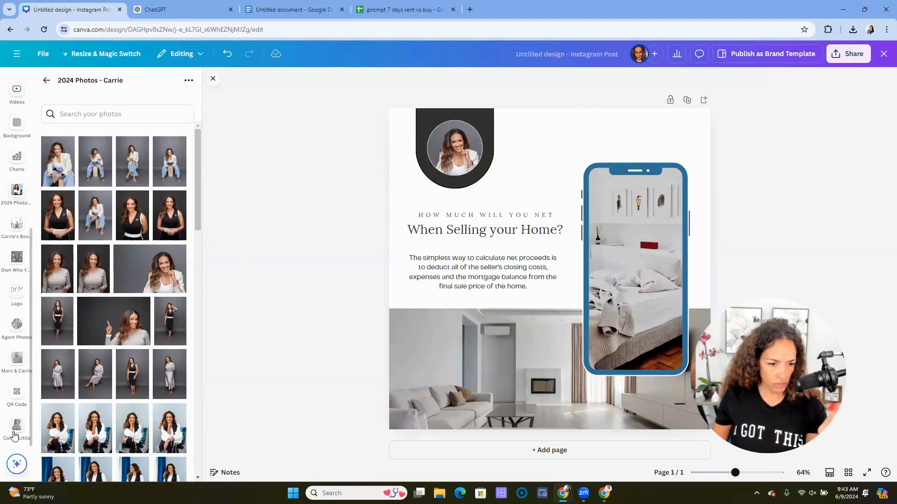
# Step: Shrink the CarMarc Realty logo and position it top right above the phone
pyautogui.click(16, 296)
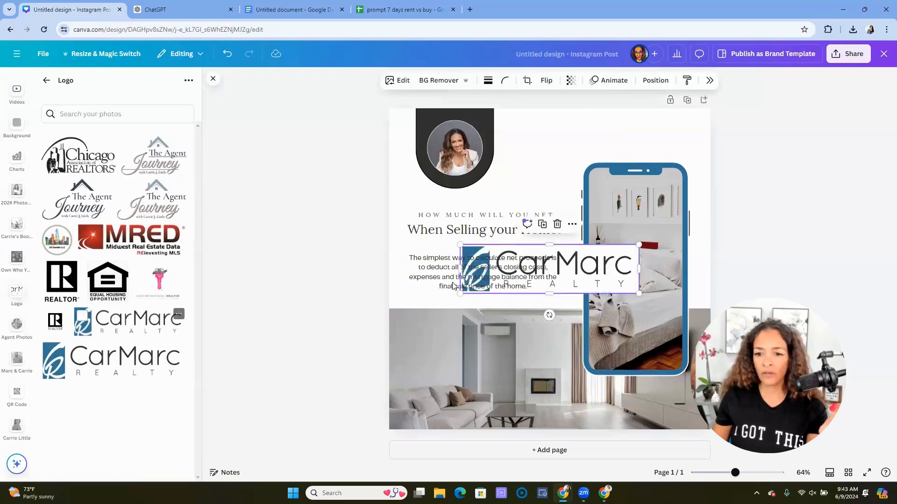
pyautogui.moveTo(638, 293); pyautogui.dragTo(599, 281)
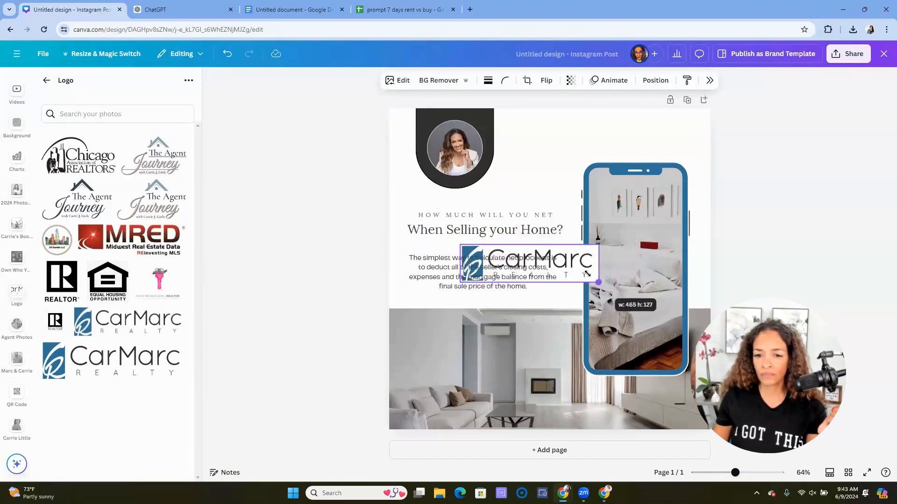
pyautogui.moveTo(599, 281); pyautogui.dragTo(562, 273)
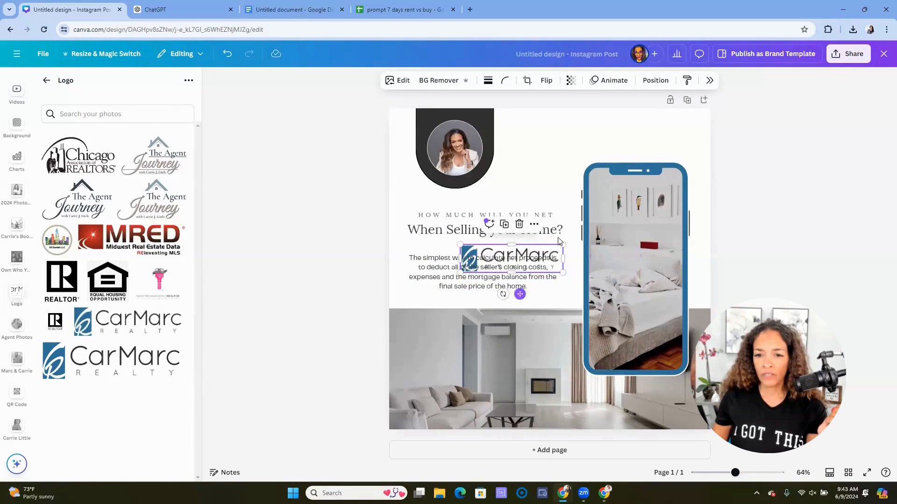
pyautogui.moveTo(509, 255); pyautogui.dragTo(594, 140)
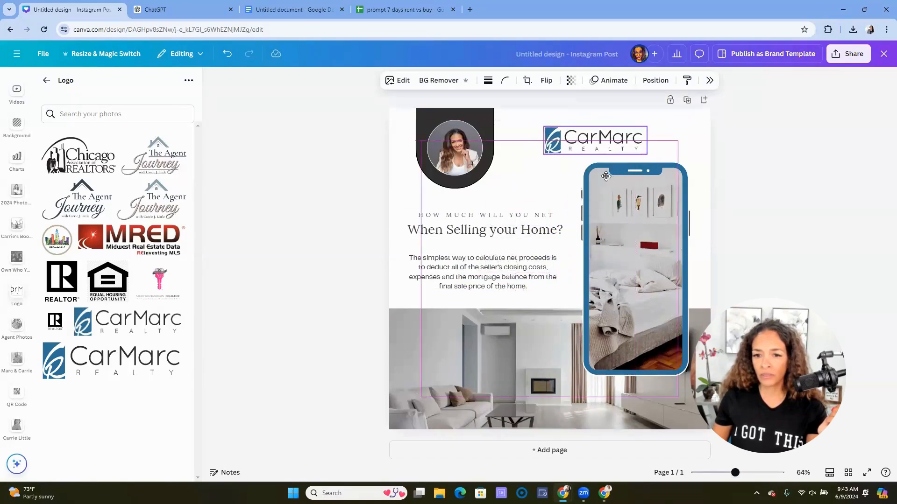
pyautogui.moveTo(594, 140); pyautogui.dragTo(626, 130)
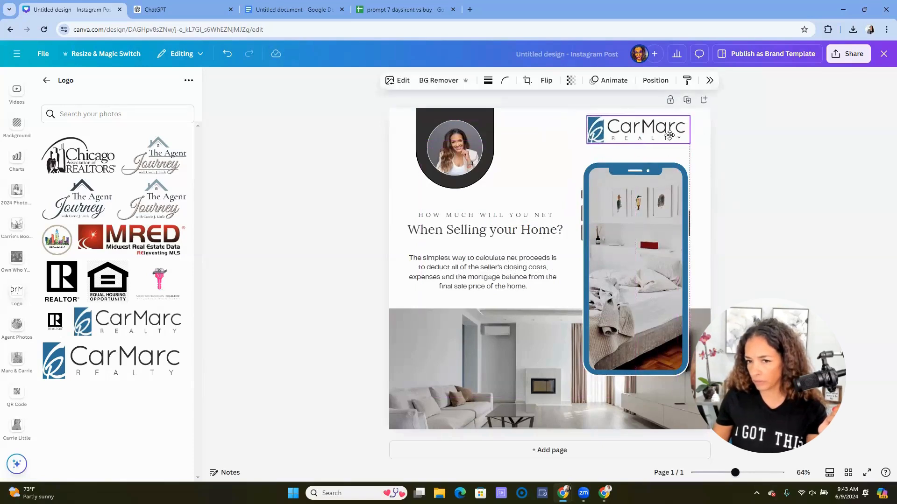
pyautogui.moveTo(637, 130); pyautogui.dragTo(634, 138)
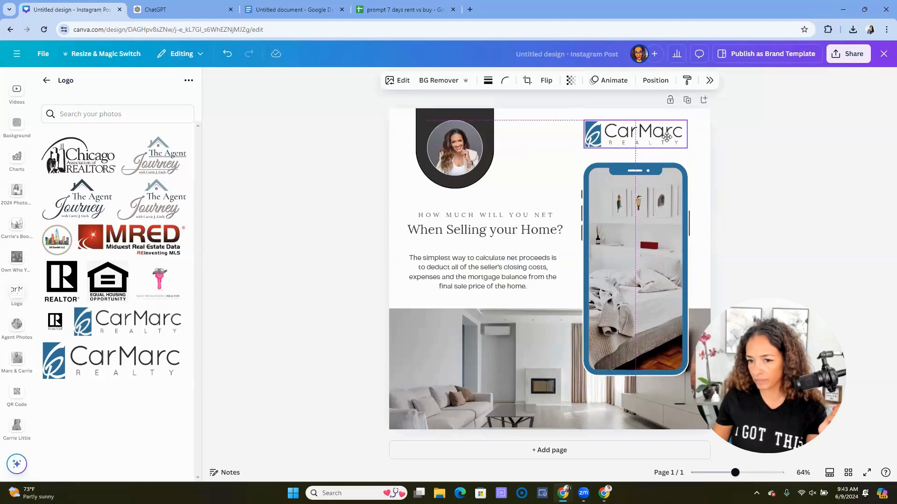
pyautogui.click(790, 261)
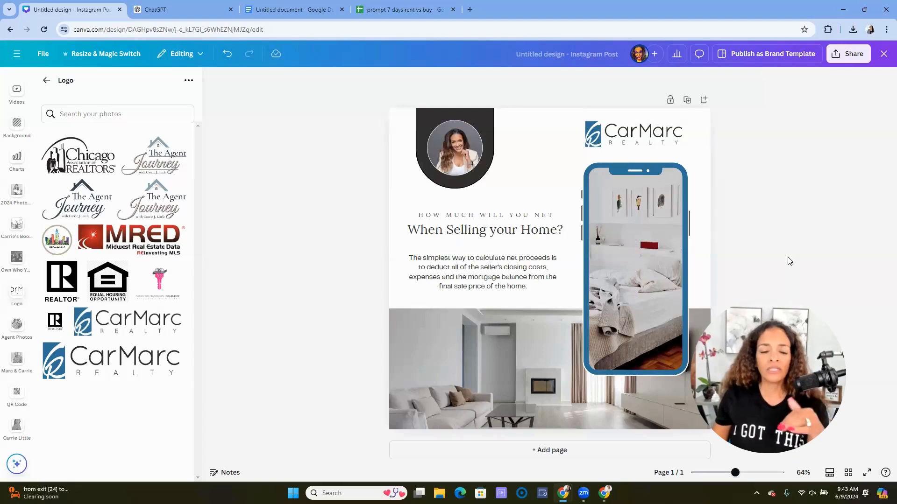
pyautogui.moveTo(375, 222)
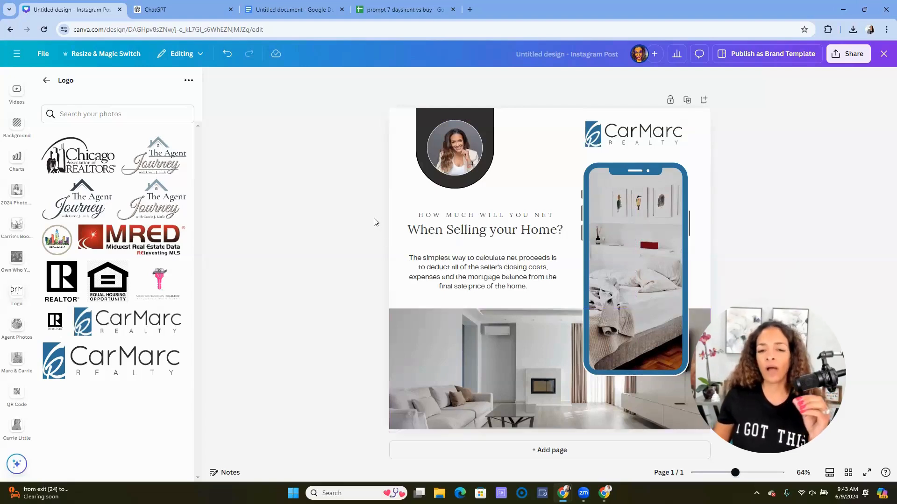
pyautogui.moveTo(360, 211)
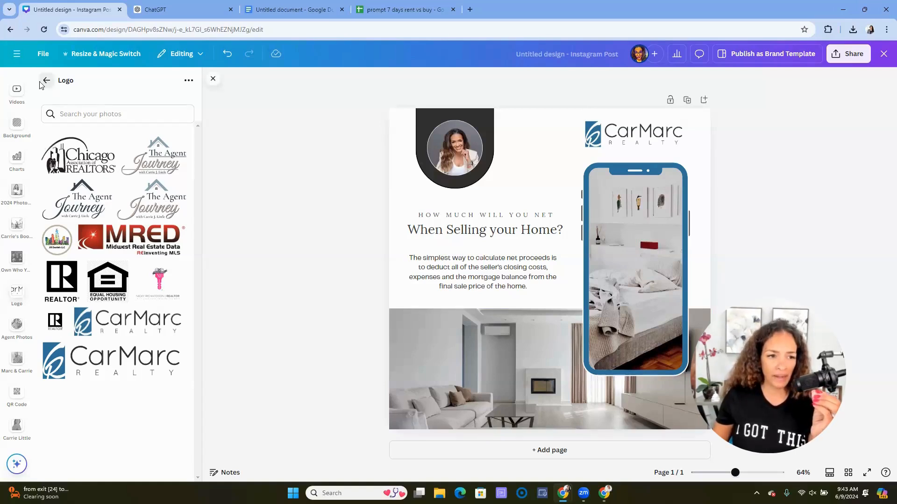
# Step: Add a rounded-end shape, stretch it wide over the bottom photo and colour it blue
pyautogui.click(46, 81)
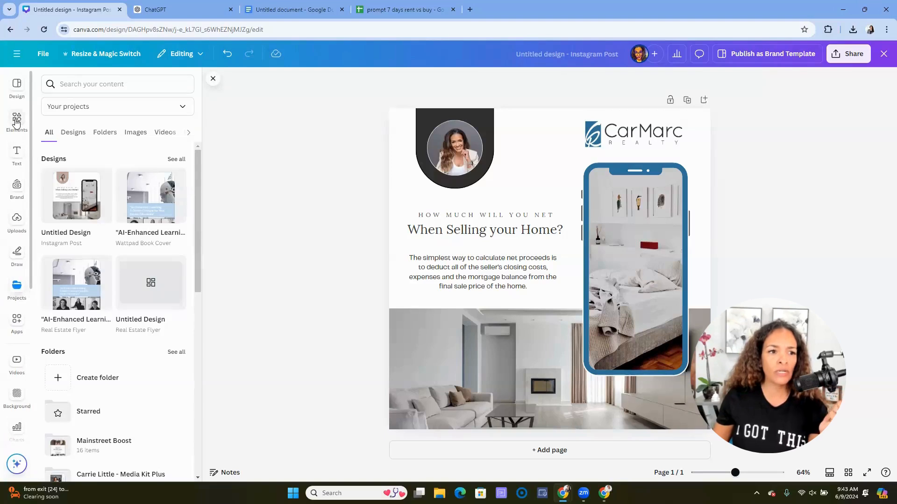
pyautogui.click(16, 120)
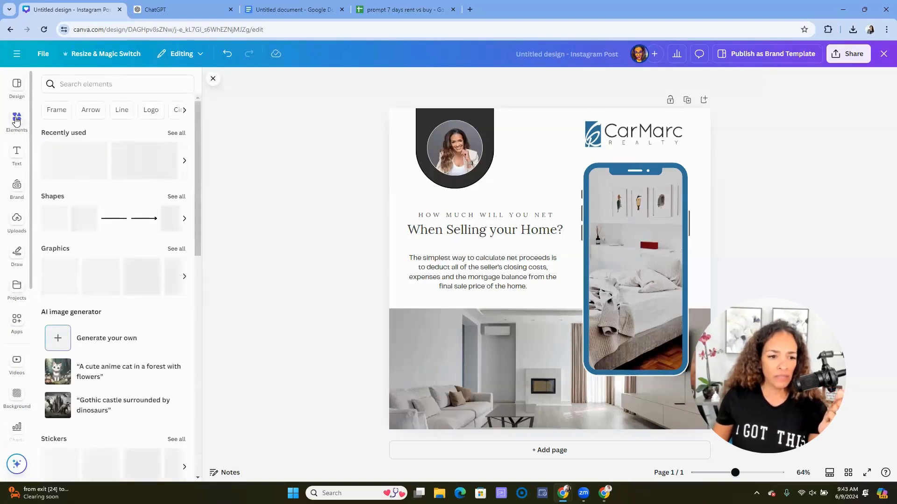
pyautogui.click(17, 119)
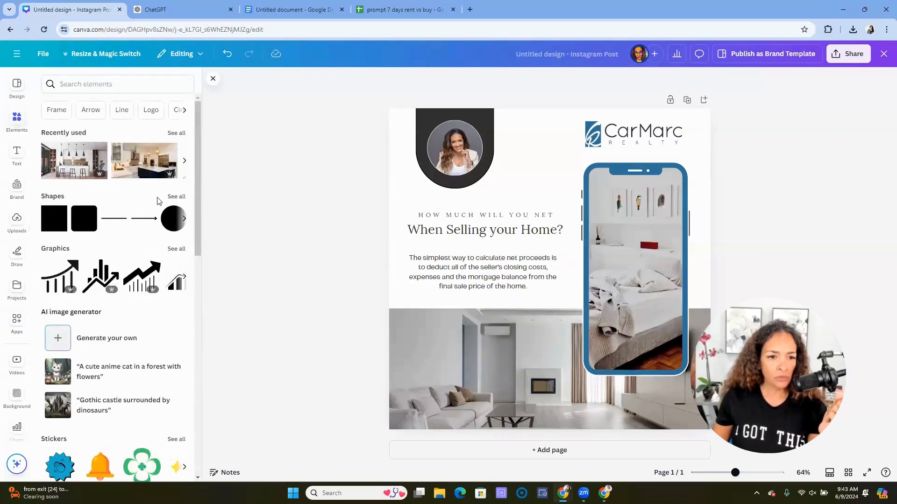
pyautogui.click(176, 196)
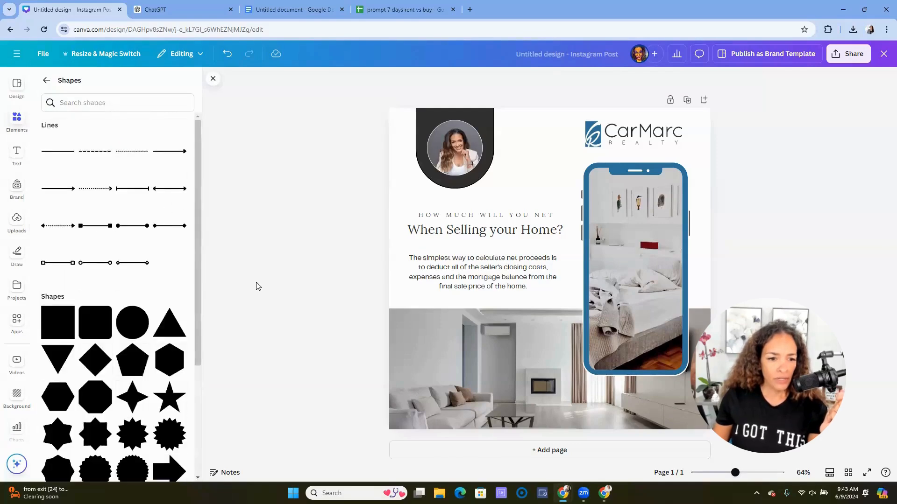
pyautogui.scroll(-3)
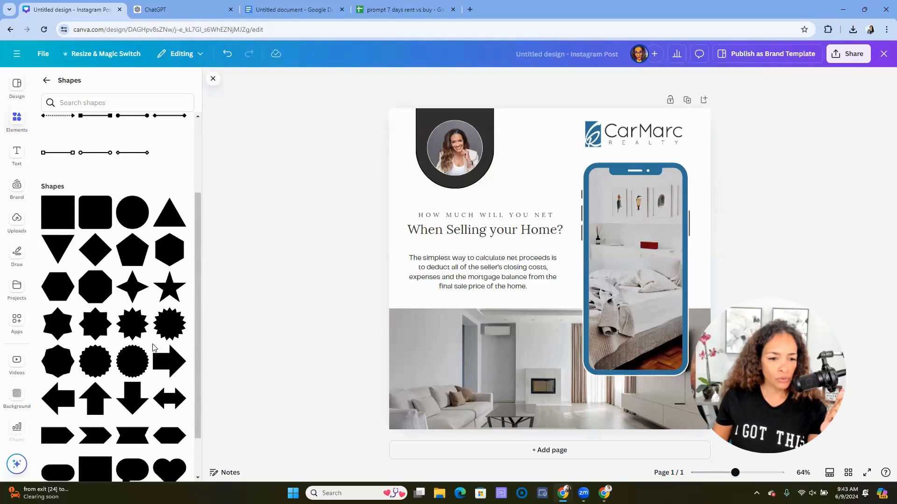
pyautogui.scroll(-3)
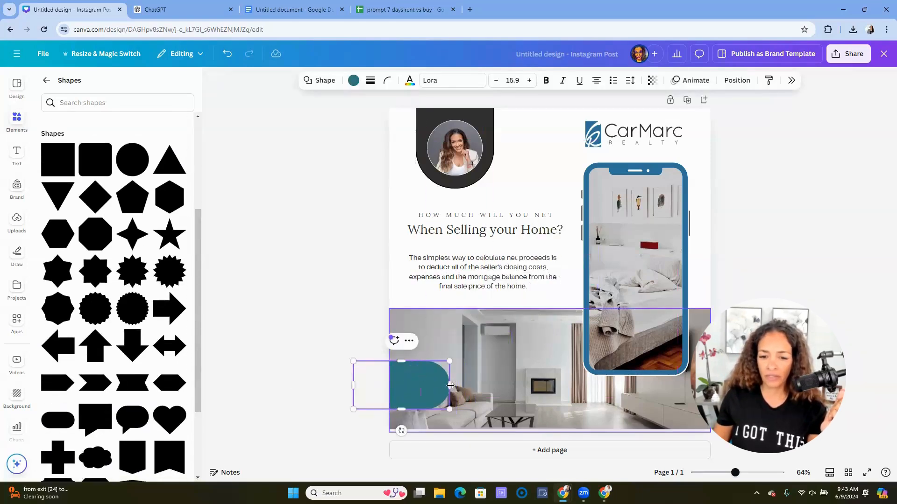
pyautogui.moveTo(449, 385); pyautogui.dragTo(513, 385)
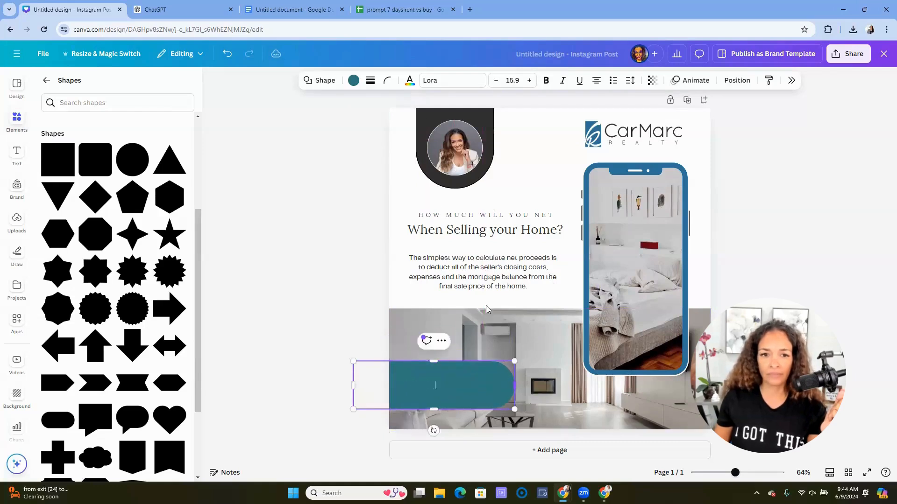
pyautogui.click(353, 80)
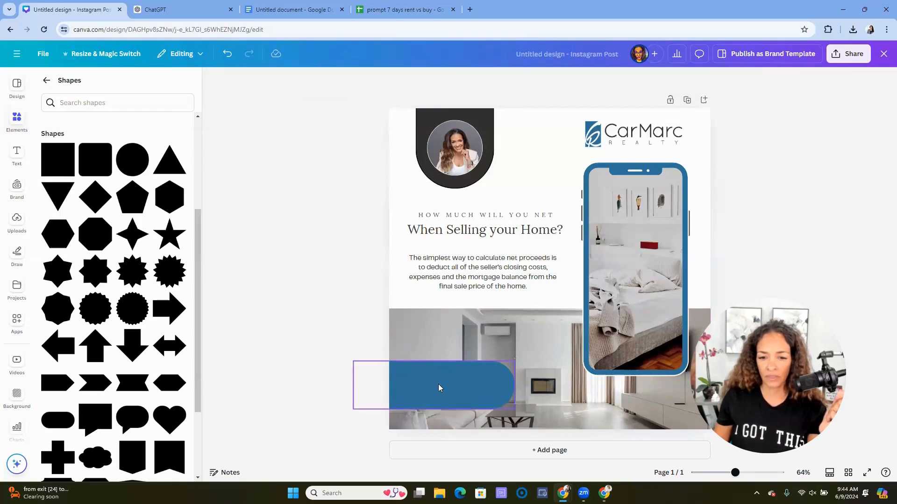
# Step: Type 'Carrie J. Little, Designated Managing Broker' inside the banner
pyautogui.click(439, 388)
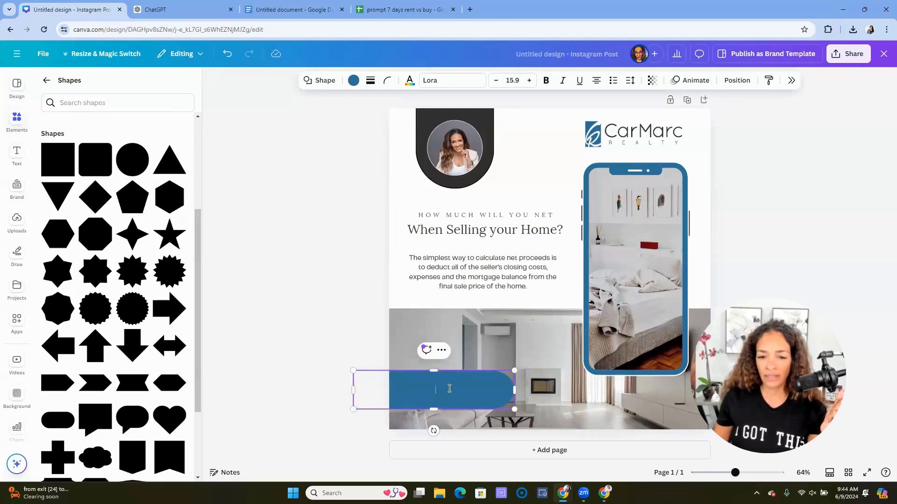
pyautogui.write('CARRIE J. LITTLE')
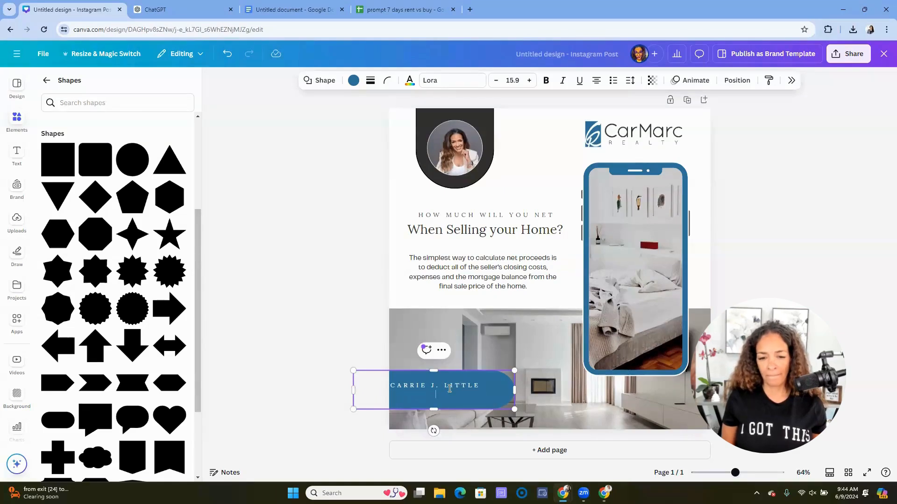
pyautogui.write('DESIGNATED MANAGING BROKER')
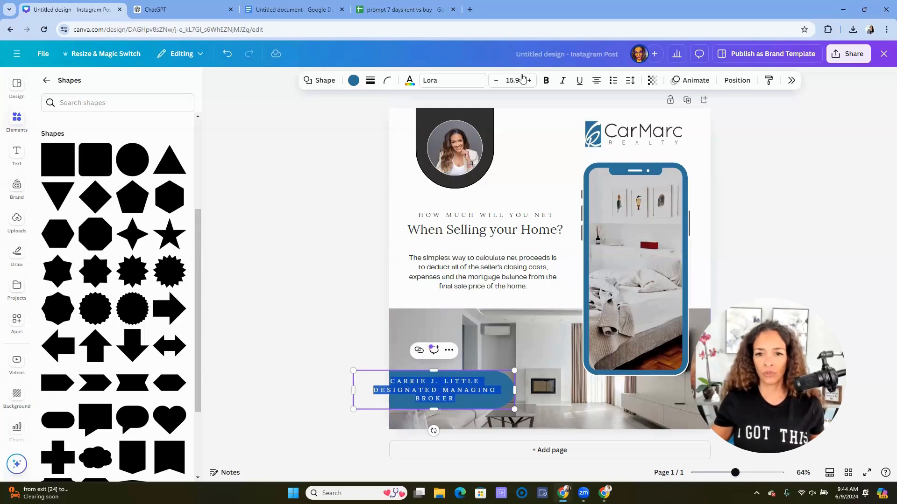
# Step: Make the banner text smaller, change its alignment and set the font to Montserrat
pyautogui.click(495, 80)
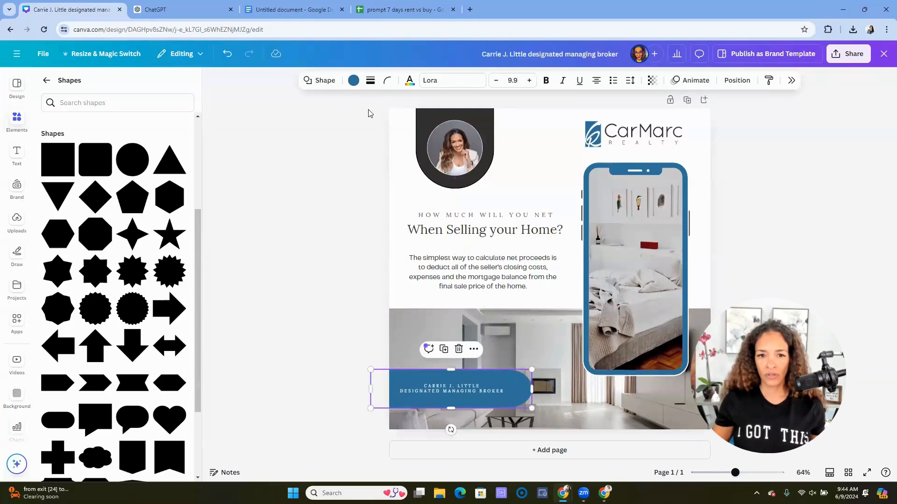
pyautogui.click(595, 80)
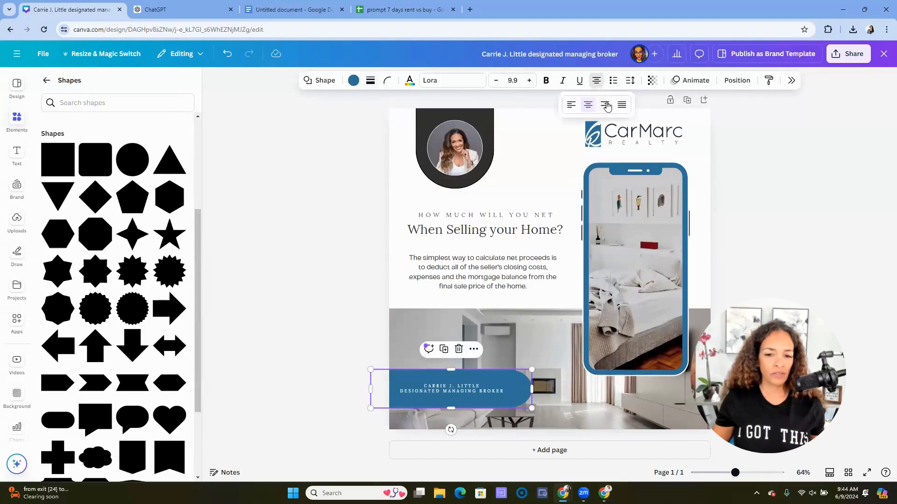
pyautogui.click(588, 105)
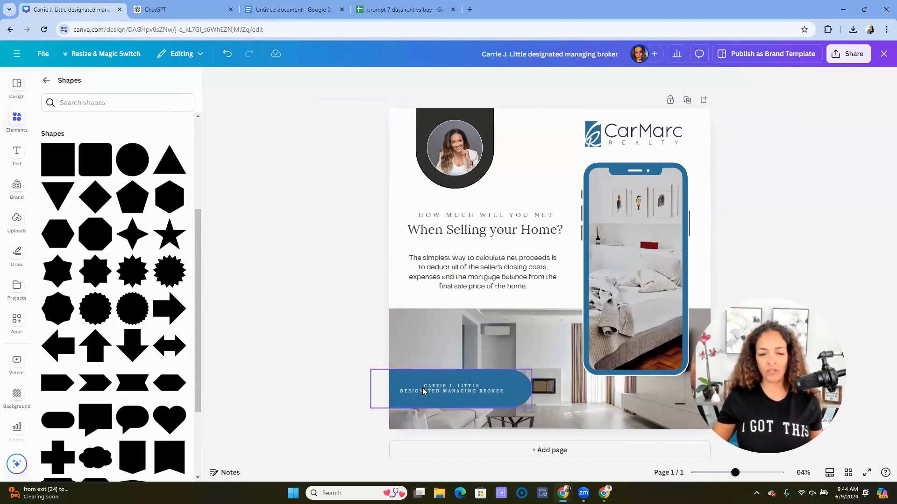
pyautogui.click(451, 391)
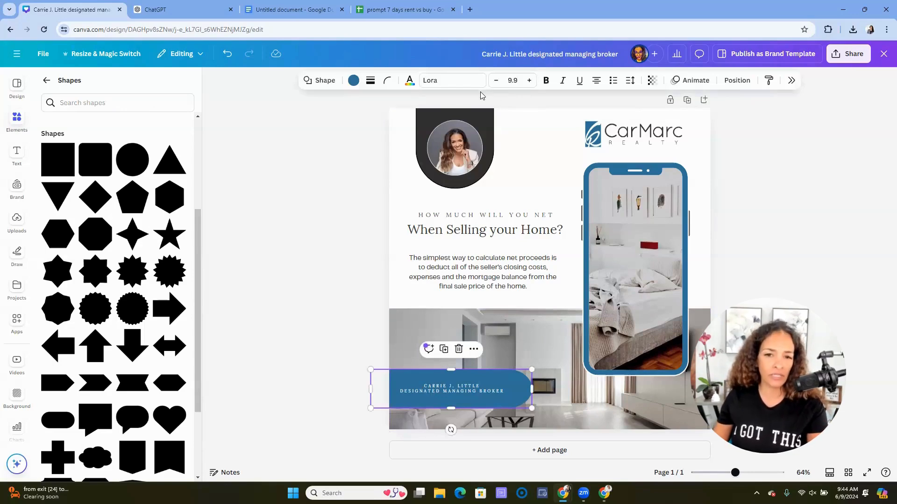
pyautogui.click(451, 80)
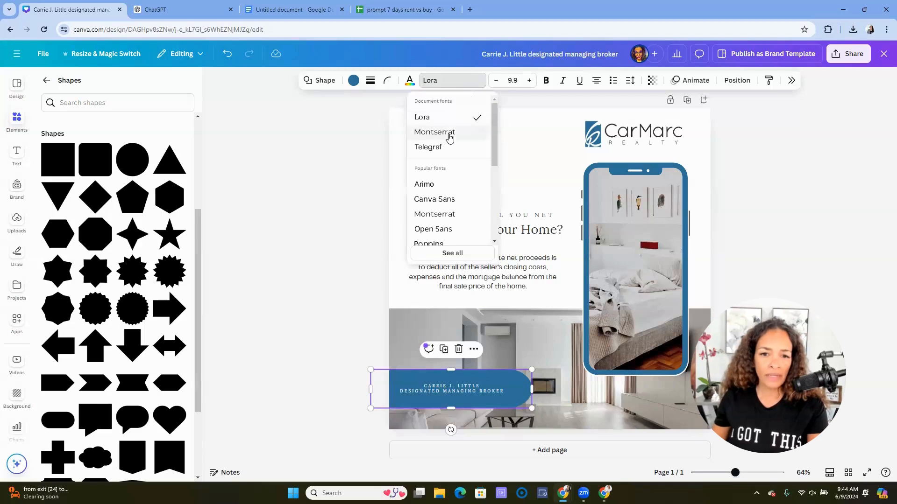
pyautogui.click(434, 132)
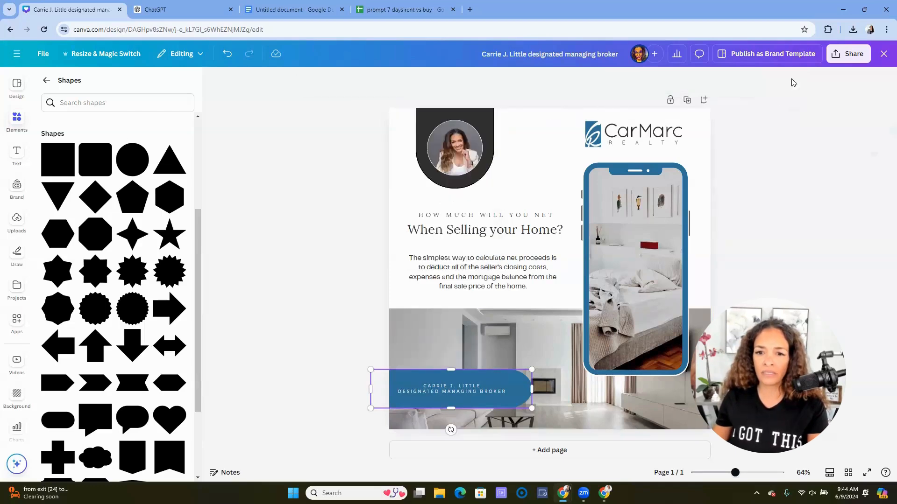
# Step: Turn off uppercase, recapitalize the title, and adjust letter and line spacing
pyautogui.click(451, 391)
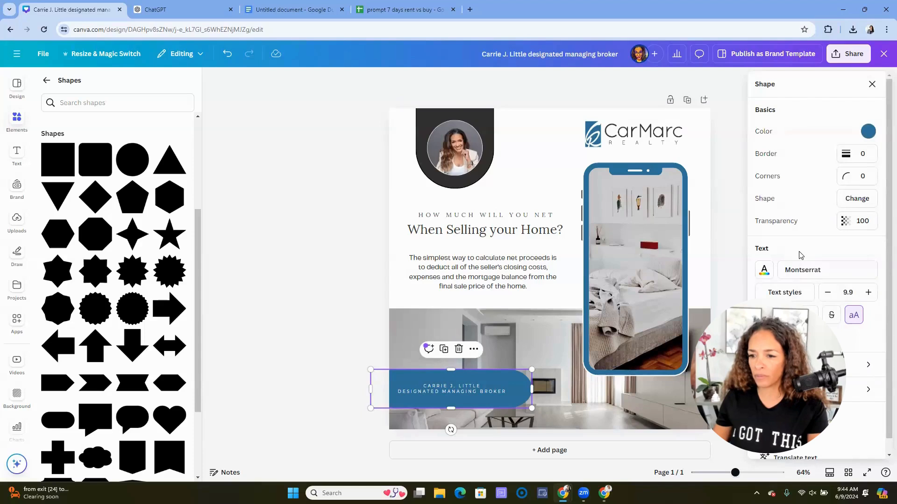
pyautogui.click(853, 316)
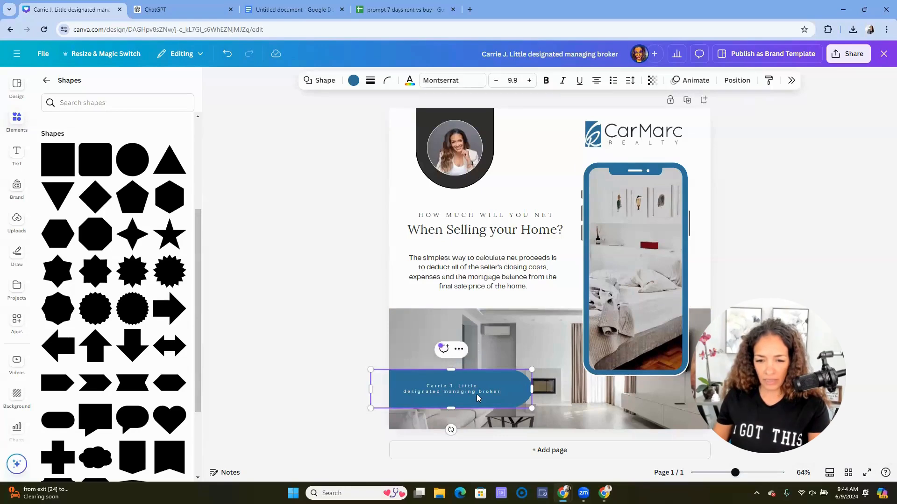
pyautogui.doubleClick(490, 391)
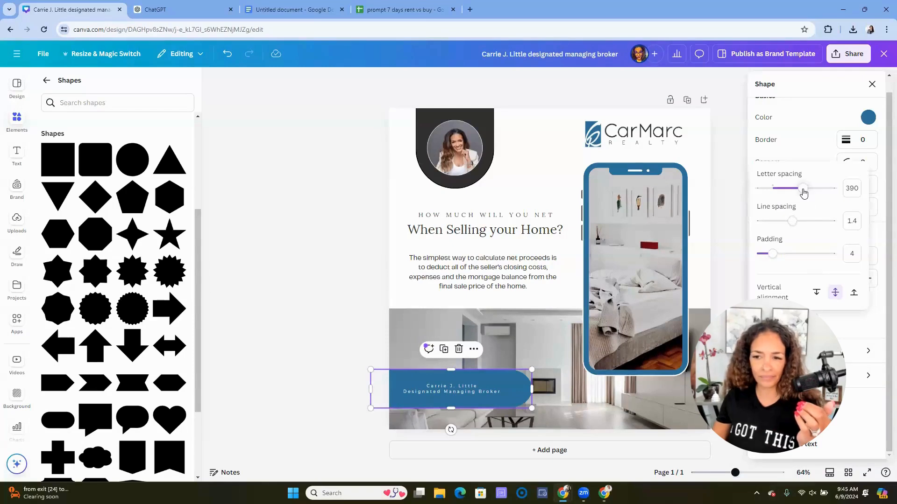
pyautogui.moveTo(803, 188); pyautogui.dragTo(794, 187)
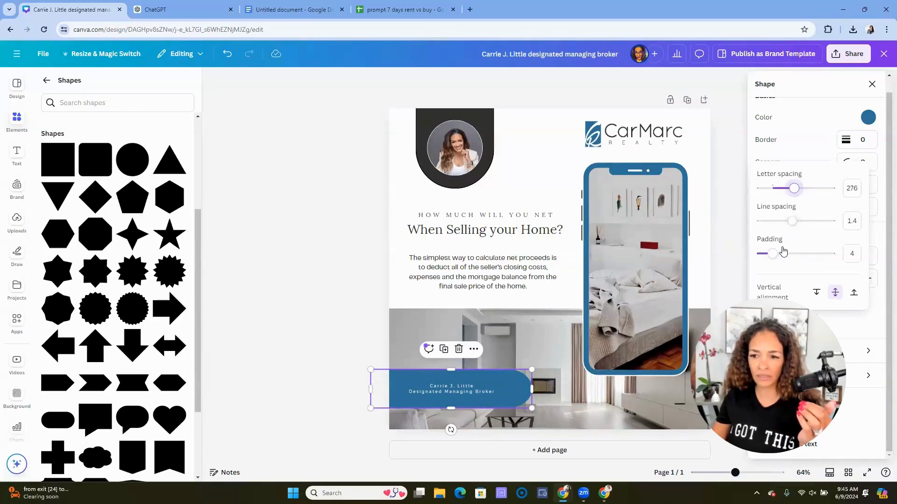
pyautogui.moveTo(793, 221); pyautogui.dragTo(798, 221)
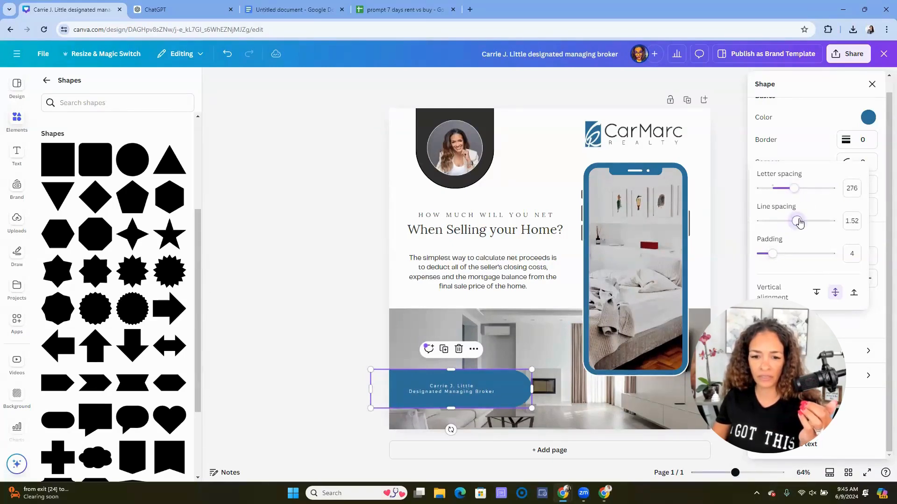
pyautogui.moveTo(794, 221); pyautogui.dragTo(802, 221)
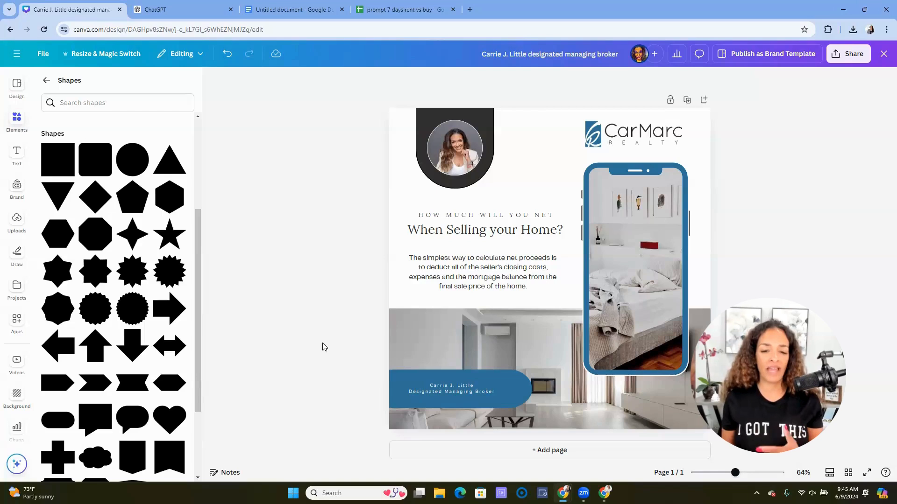
# Step: Deselect the agent name banner and switch to the rent vs buy prompt spreadsheet
pyautogui.click(452, 388)
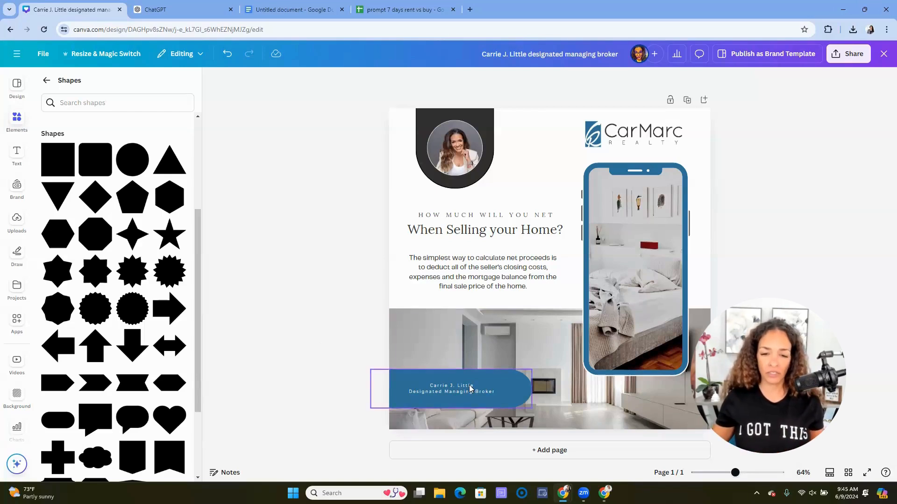
pyautogui.click(283, 372)
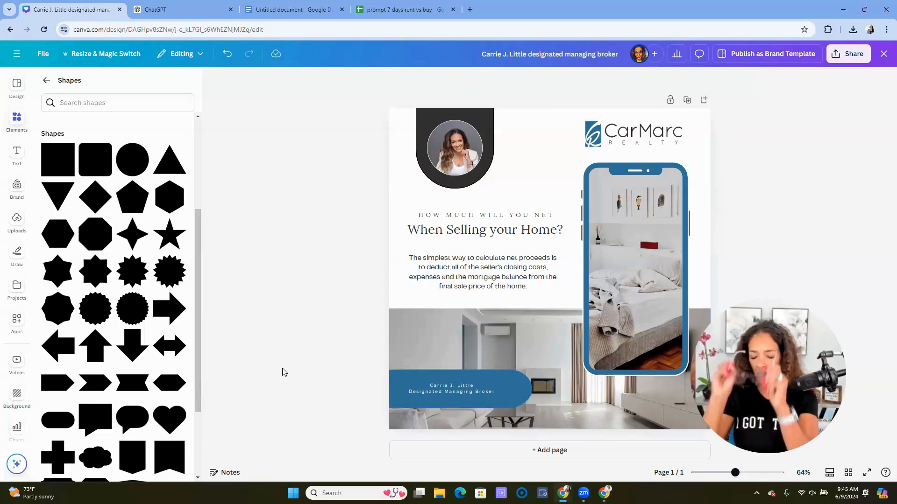
pyautogui.click(451, 391)
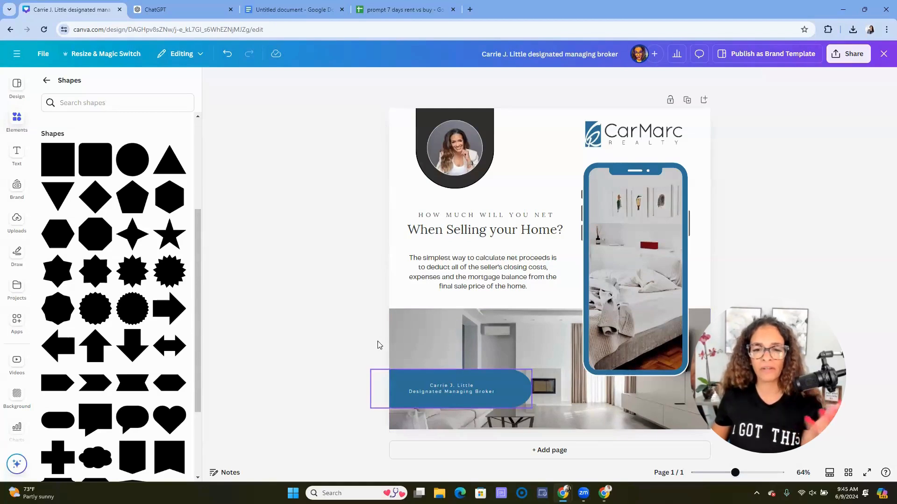
pyautogui.click(315, 271)
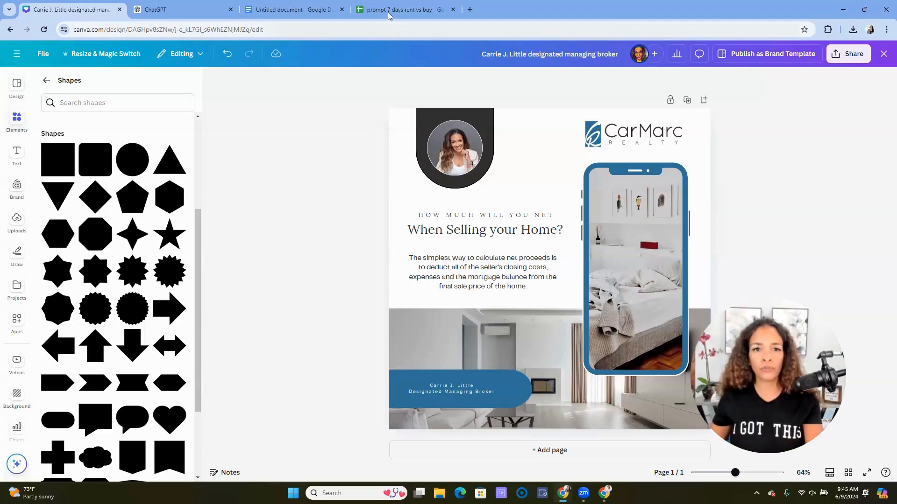
pyautogui.click(404, 9)
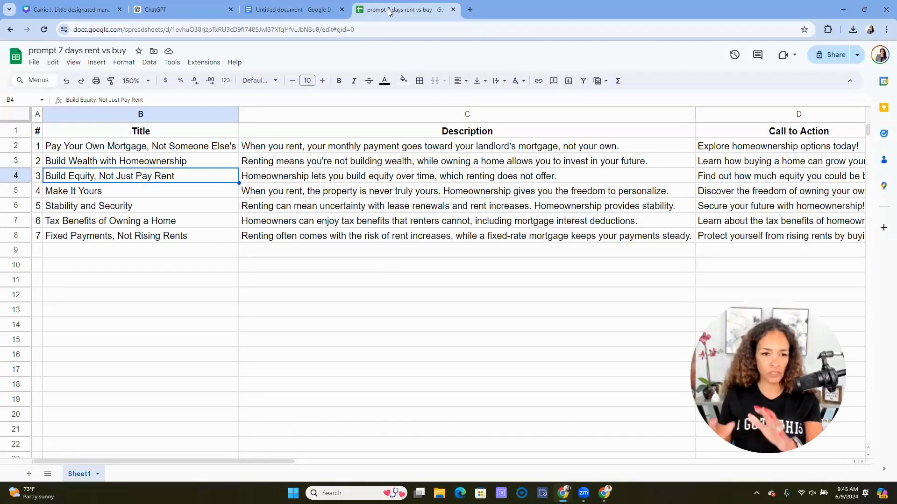
# Step: Check the first post's hashtags in the sheet, then go back to the Canva design
pyautogui.click(140, 146)
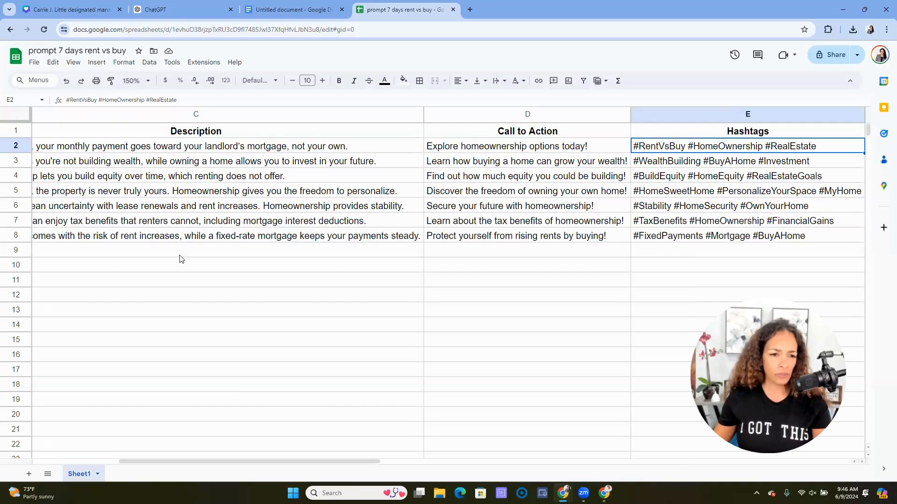
pyautogui.moveTo(116, 173)
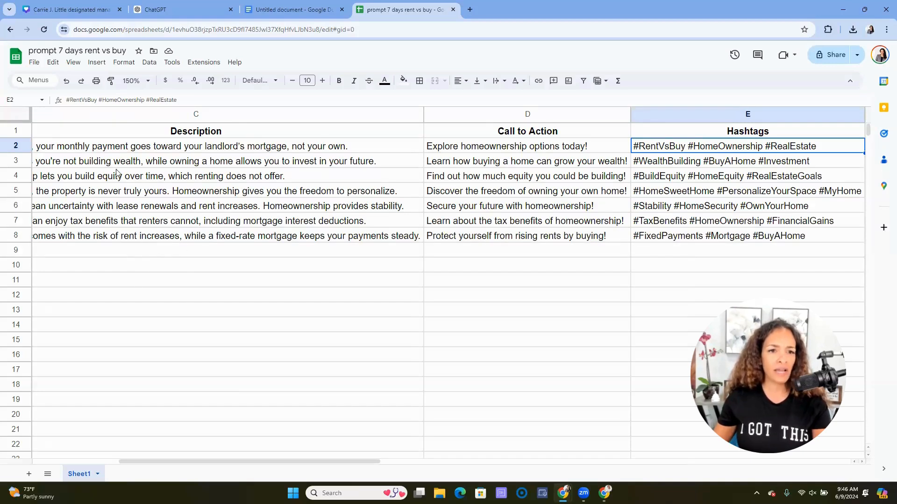
pyautogui.click(72, 10)
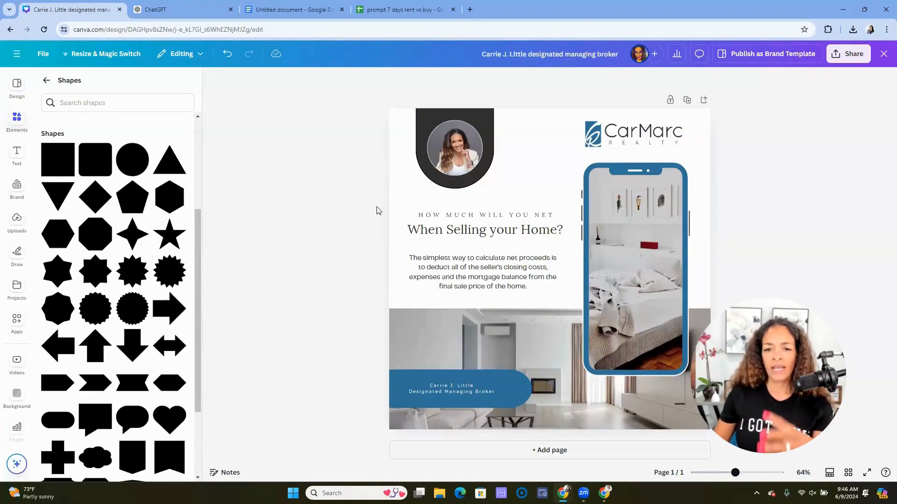
# Step: Reposition the net-proceeds paragraph and tagline, checking the spreadsheet content along the way
pyautogui.click(482, 274)
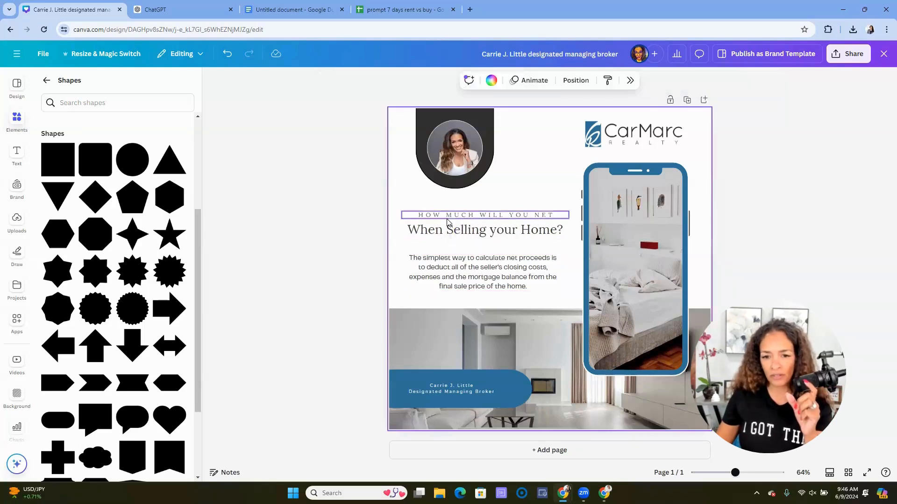
pyautogui.click(482, 271)
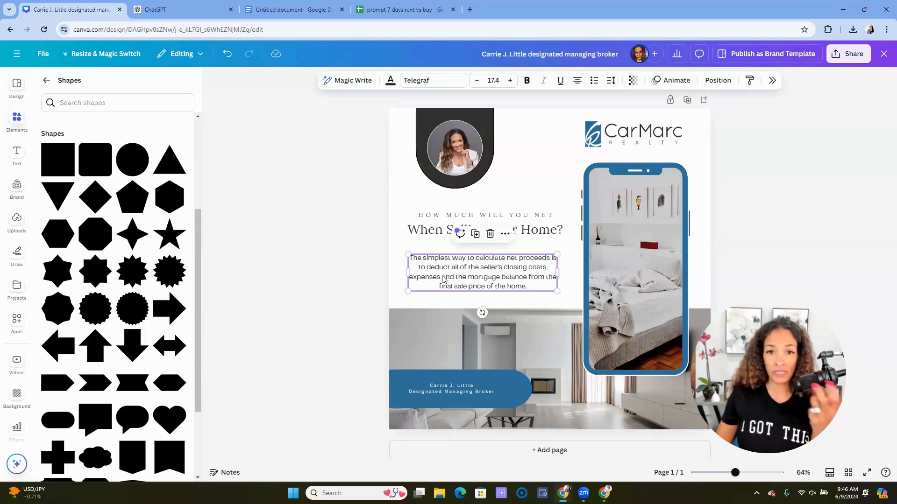
pyautogui.click(485, 229)
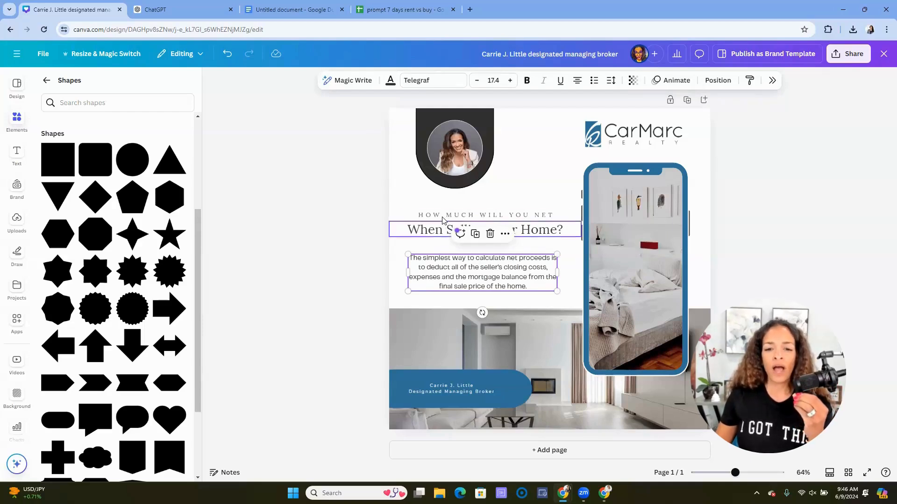
pyautogui.click(485, 215)
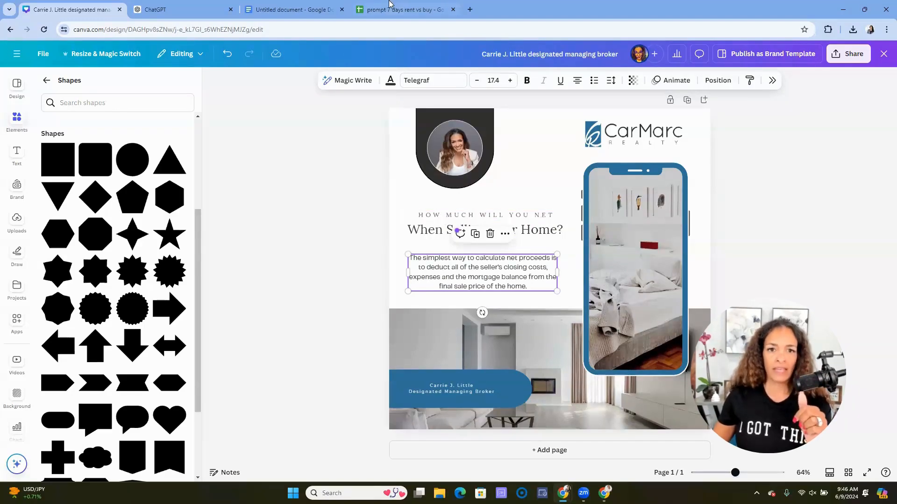
pyautogui.click(399, 8)
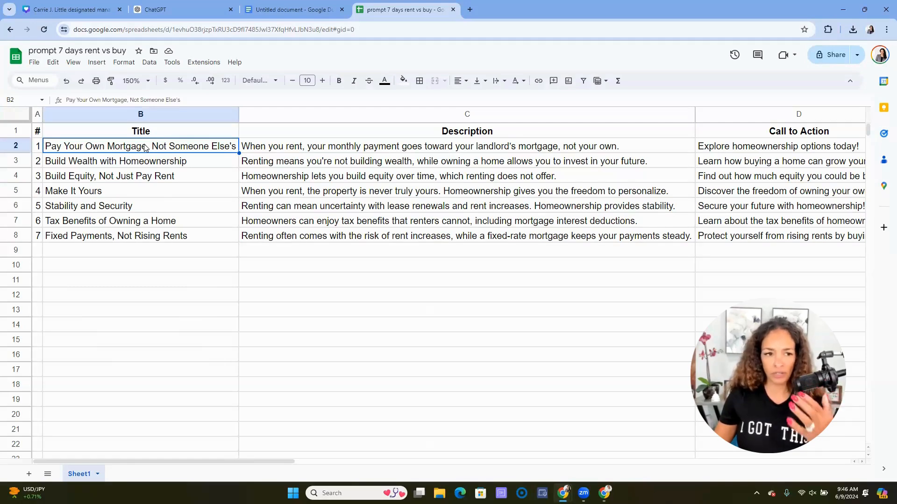
pyautogui.click(65, 9)
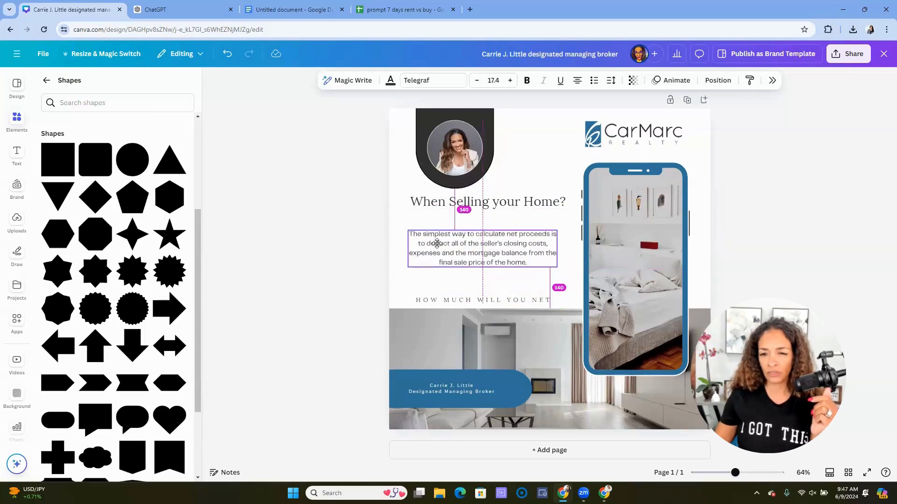
# Step: Shrink the 'When Selling your Home?' heading and select it with the body text
pyautogui.click(487, 201)
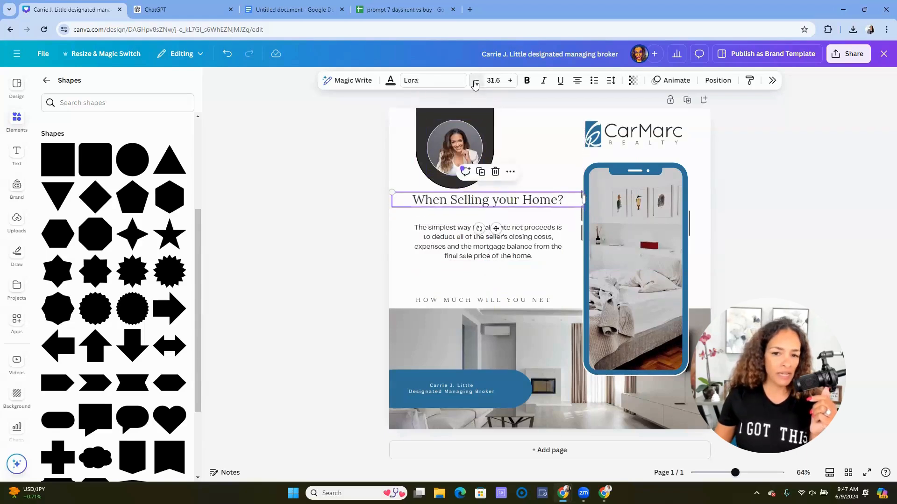
pyautogui.click(475, 80)
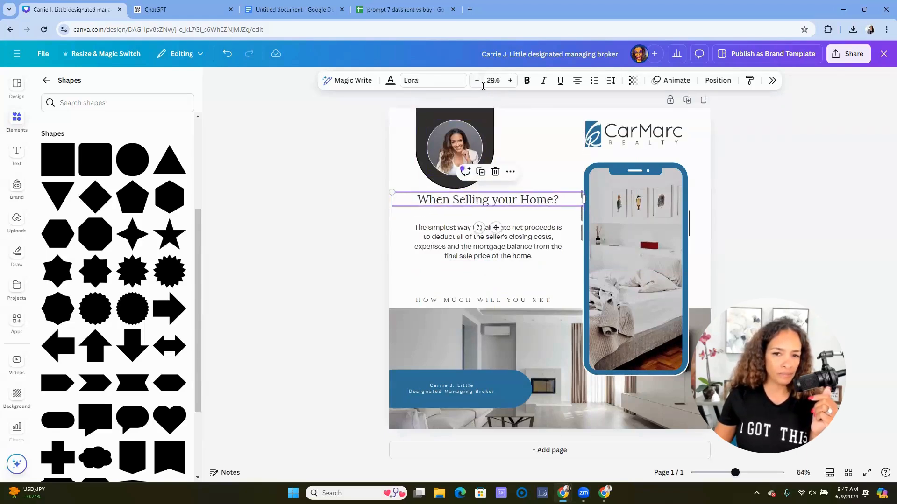
pyautogui.click(487, 244)
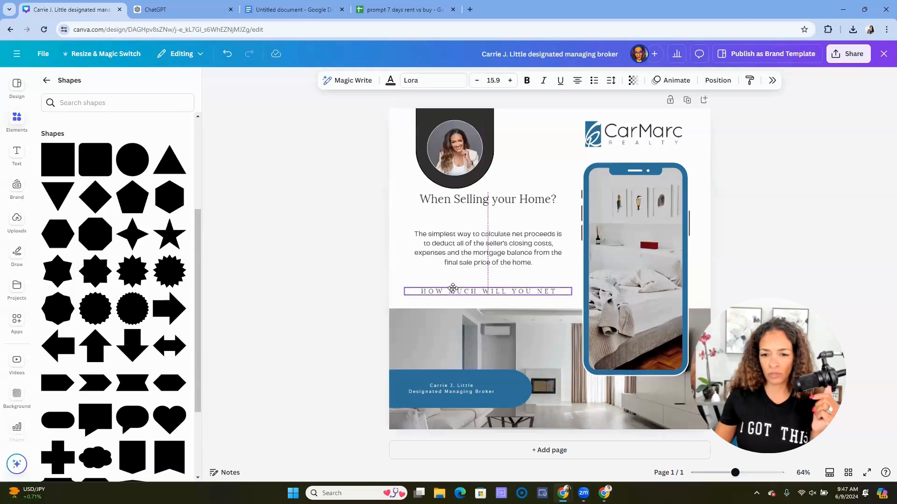
pyautogui.click(338, 278)
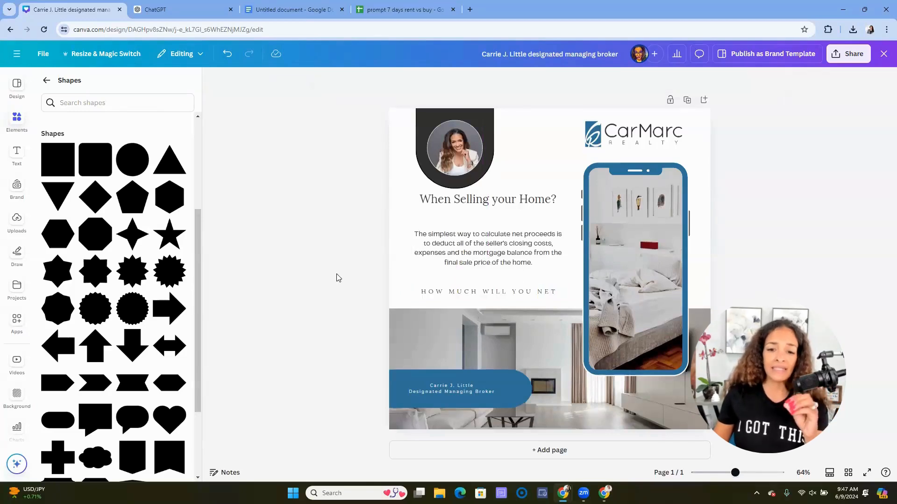
pyautogui.click(487, 199)
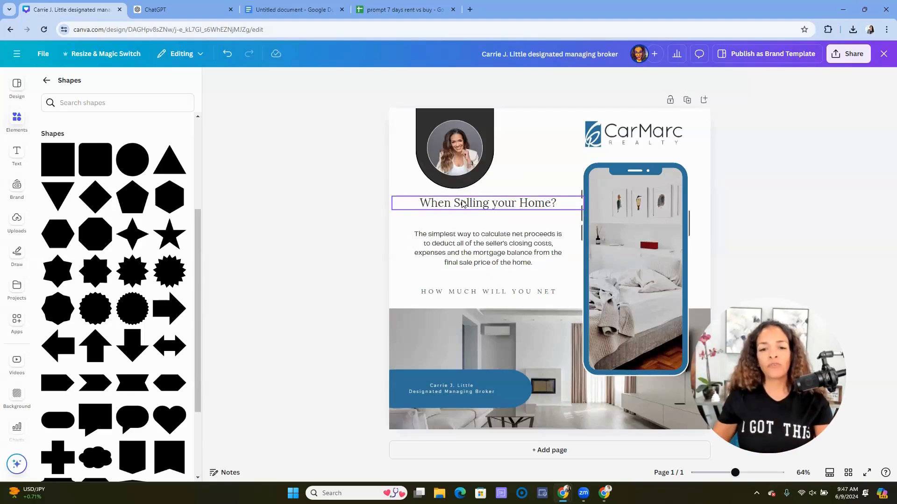
pyautogui.click(487, 247)
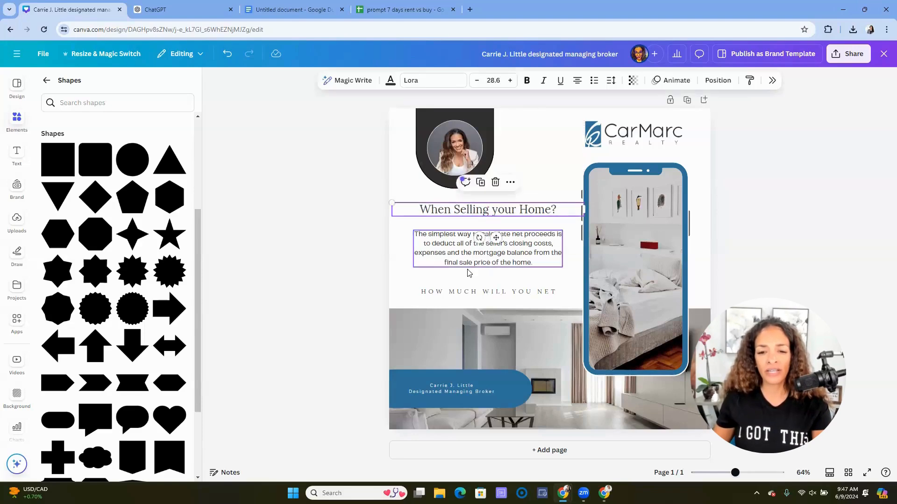
pyautogui.click(371, 291)
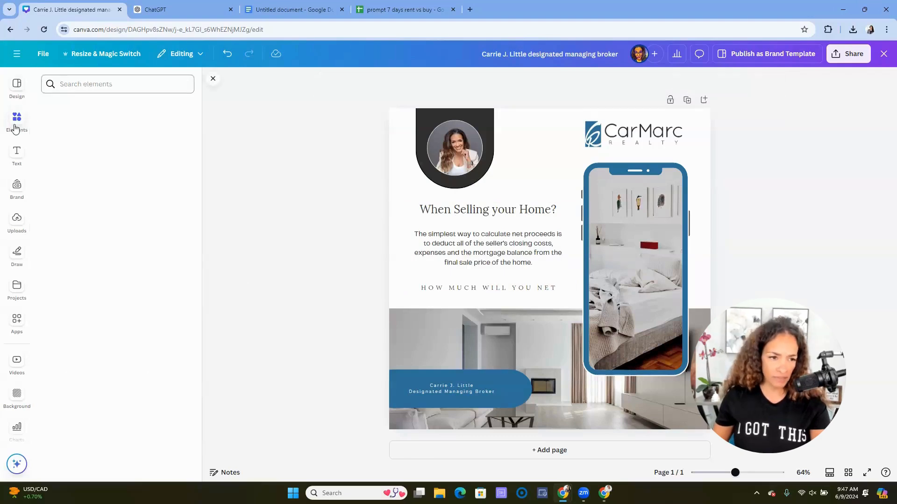
# Step: Close the shapes panel and launch Bulk create from Apps' More from Canva section
pyautogui.click(17, 121)
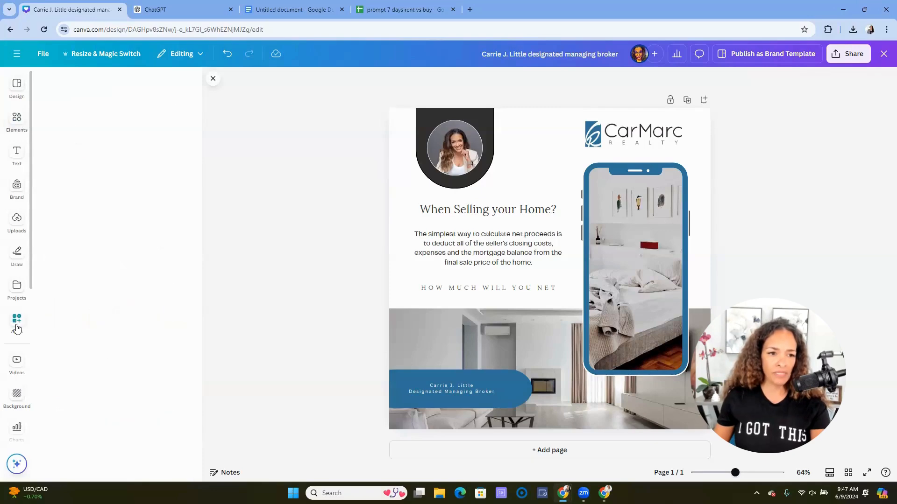
pyautogui.click(16, 320)
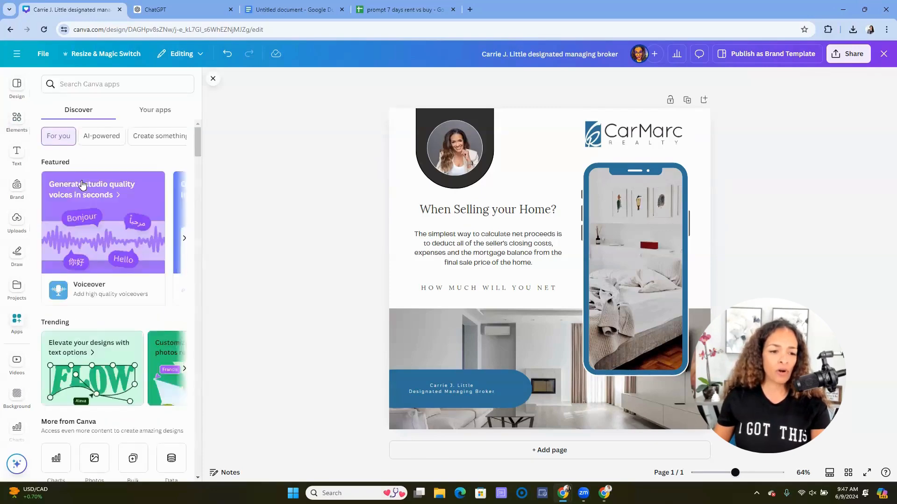
pyautogui.scroll(-3)
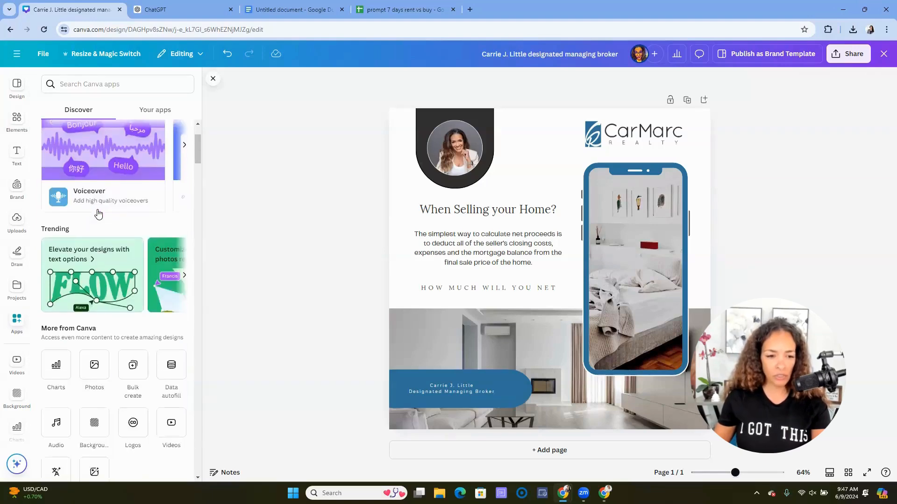
pyautogui.scroll(-3)
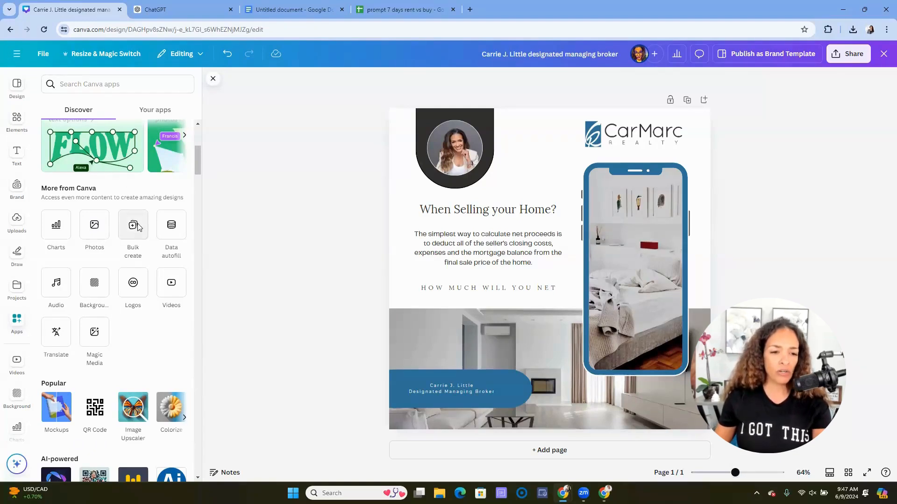
pyautogui.click(133, 225)
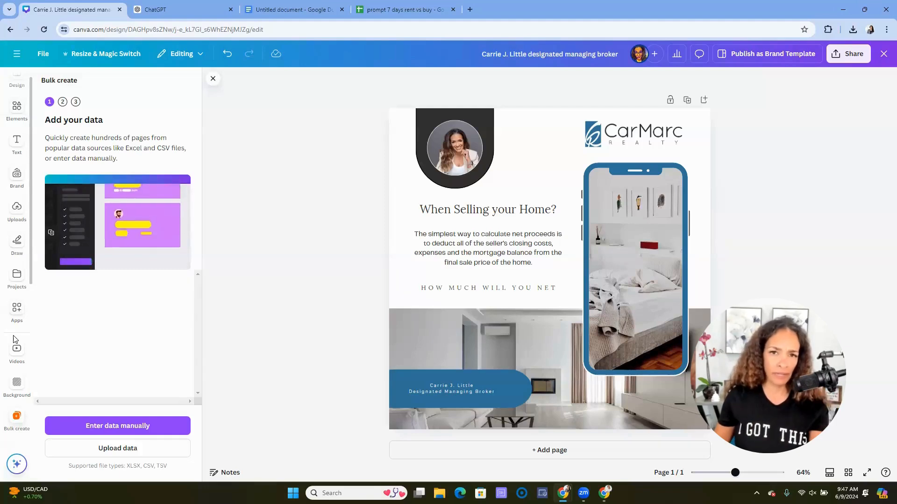
pyautogui.moveTo(23, 208)
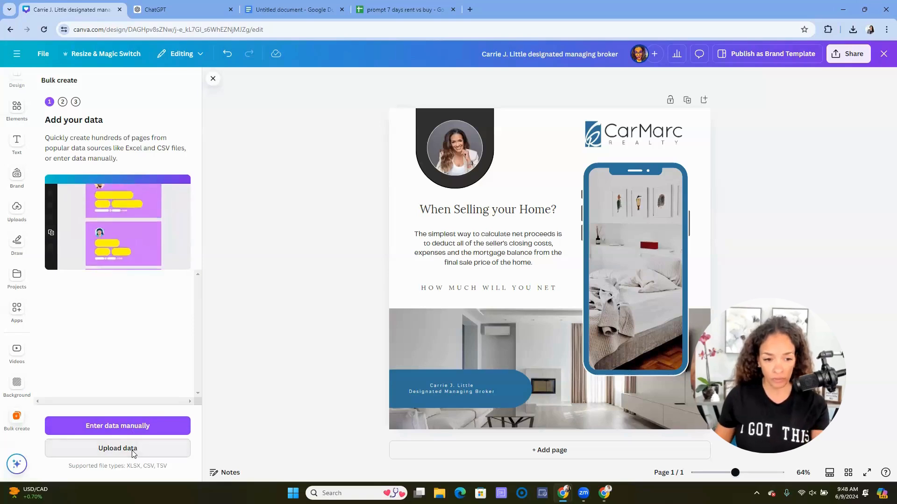
# Step: Upload the post data spreadsheet and connect the heading to the Title field
pyautogui.click(118, 448)
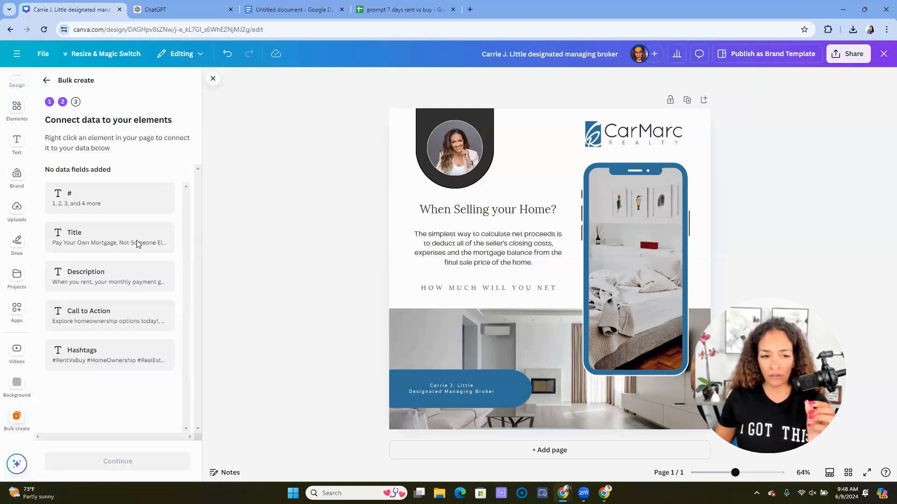
pyautogui.click(487, 209)
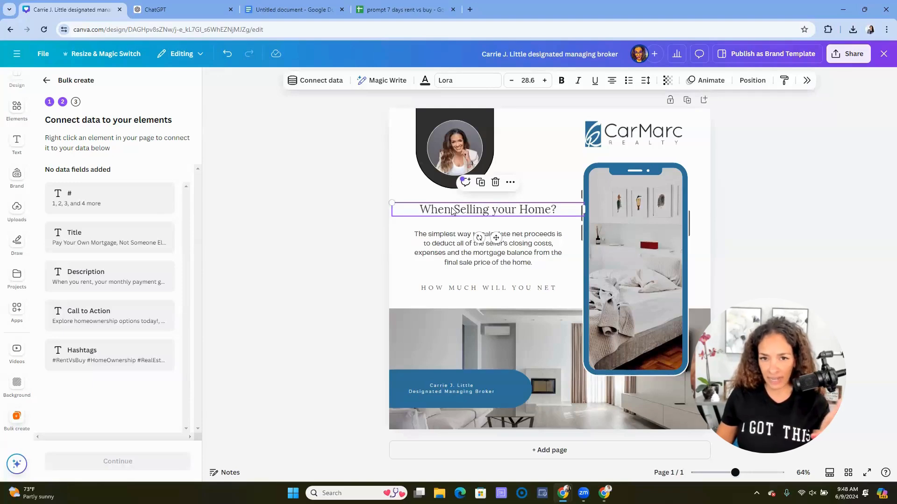
pyautogui.moveTo(359, 124)
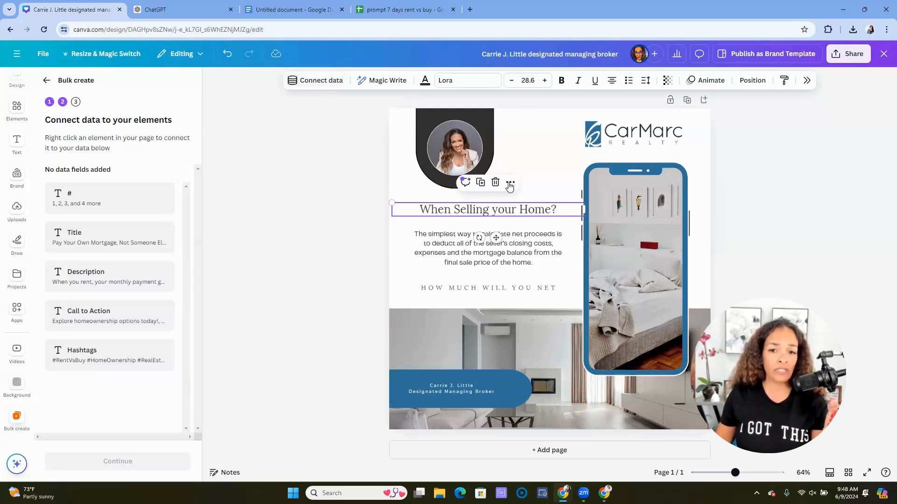
pyautogui.click(510, 182)
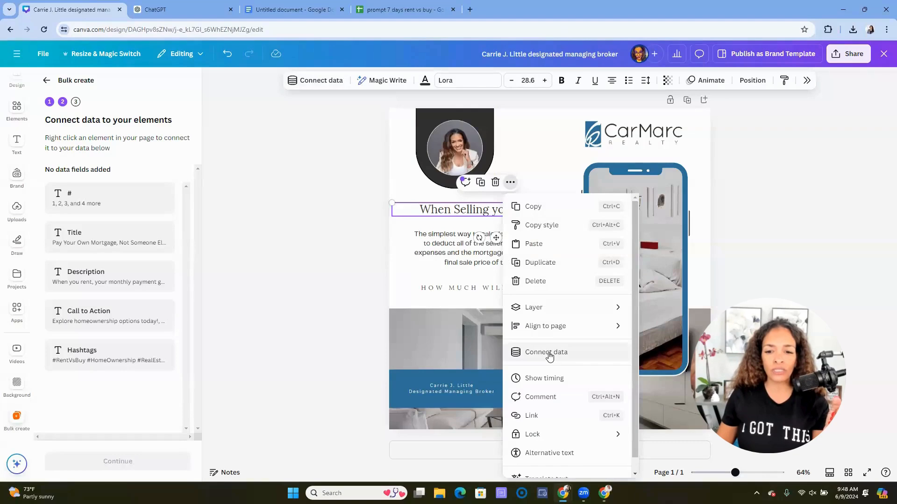
pyautogui.click(546, 352)
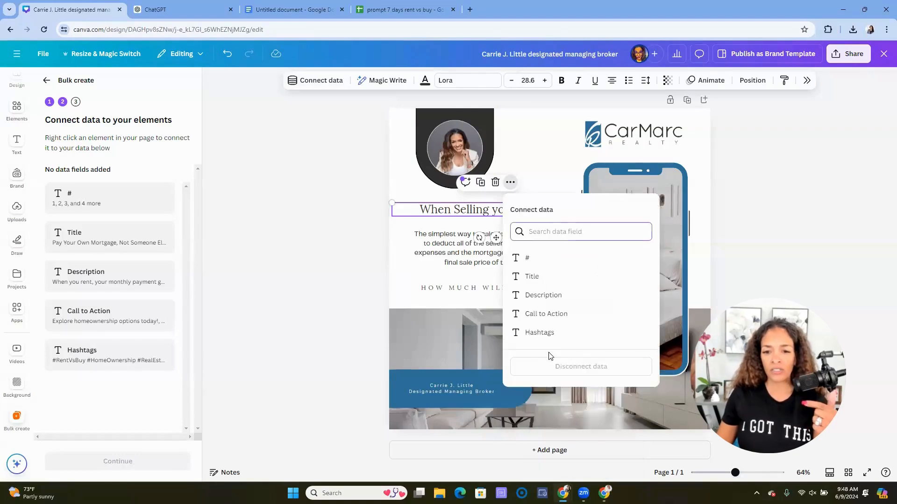
pyautogui.click(531, 276)
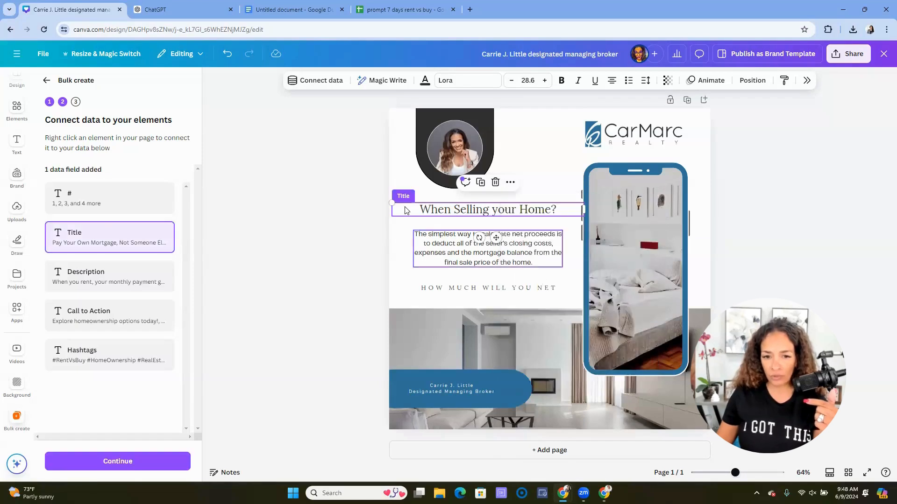
pyautogui.moveTo(448, 267)
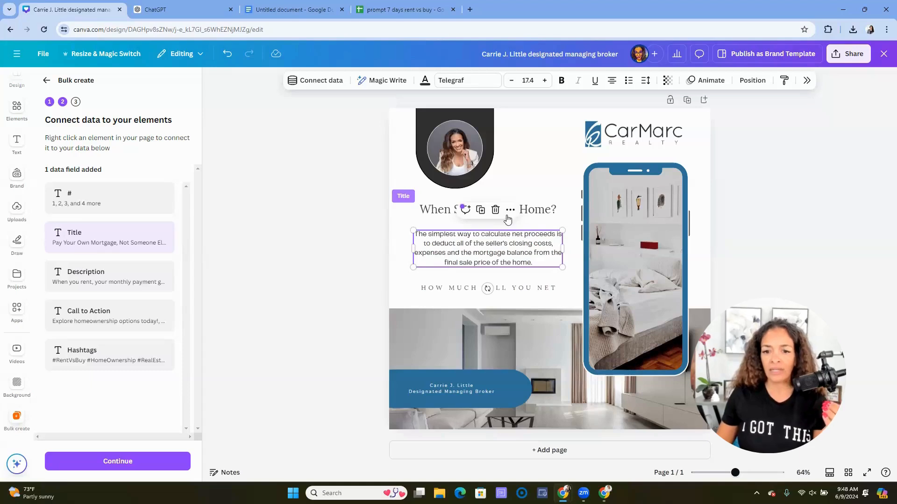
# Step: Connect the body text to Description and the tagline to Call to Action
pyautogui.click(510, 210)
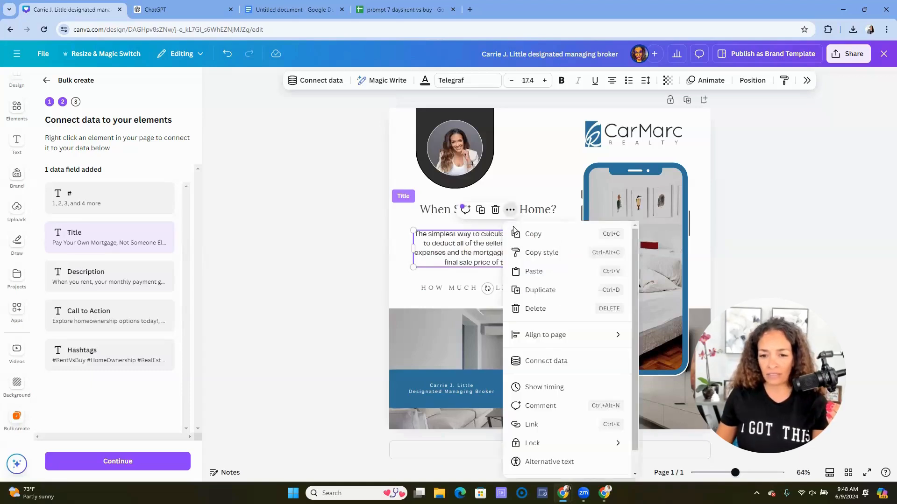
pyautogui.click(546, 361)
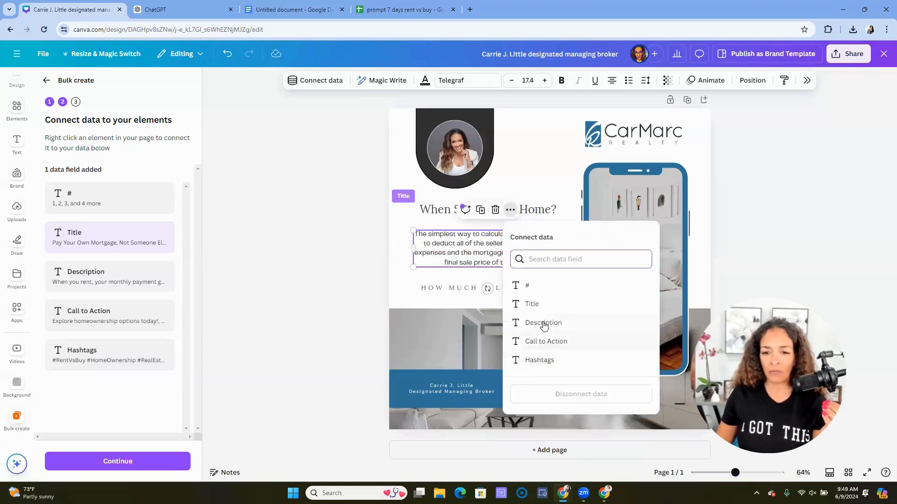
pyautogui.click(543, 322)
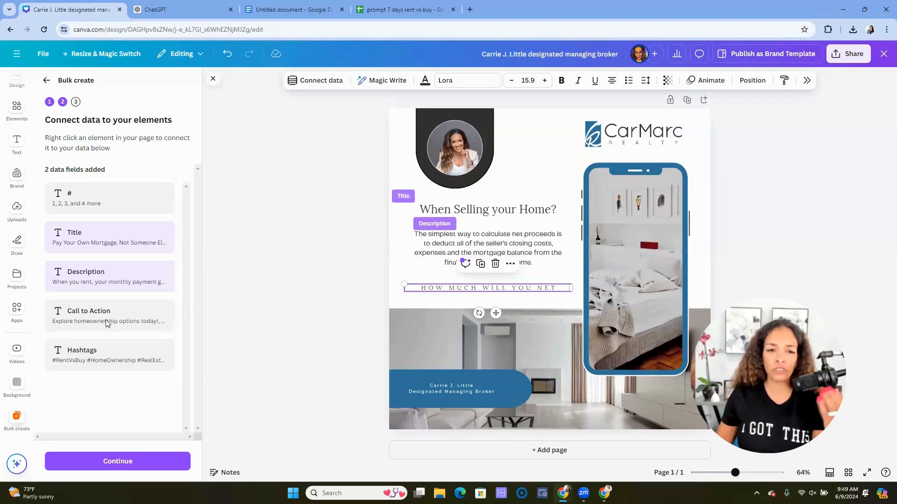
pyautogui.moveTo(329, 81)
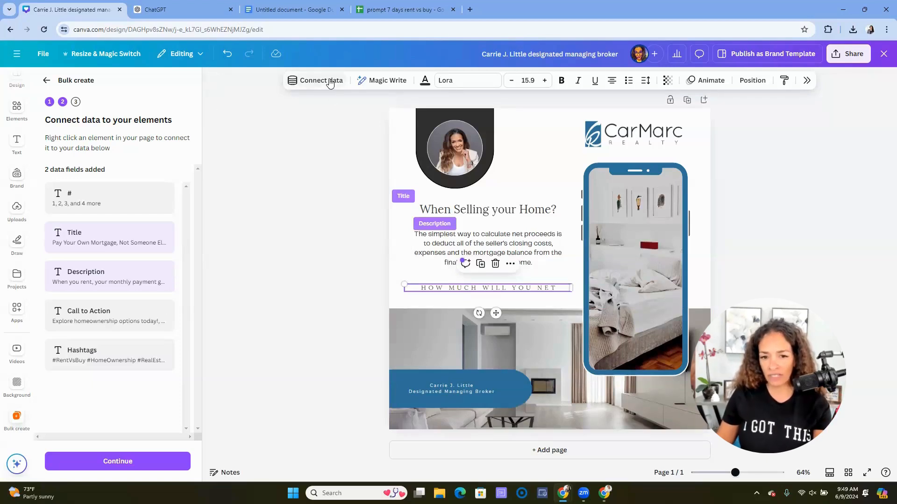
pyautogui.click(321, 80)
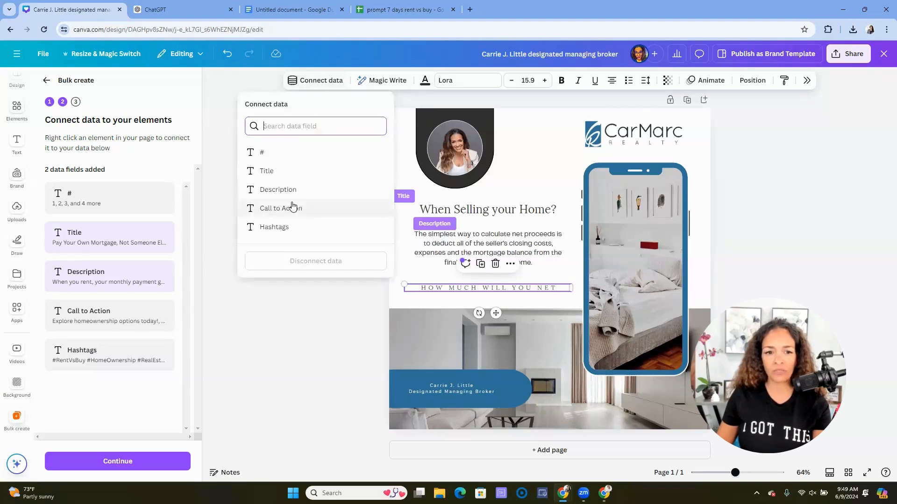
pyautogui.click(280, 209)
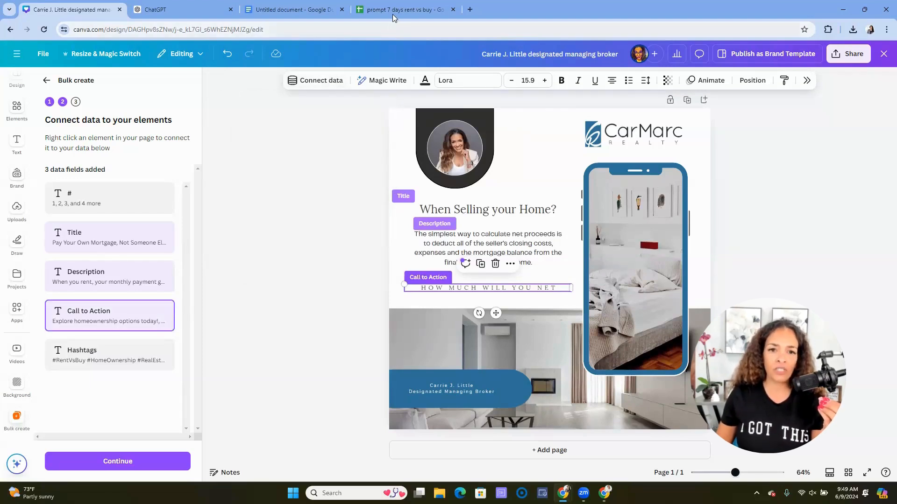
pyautogui.click(404, 9)
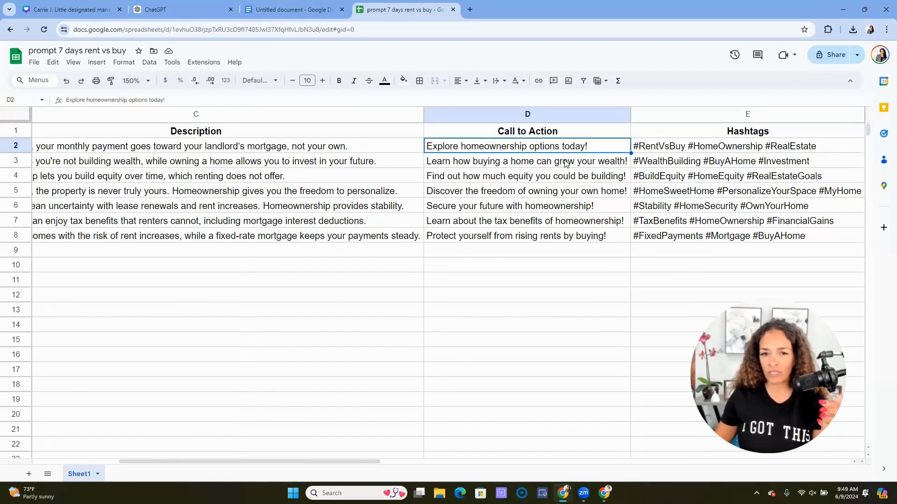
# Step: Confirm the Title, Description and Call to Action connections and continue to Apply data
pyautogui.click(70, 10)
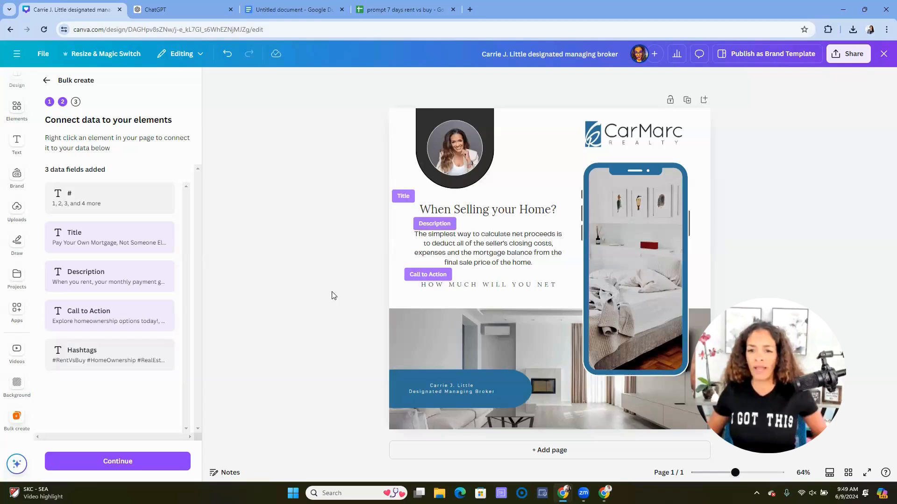
pyautogui.click(635, 134)
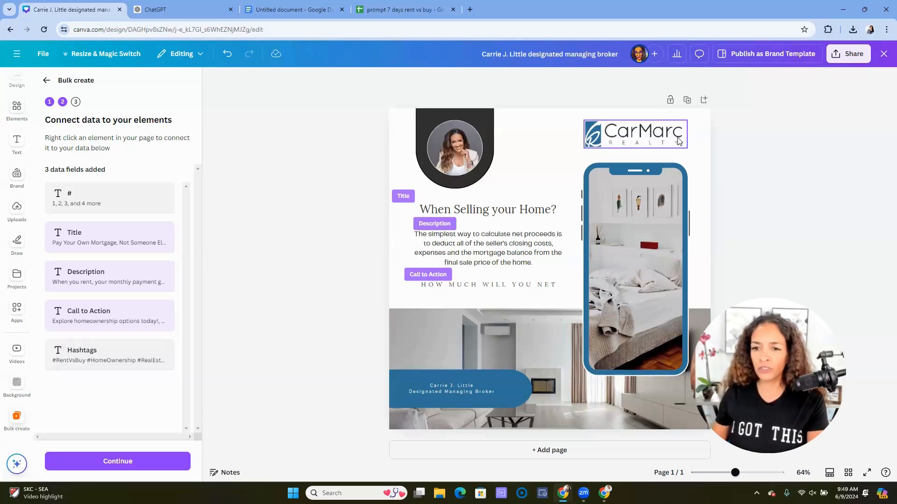
pyautogui.click(743, 193)
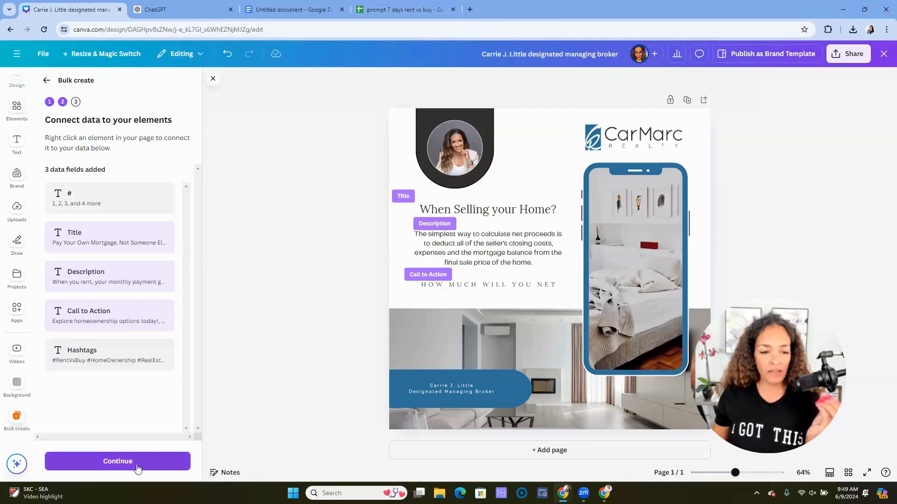
pyautogui.click(117, 461)
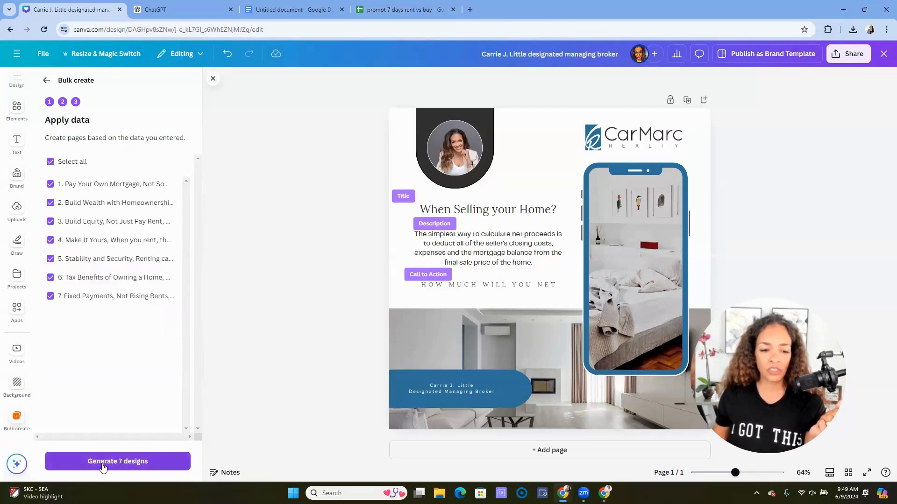
# Step: Generate 7 designs with all seven rent-vs-buy data rows selected
pyautogui.click(118, 461)
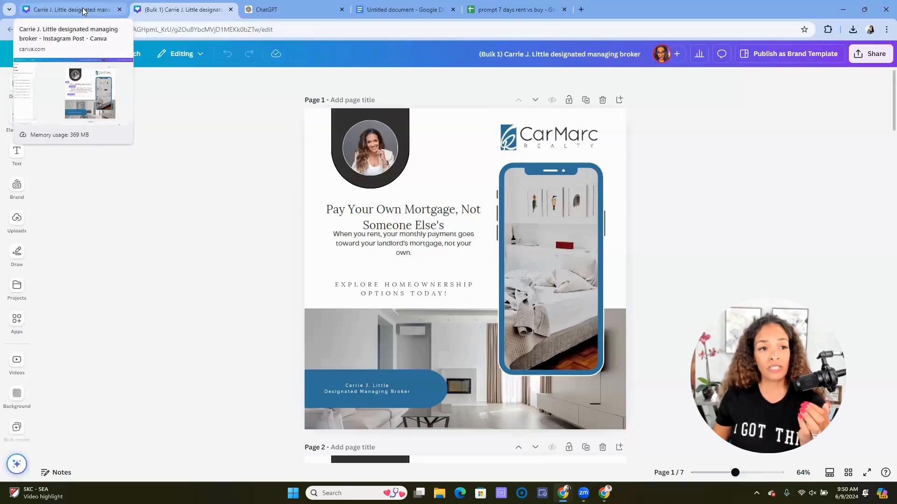
# Step: Enlarge page 1's description, widen page 2's title box and enlarge its description
pyautogui.click(70, 9)
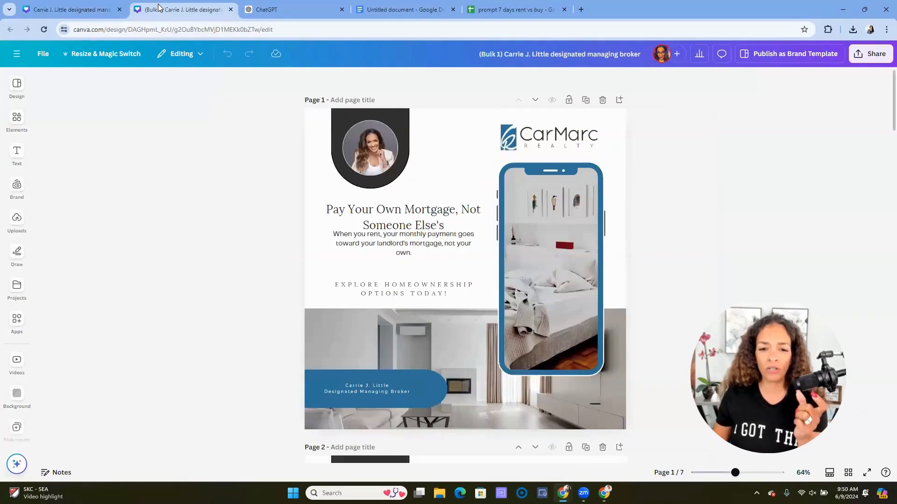
pyautogui.click(403, 243)
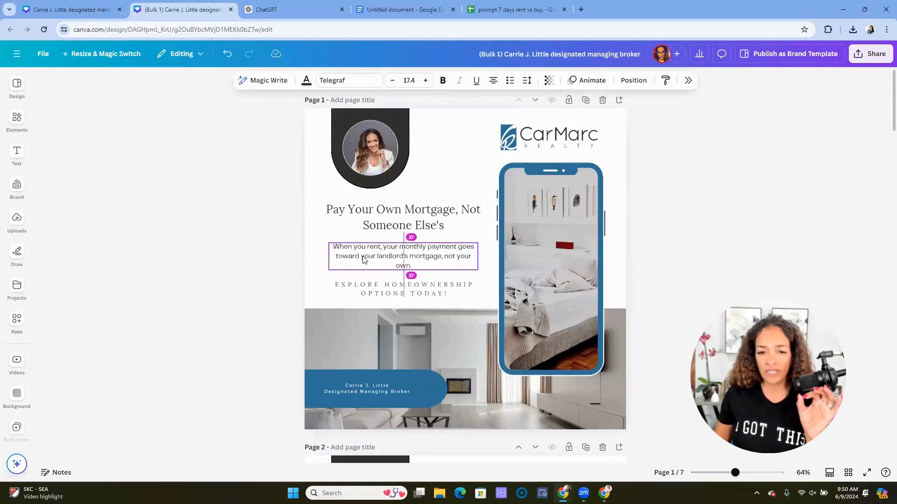
pyautogui.click(426, 80)
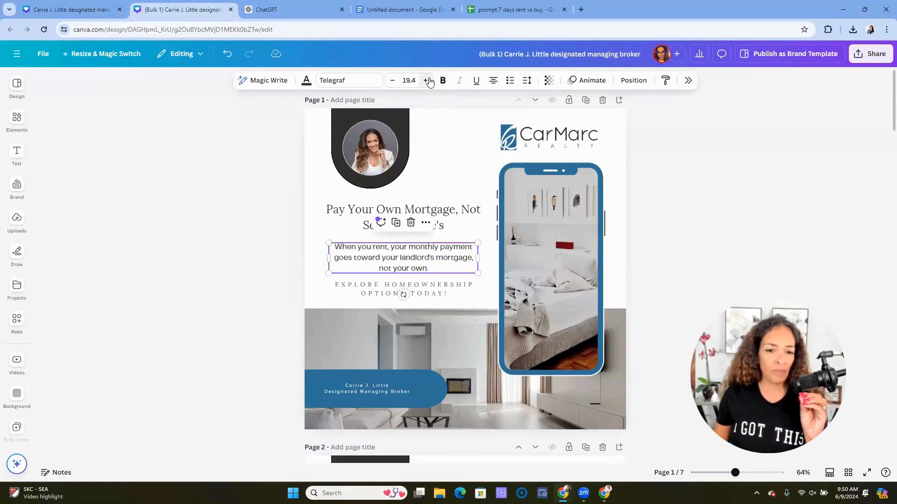
pyautogui.click(254, 301)
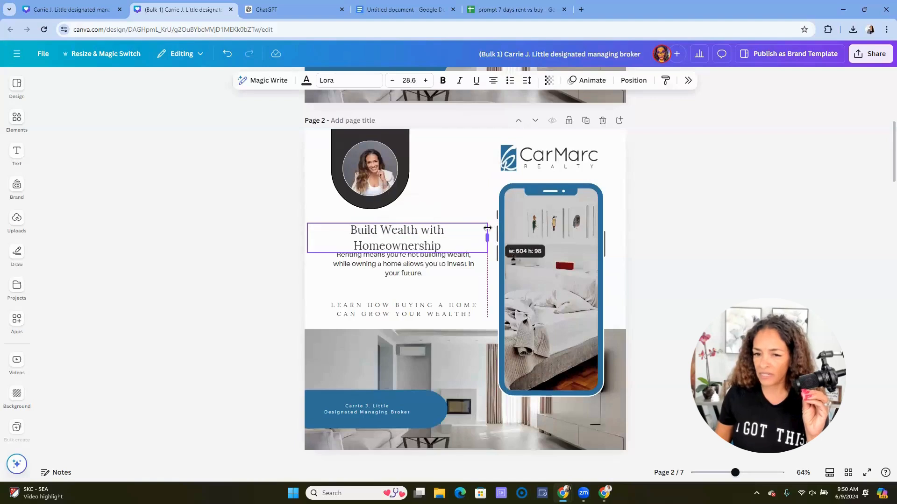
pyautogui.moveTo(487, 237); pyautogui.dragTo(496, 238)
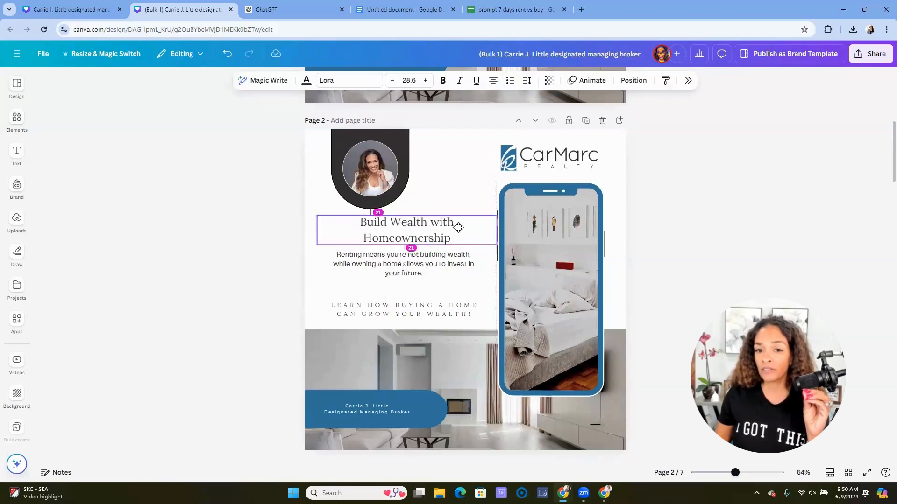
pyautogui.click(403, 264)
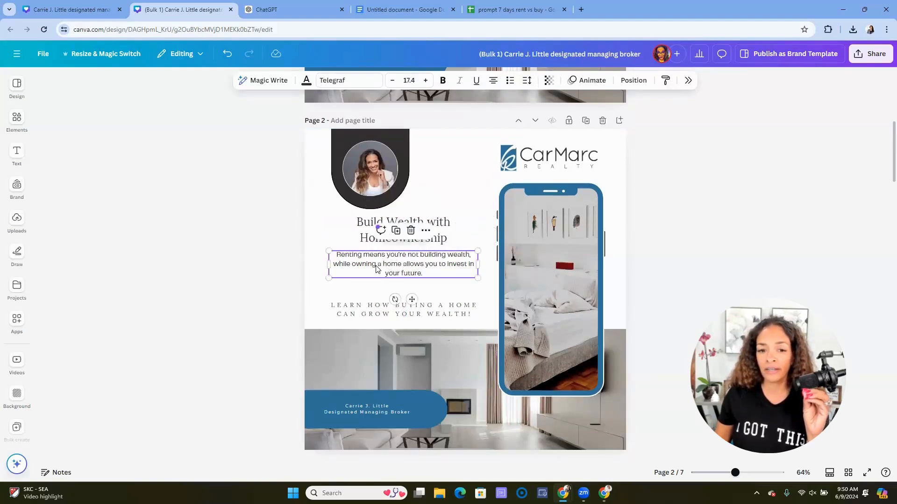
pyautogui.click(426, 80)
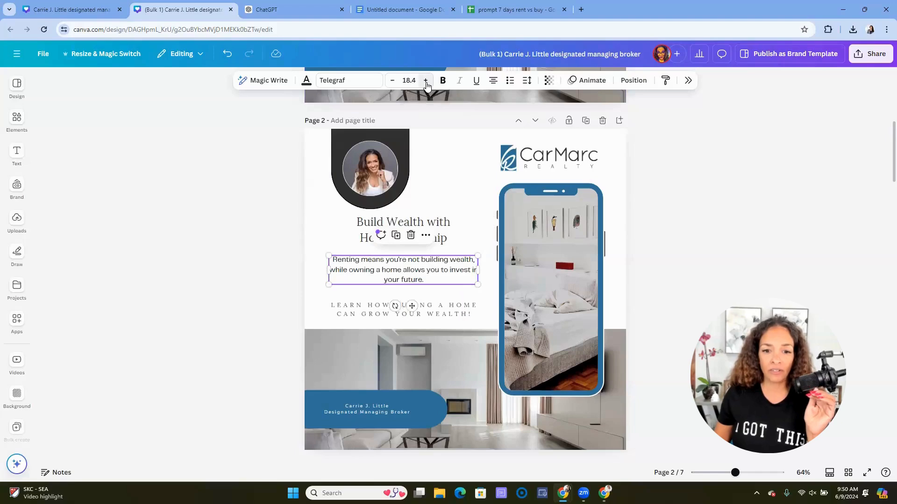
pyautogui.click(272, 248)
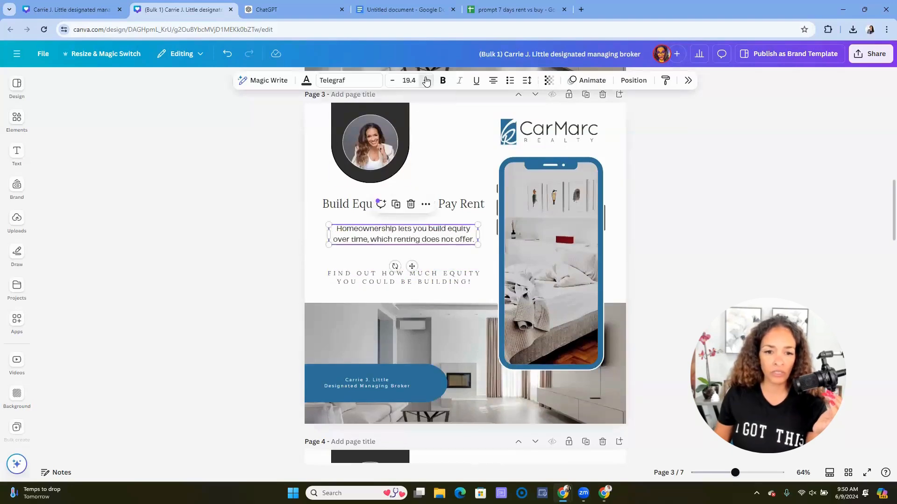
# Step: Enlarge the description text on pages 4 and 7
pyautogui.scroll(-3)
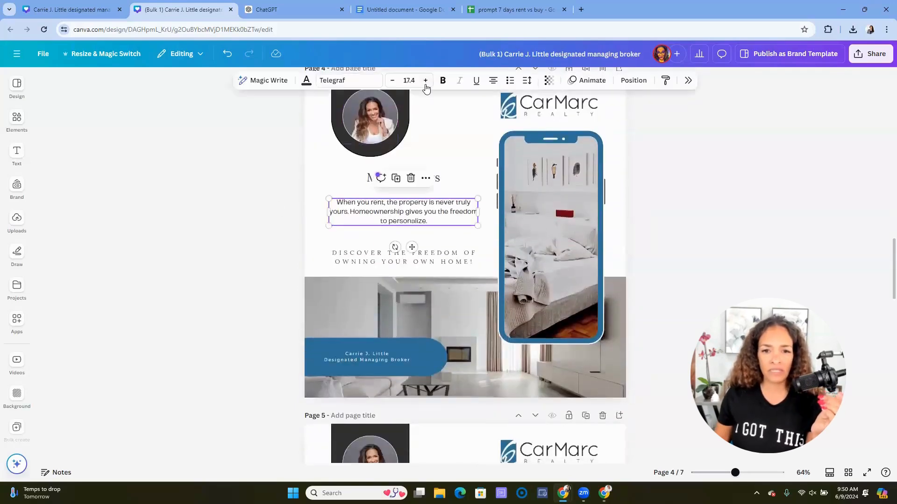
pyautogui.click(425, 81)
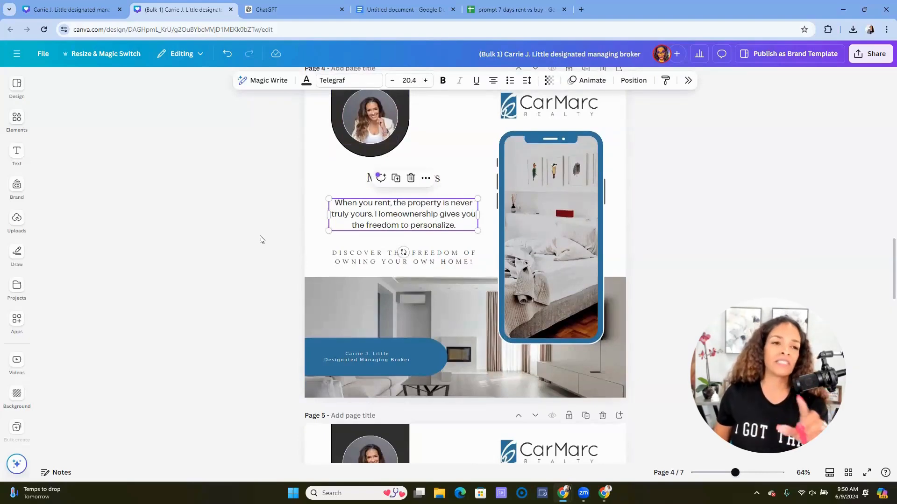
pyautogui.scroll(-3)
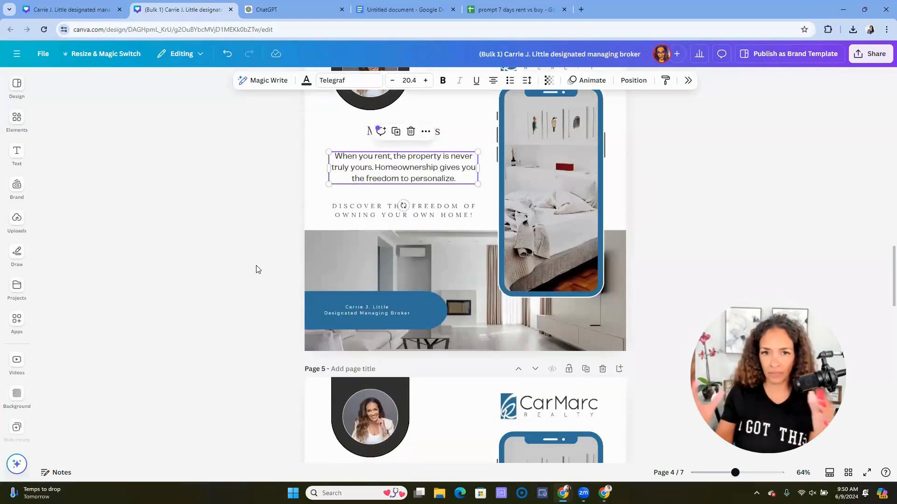
pyautogui.moveTo(230, 317)
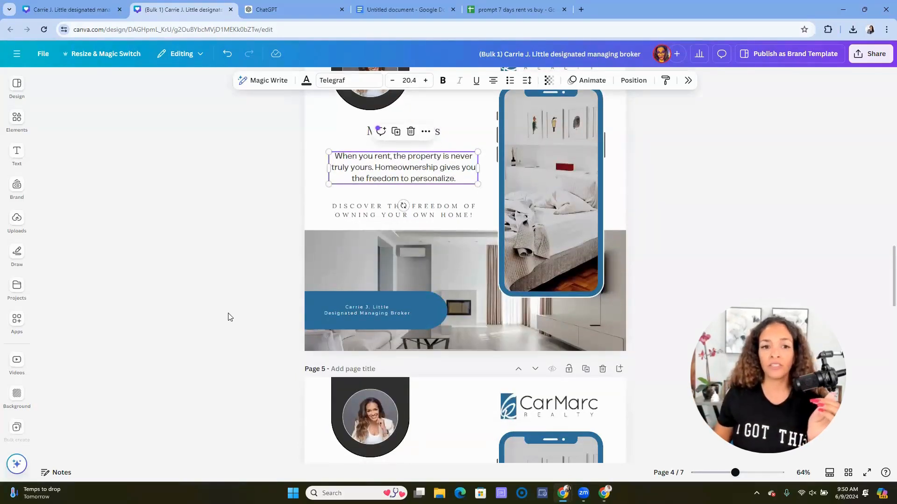
pyautogui.scroll(-3)
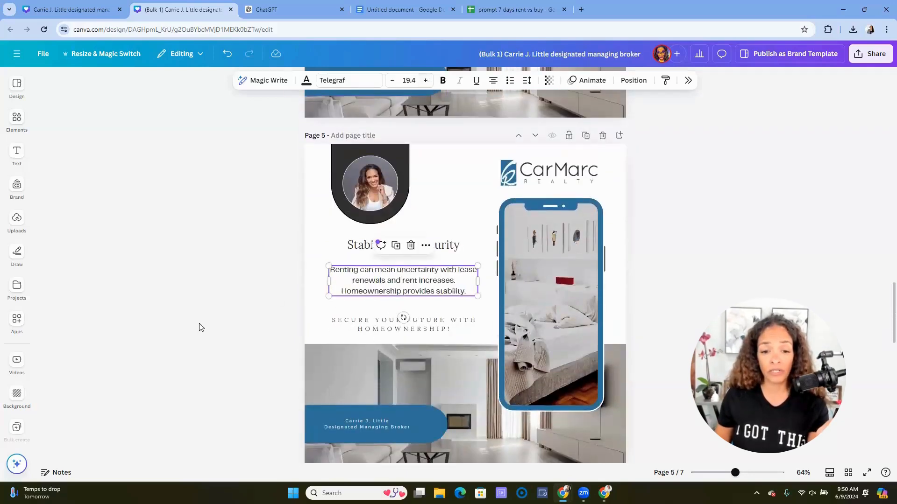
pyautogui.scroll(-3)
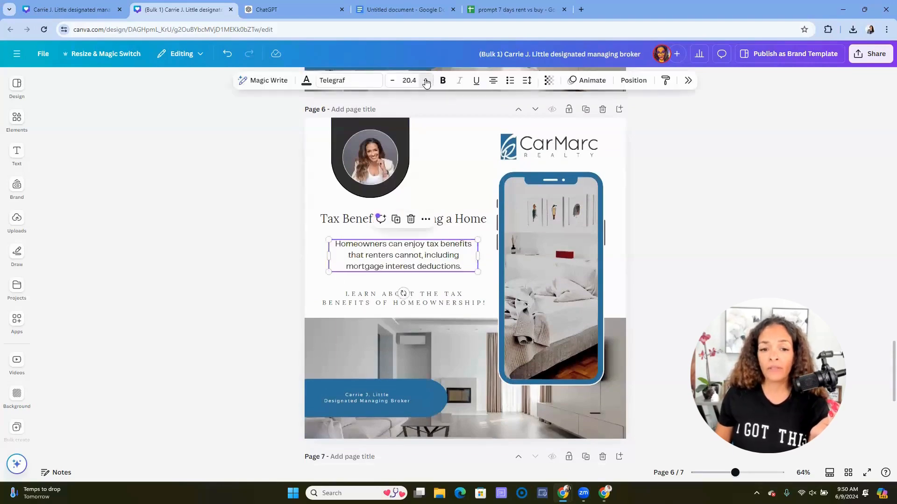
pyautogui.scroll(-3)
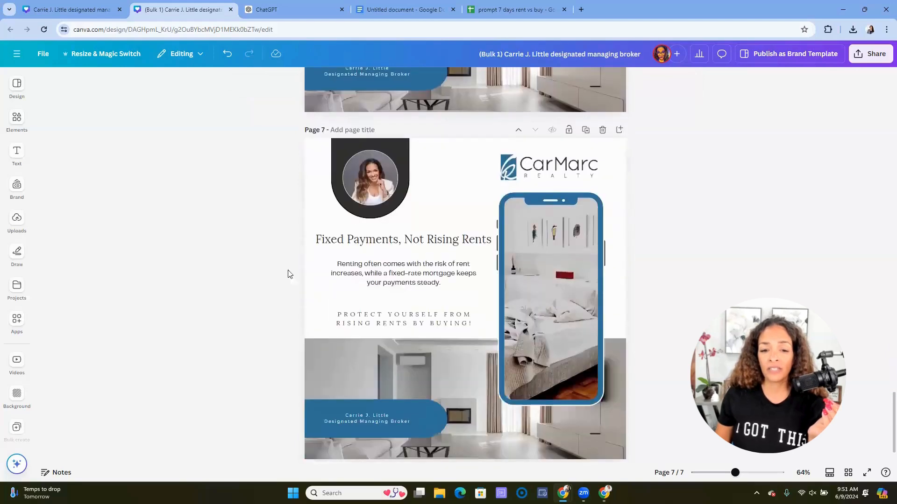
pyautogui.click(403, 274)
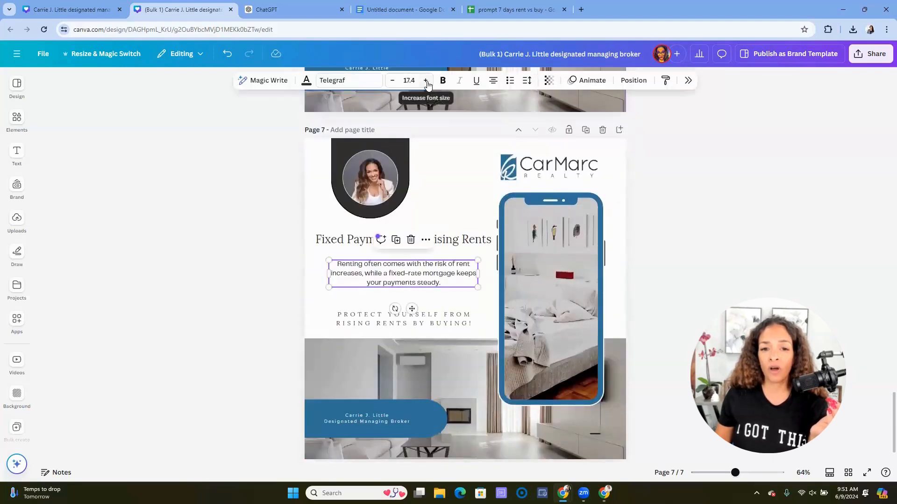
pyautogui.click(426, 81)
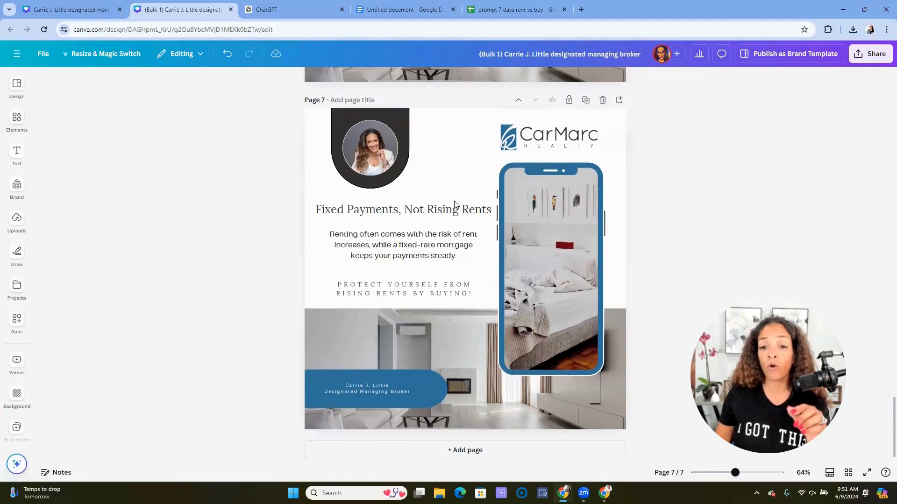
# Step: Narrow page 7's title box so the heading wraps onto two lines
pyautogui.click(403, 245)
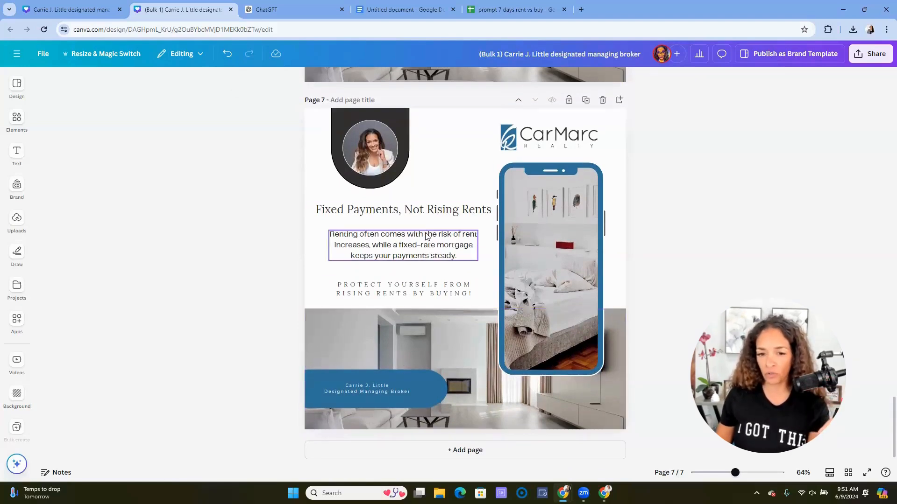
pyautogui.click(403, 209)
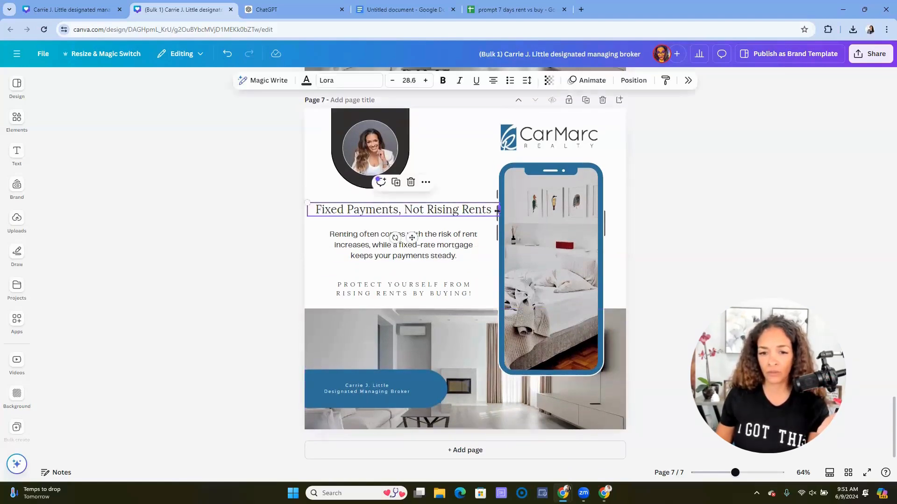
pyautogui.moveTo(495, 209); pyautogui.dragTo(453, 214)
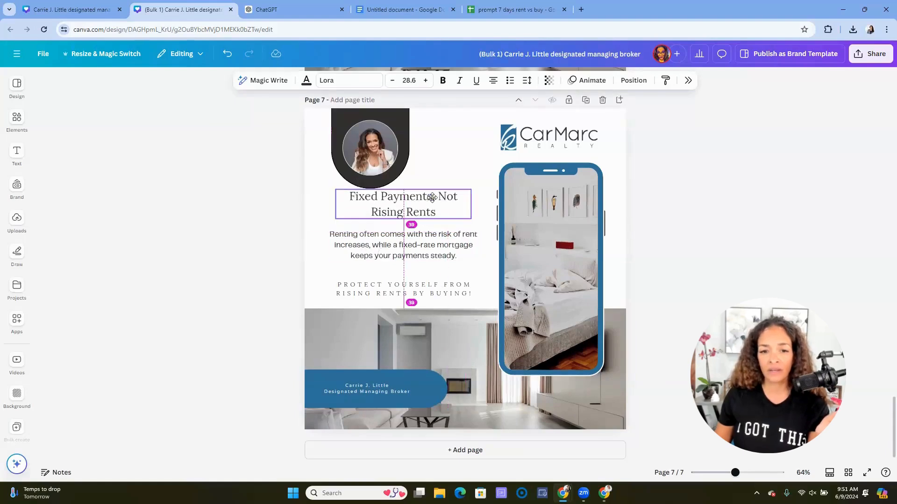
pyautogui.click(403, 252)
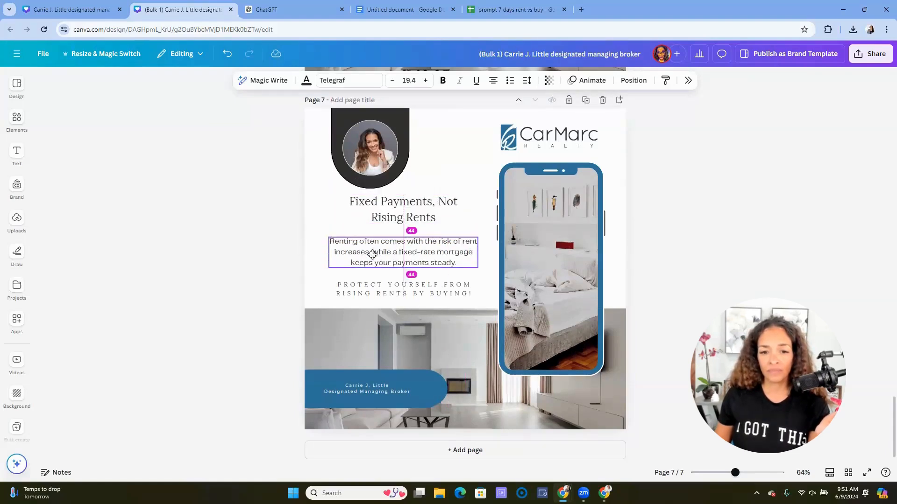
pyautogui.click(253, 261)
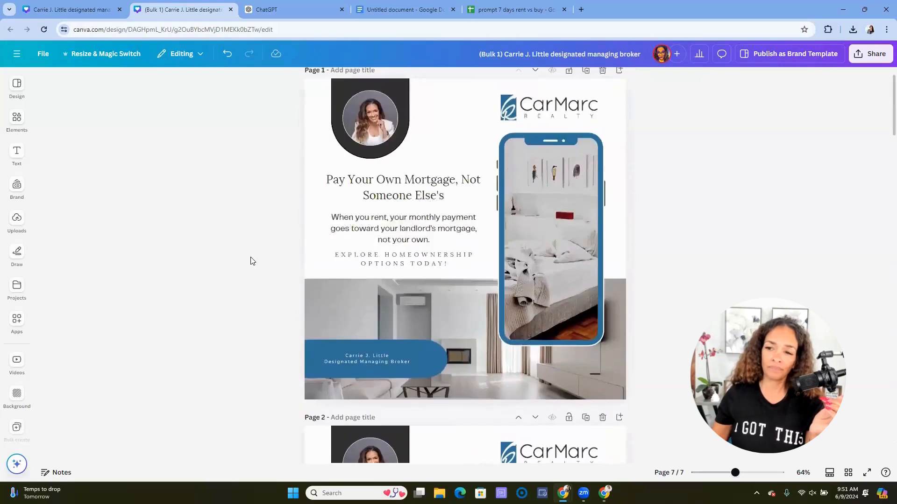
# Step: Search Elements photos for 'loft' and place the arched-window loft photo in page 1's phone
pyautogui.click(16, 117)
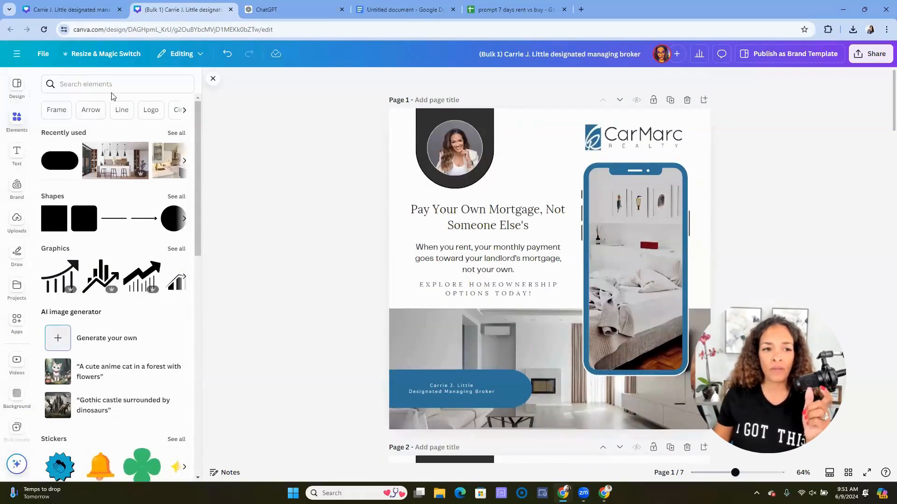
pyautogui.click(112, 84)
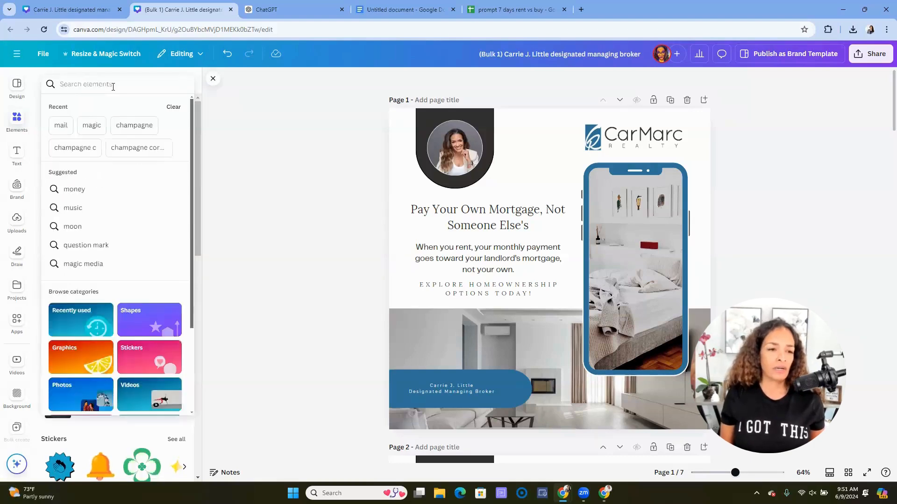
pyautogui.write('loft')
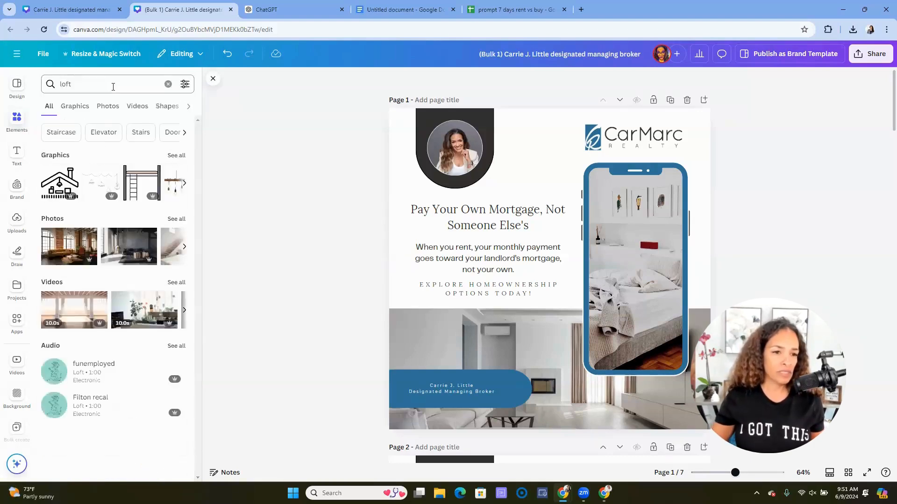
pyautogui.click(108, 106)
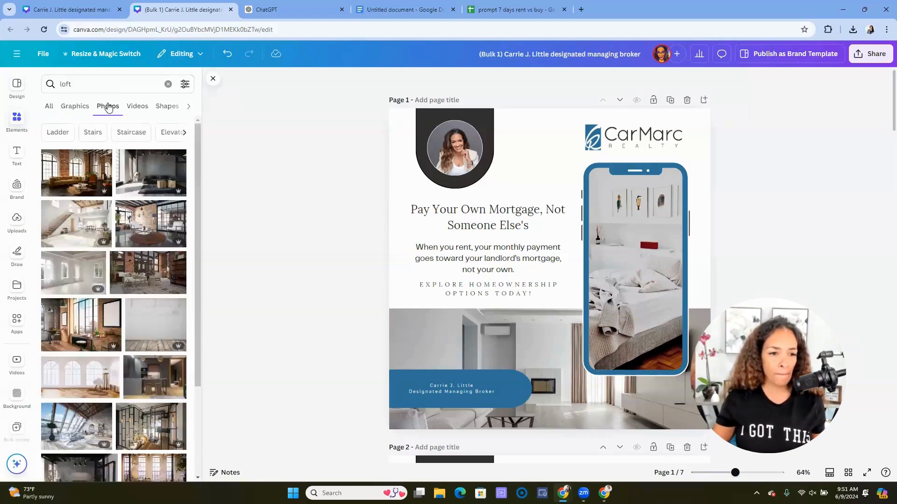
pyautogui.click(615, 241)
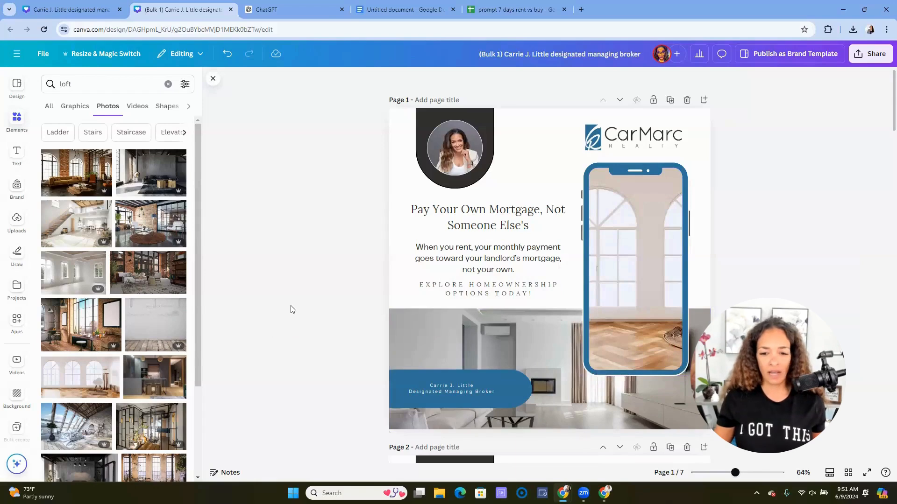
# Step: Search 'bright bathroom' photos and add one to page 2's banner
pyautogui.scroll(-3)
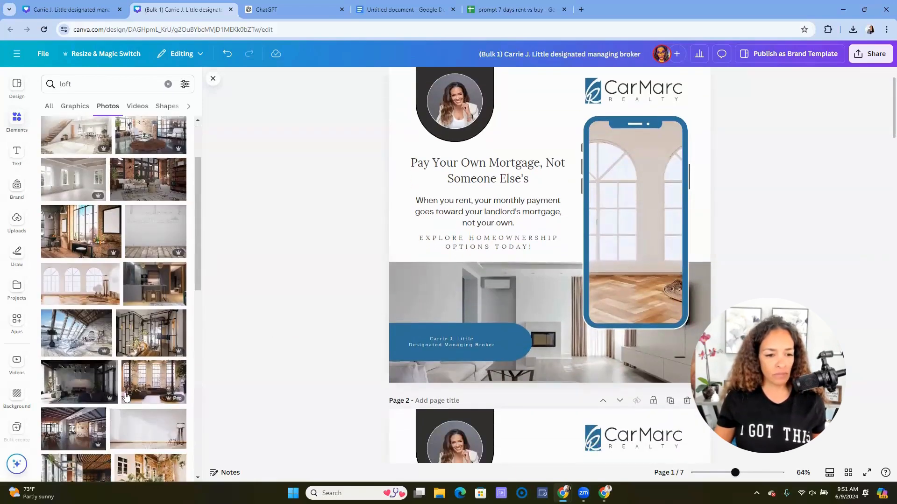
pyautogui.scroll(-3)
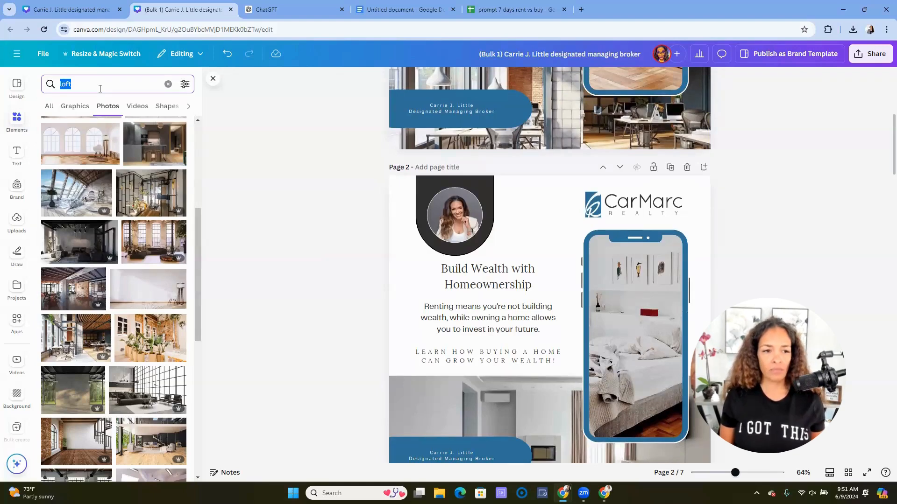
pyautogui.write('bright bathroom')
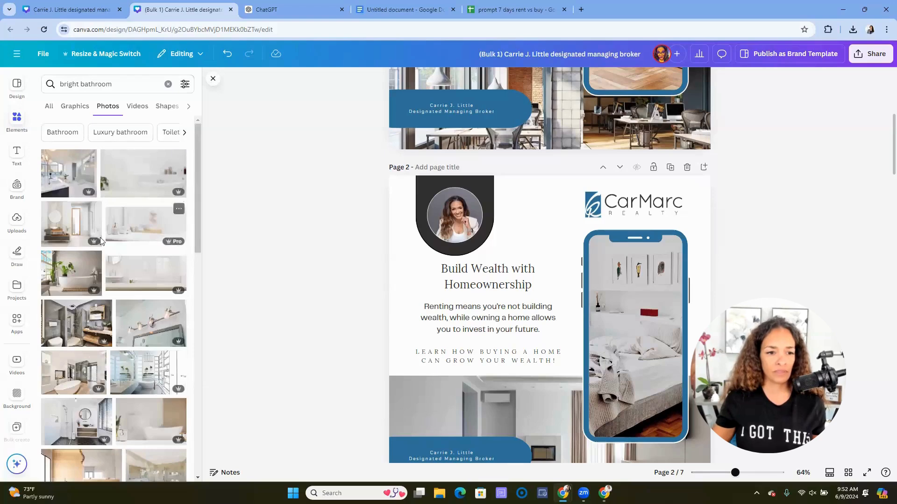
pyautogui.moveTo(85, 376)
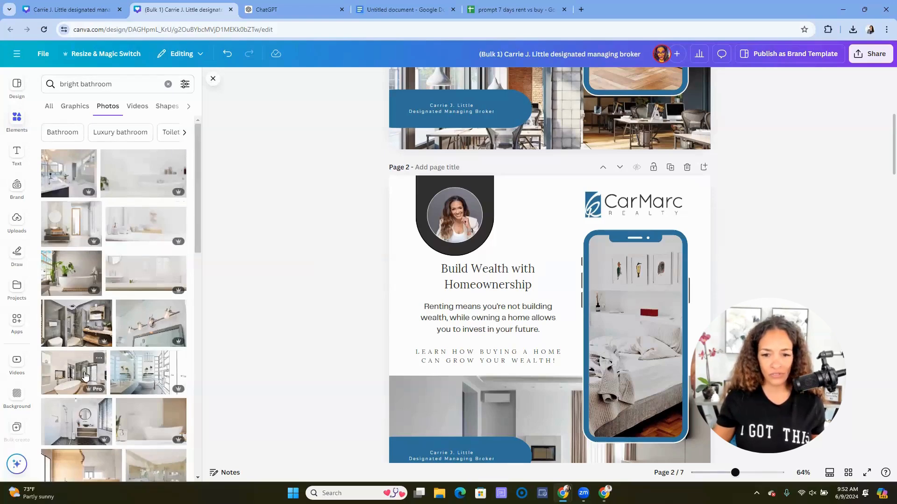
pyautogui.scroll(-3)
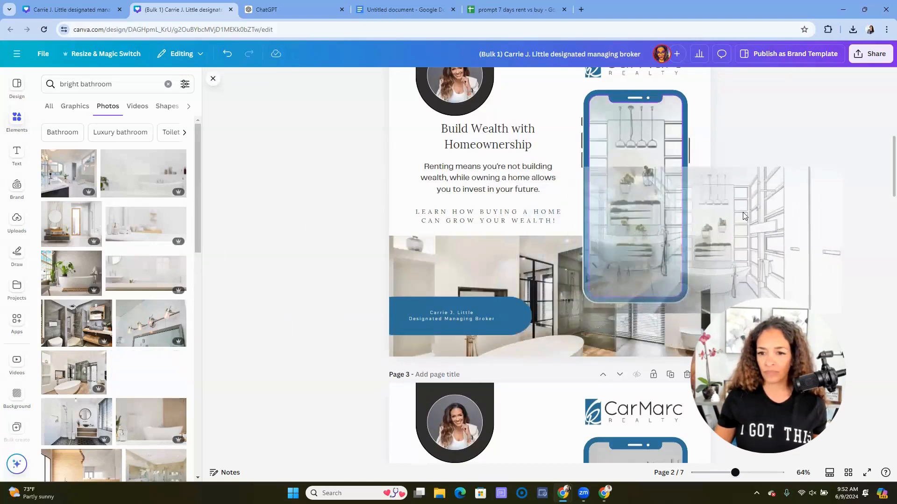
pyautogui.scroll(-3)
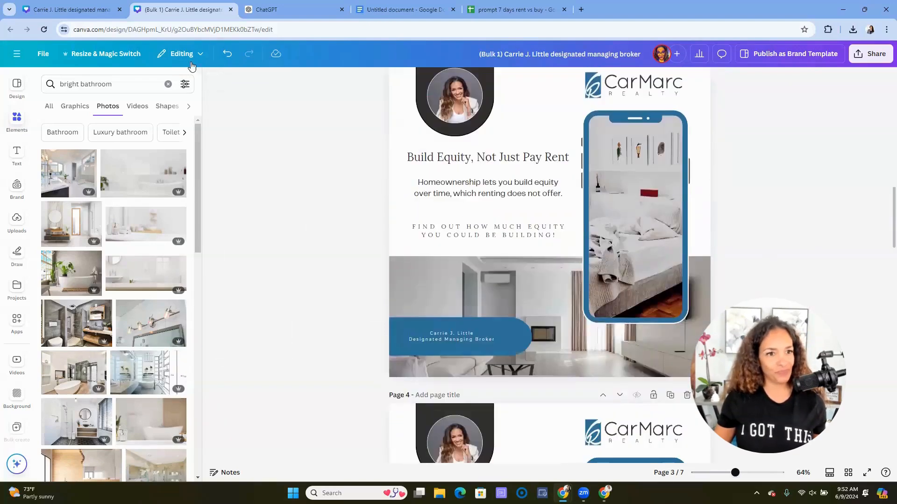
# Step: Search 'bright kitchen' photos and place kitchen images in page 4's phone and banner
pyautogui.scroll(-3)
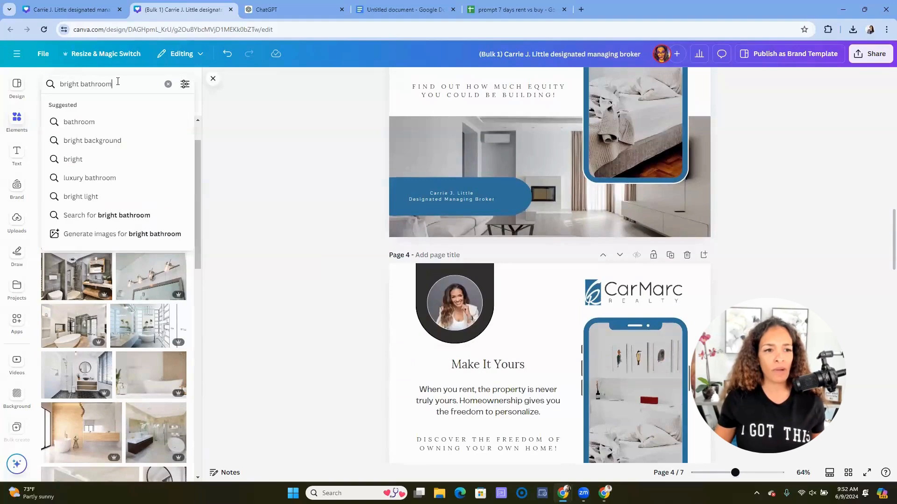
pyautogui.write('brig')
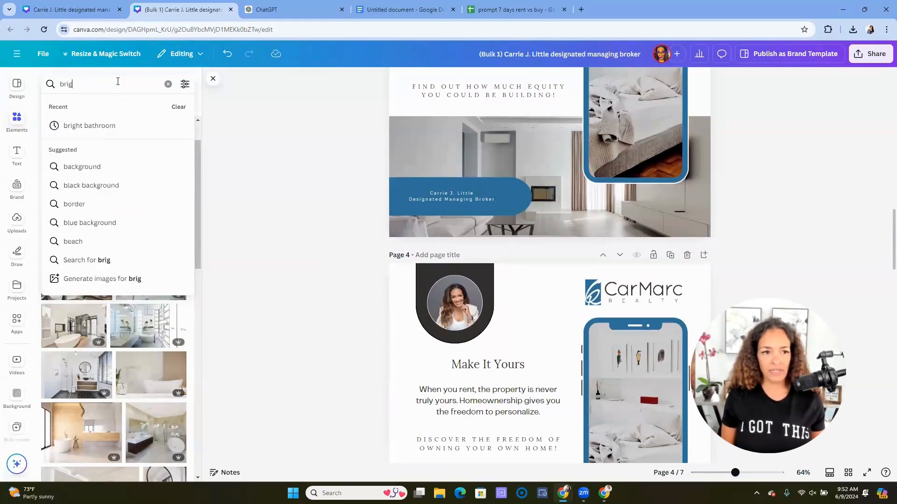
pyautogui.write('bright kitchen')
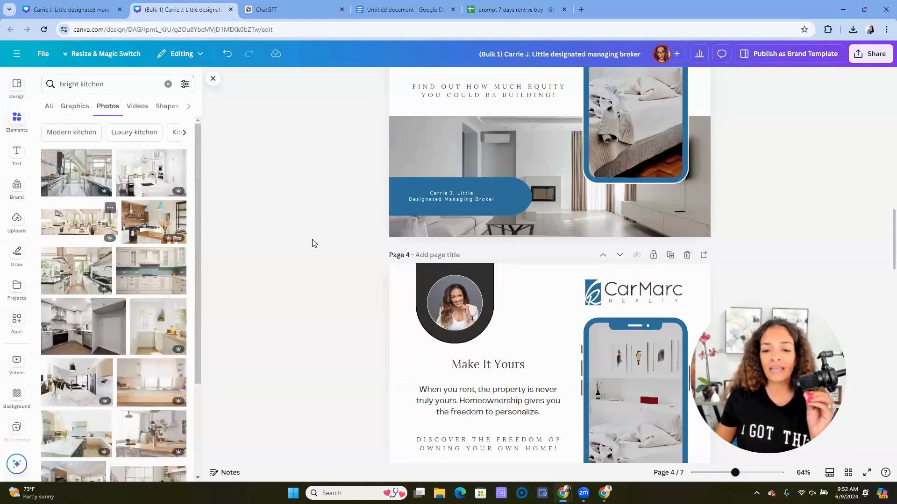
pyautogui.scroll(-3)
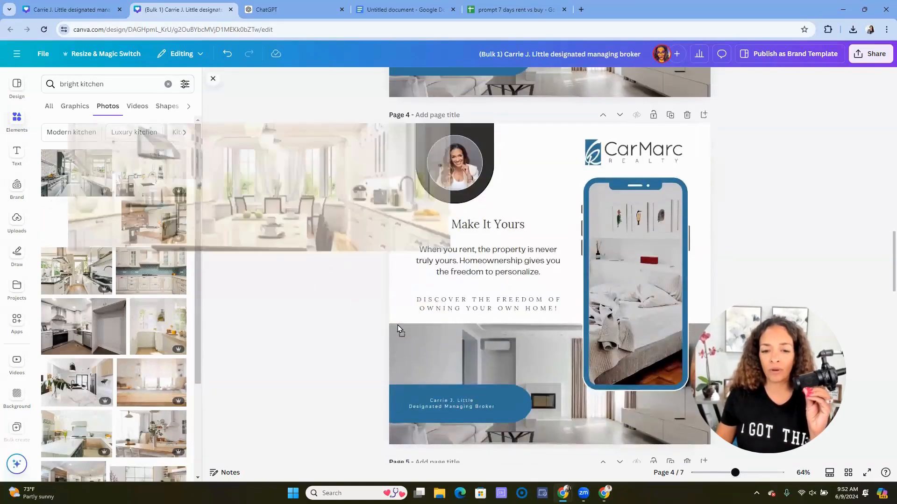
pyautogui.scroll(-3)
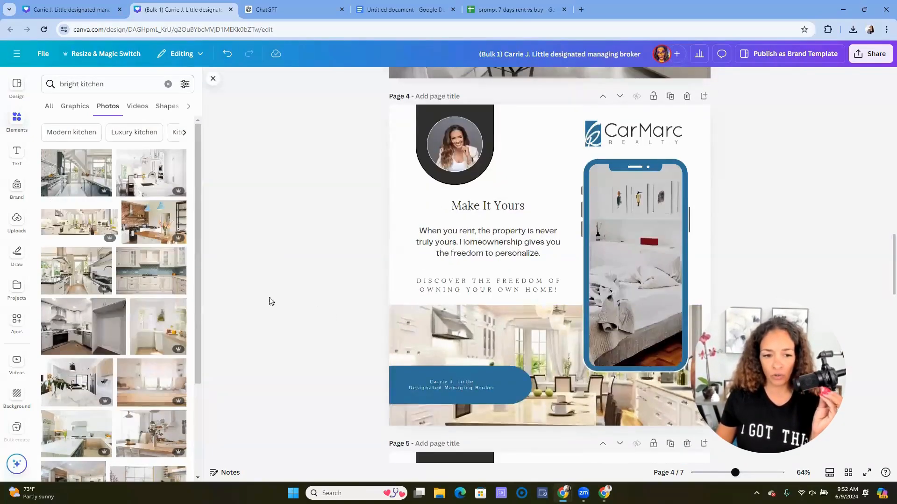
pyautogui.scroll(-3)
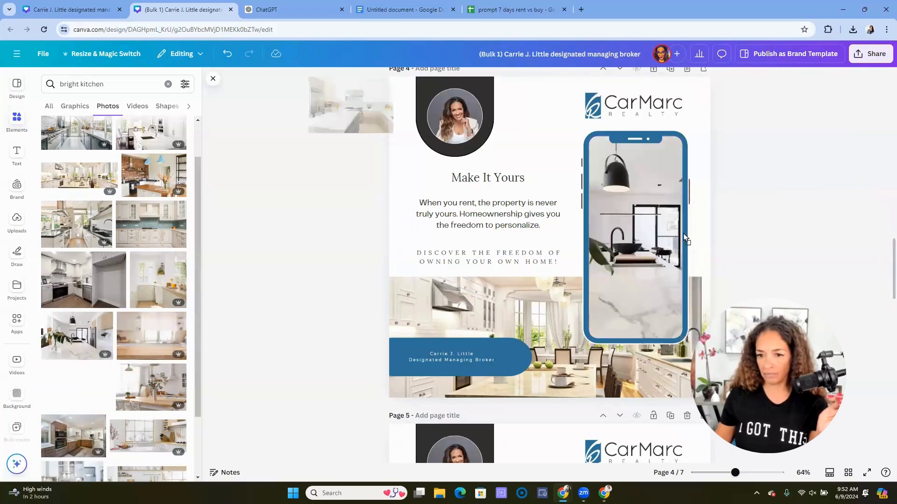
pyautogui.click(637, 238)
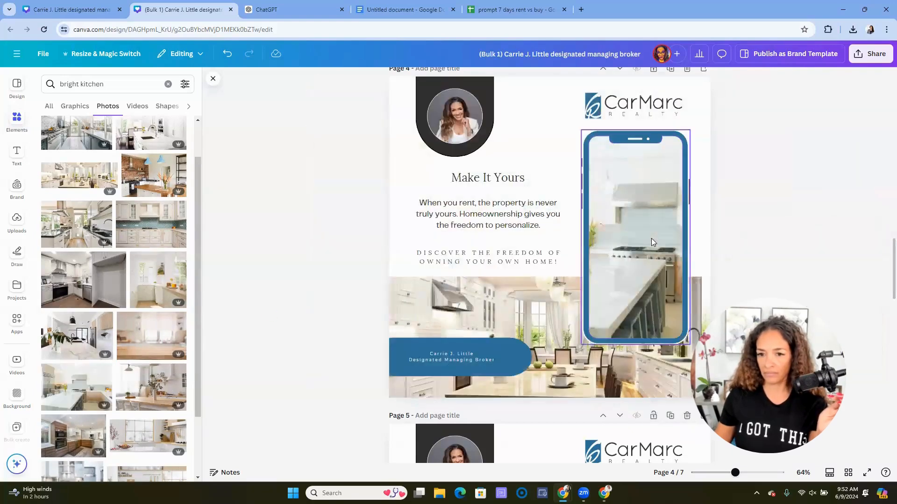
pyautogui.moveTo(227, 53)
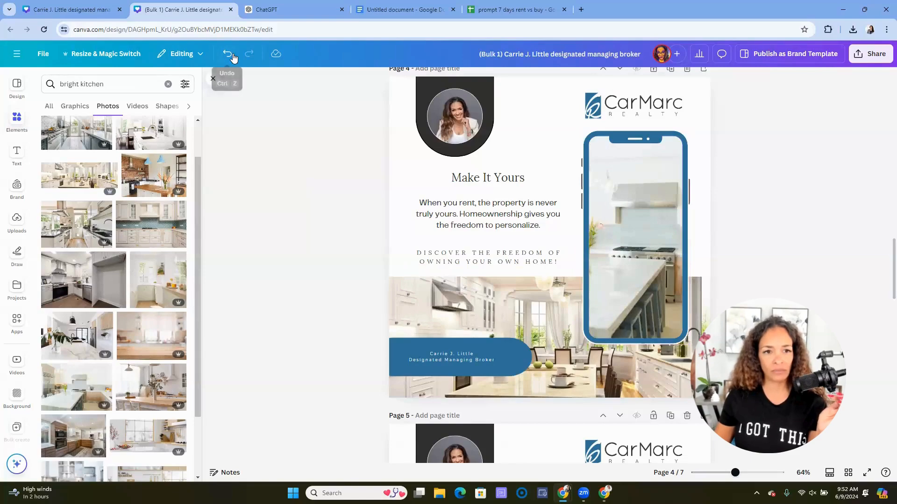
# Step: Drop a bright bedroom photo into page 6's phone frame
pyautogui.scroll(-3)
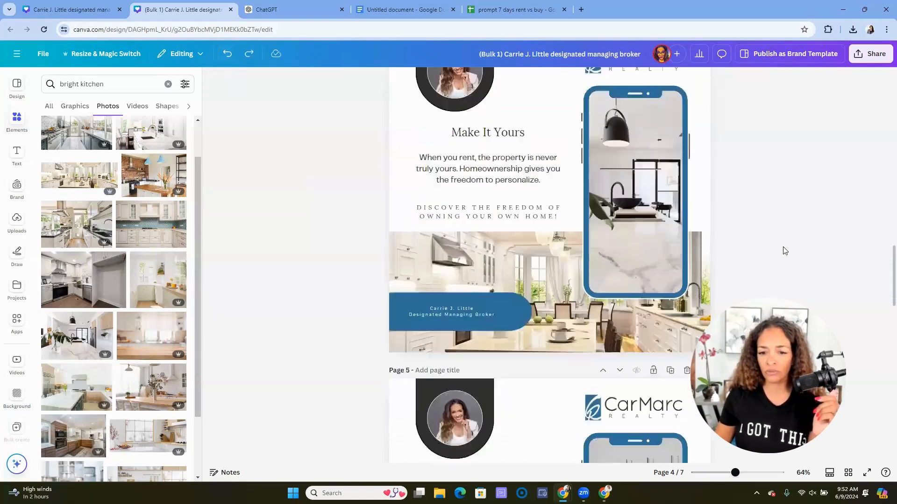
pyautogui.scroll(-3)
pyautogui.write('bedroom')
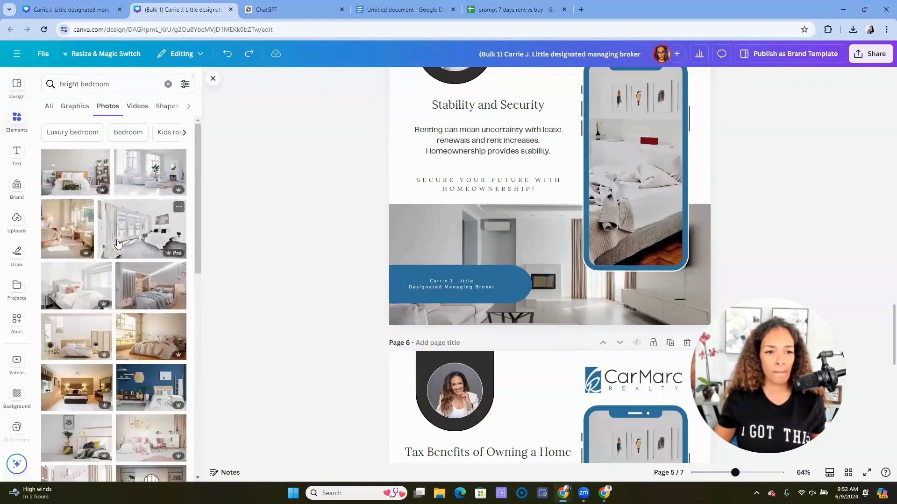
pyautogui.moveTo(150, 229); pyautogui.dragTo(321, 193)
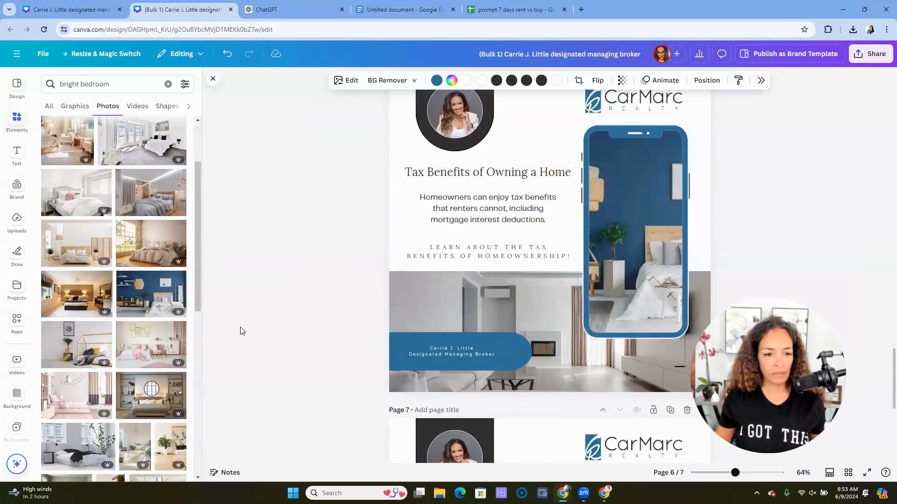
pyautogui.scroll(-3)
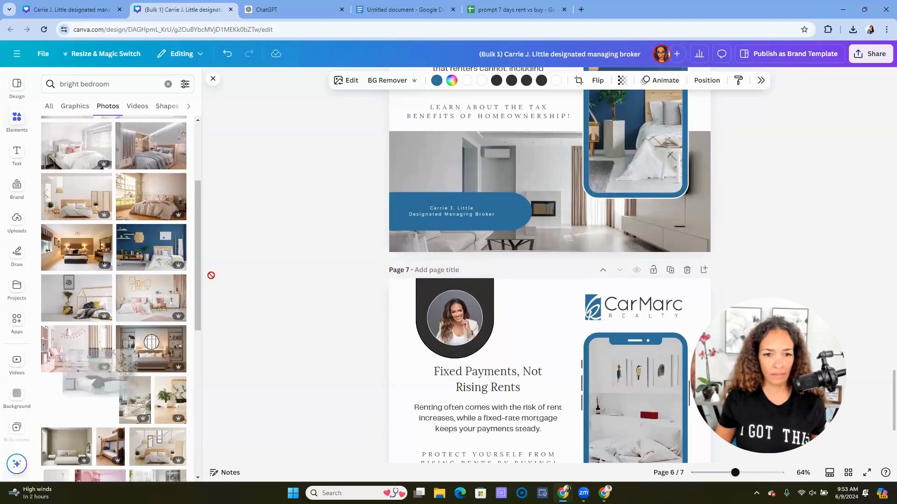
pyautogui.scroll(-3)
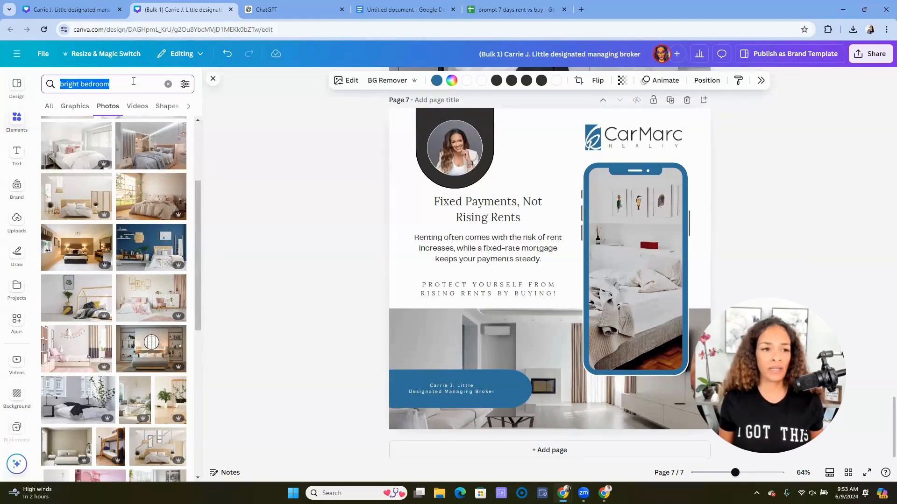
# Step: Search Photos for 'bright dining room' and fill page 7's phone frame and banner
pyautogui.write('bright')
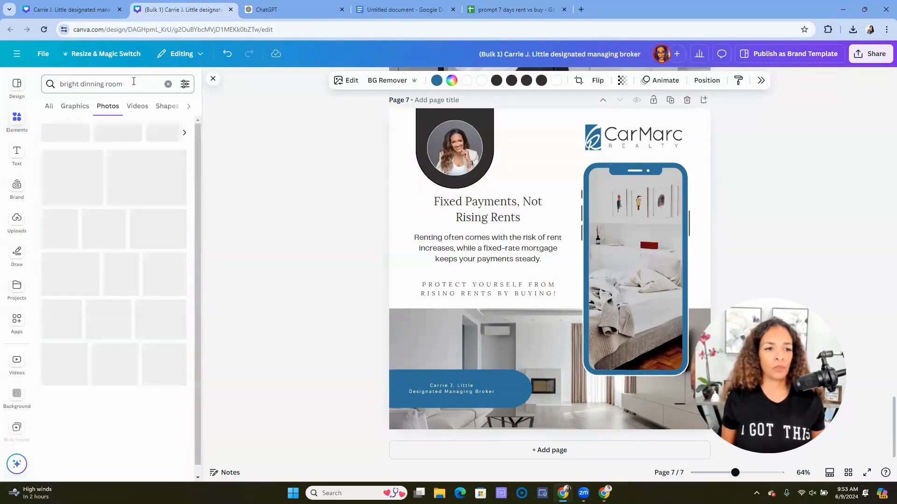
pyautogui.press('Enter')
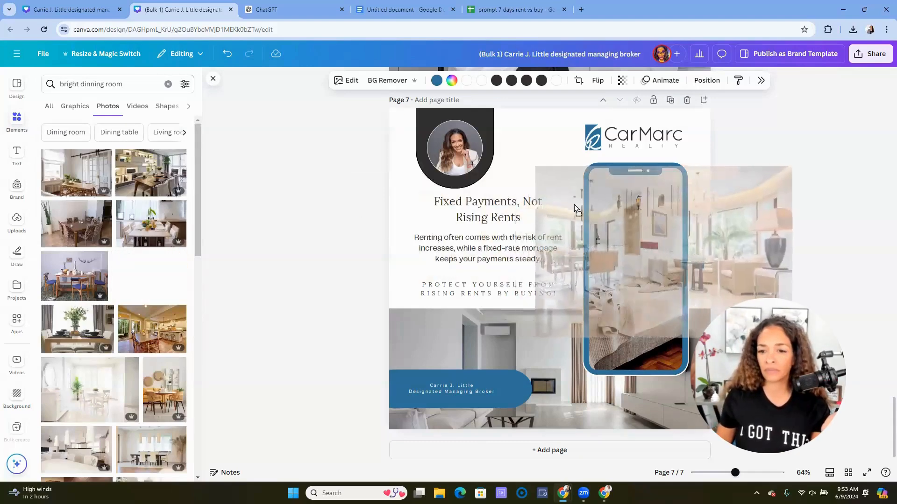
pyautogui.click(635, 269)
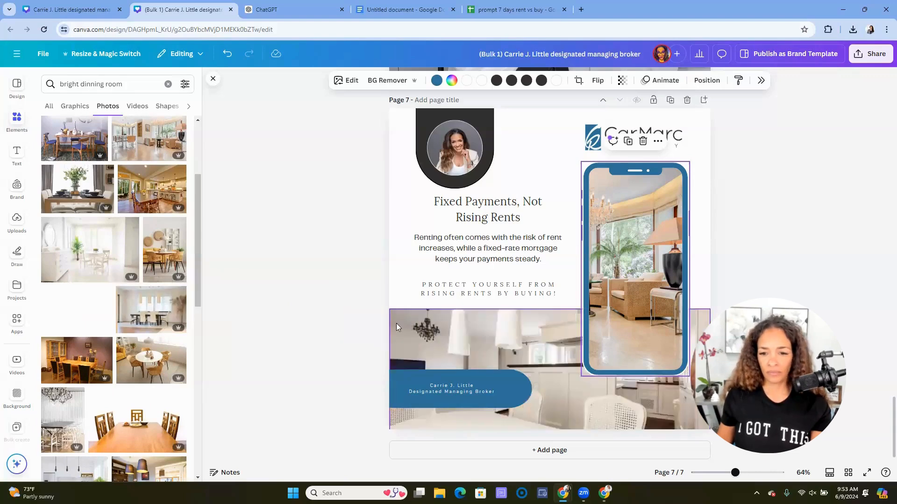
pyautogui.scroll(-3)
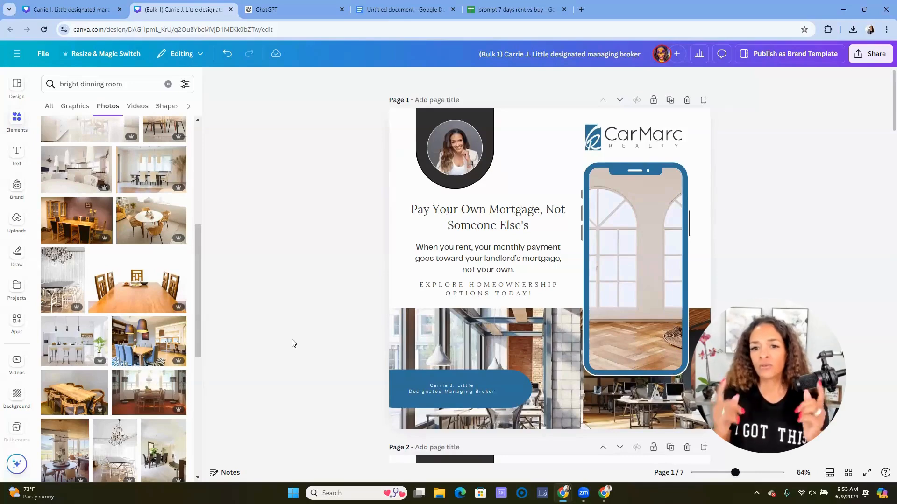
# Step: Retitle the design '7 days of content rent vs buy Instagram'
pyautogui.click(573, 53)
pyautogui.write('7 days of content rent vs buy')
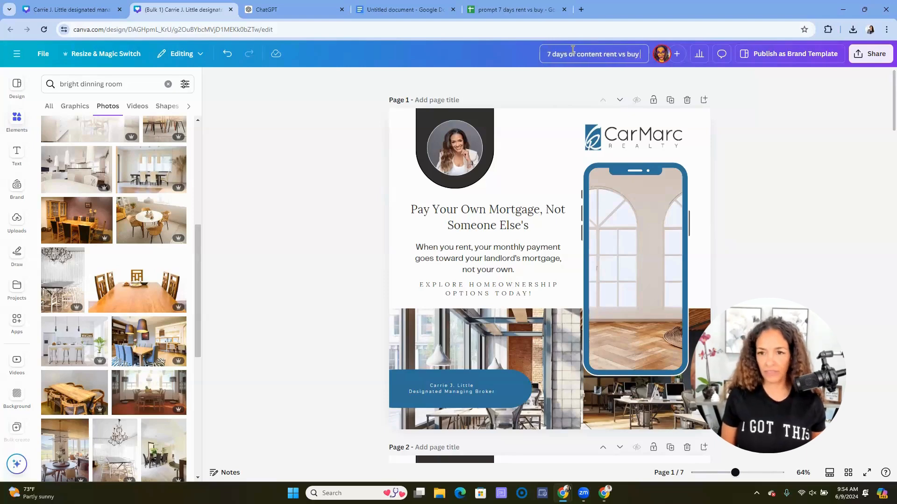
pyautogui.write('Instagram')
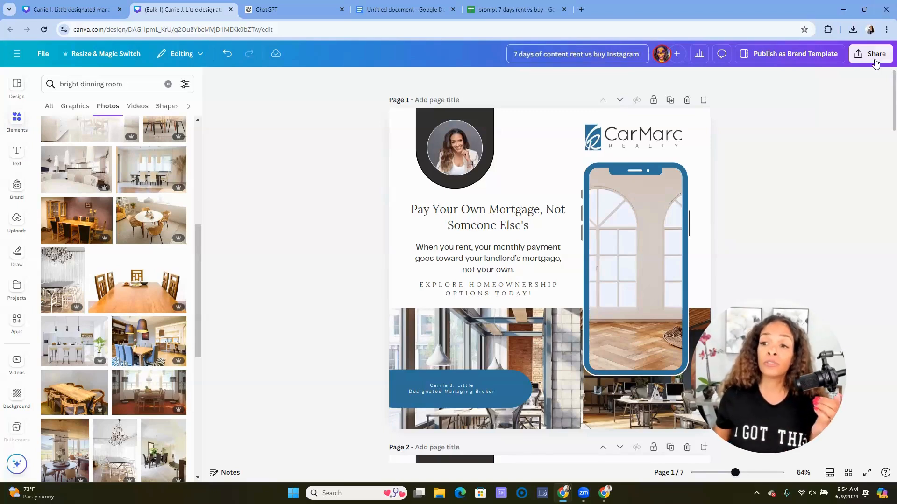
pyautogui.moveTo(875, 61)
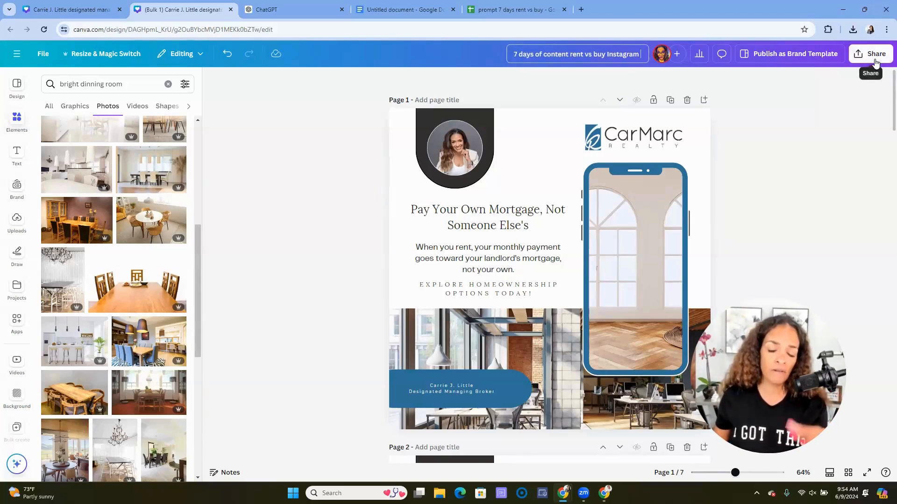